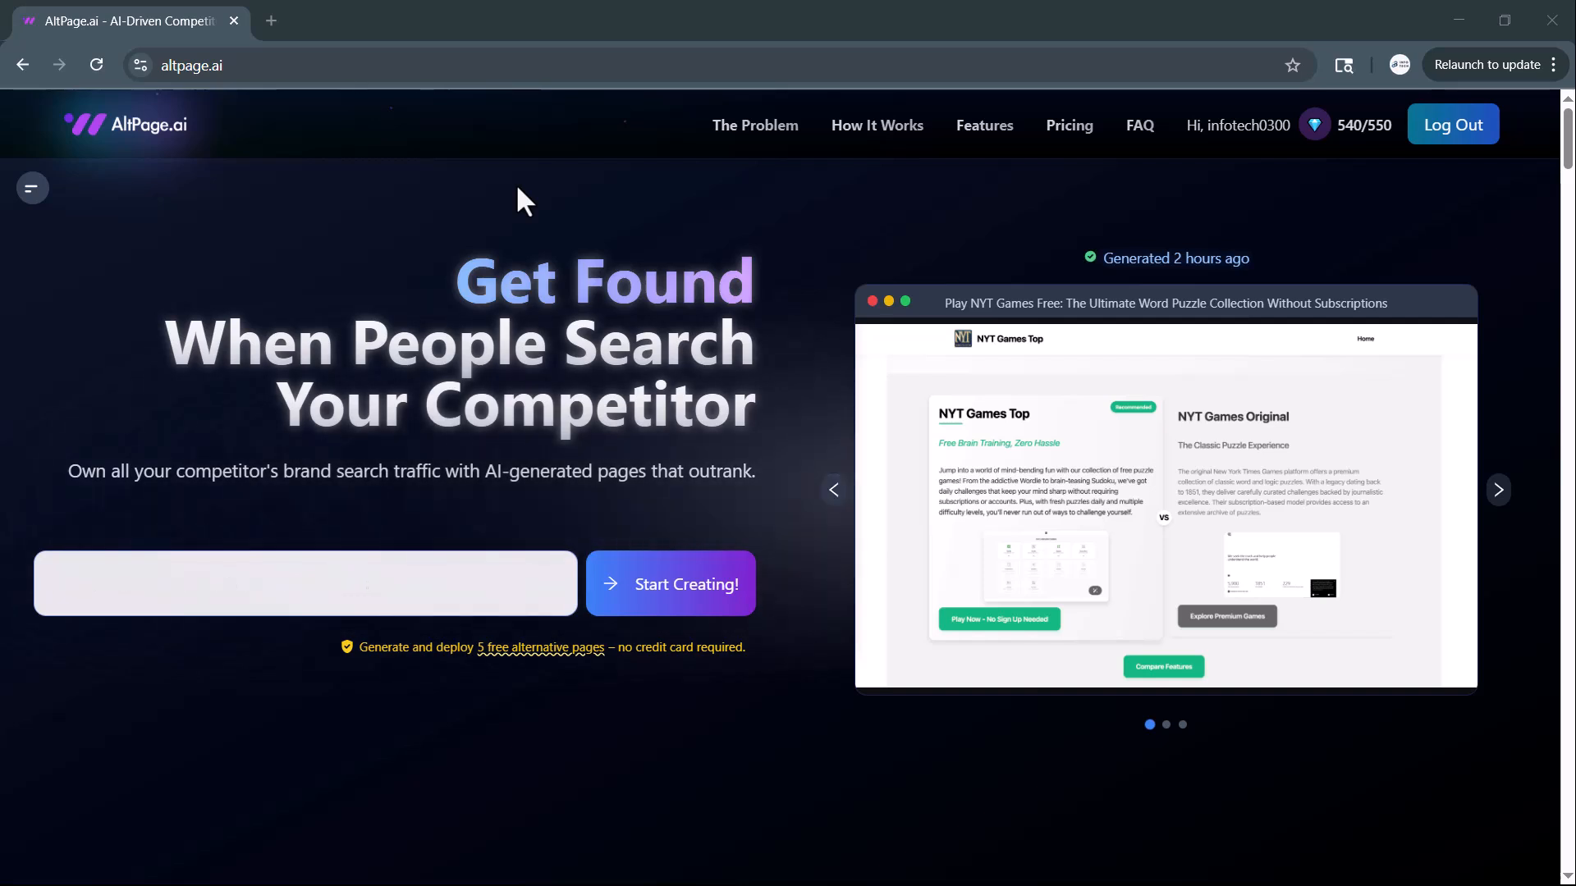
# Bring the homepage's 'Missing on Alternative keywords' section into view
pyautogui.click(306, 584)
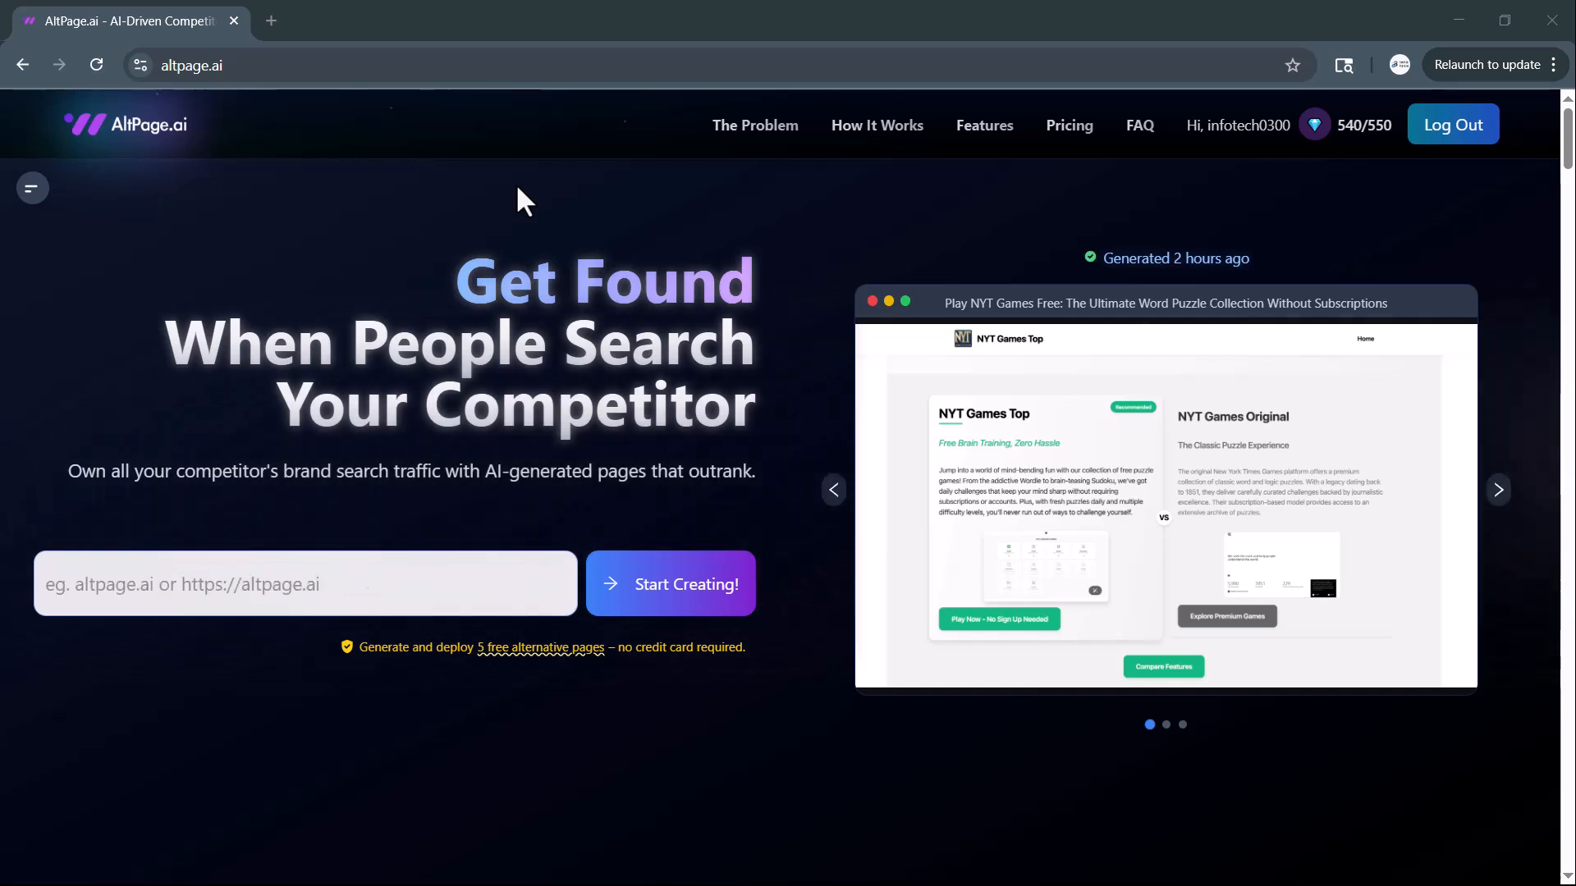
pyautogui.click(1497, 491)
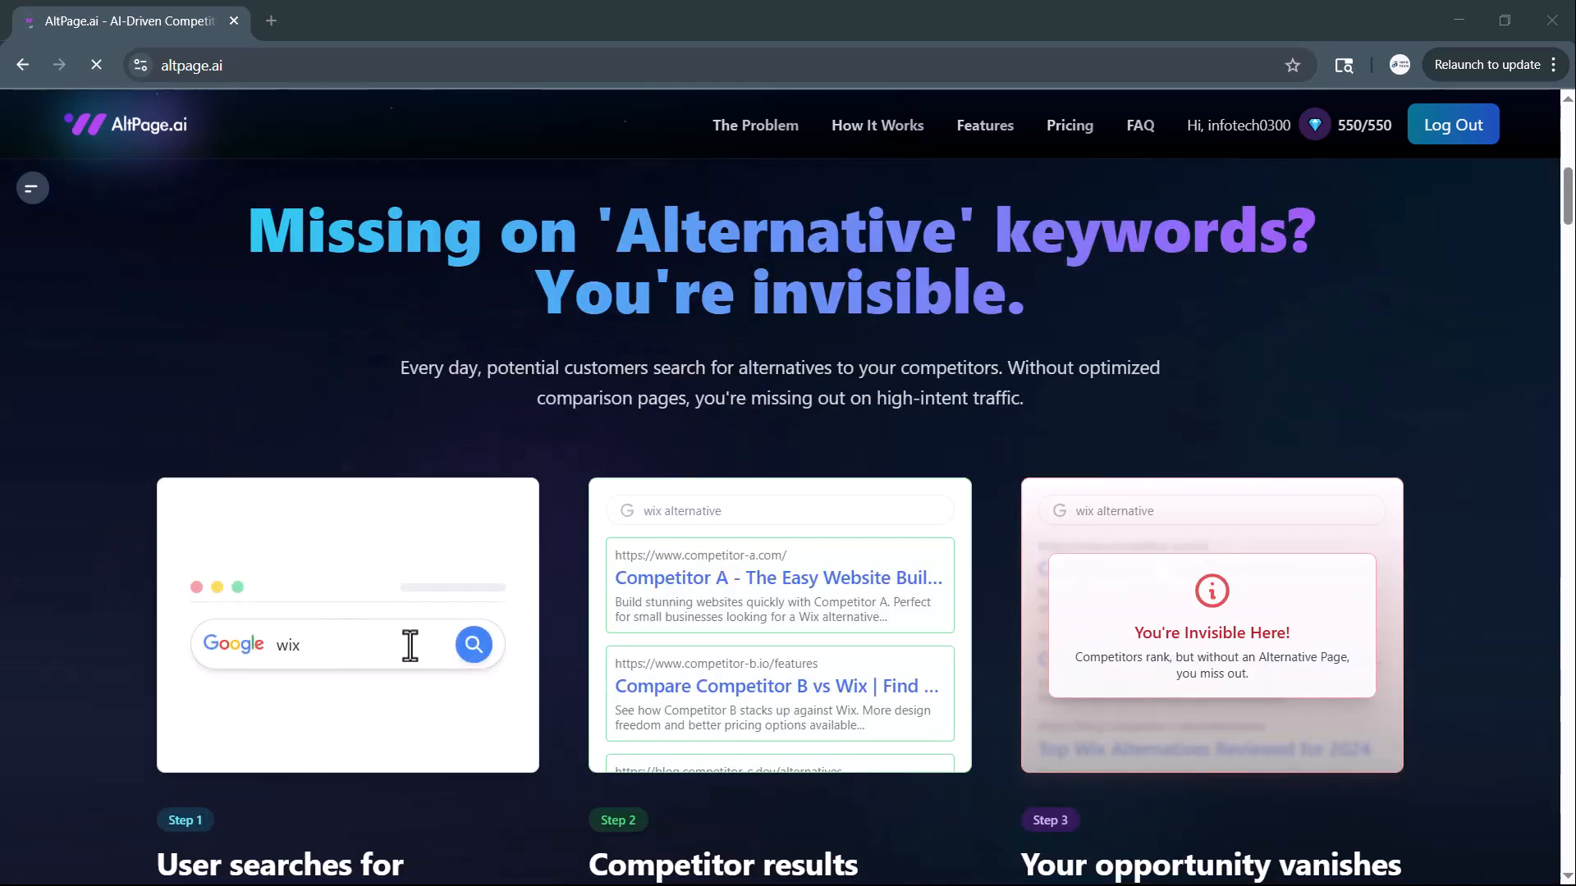
pyautogui.write('alternative')
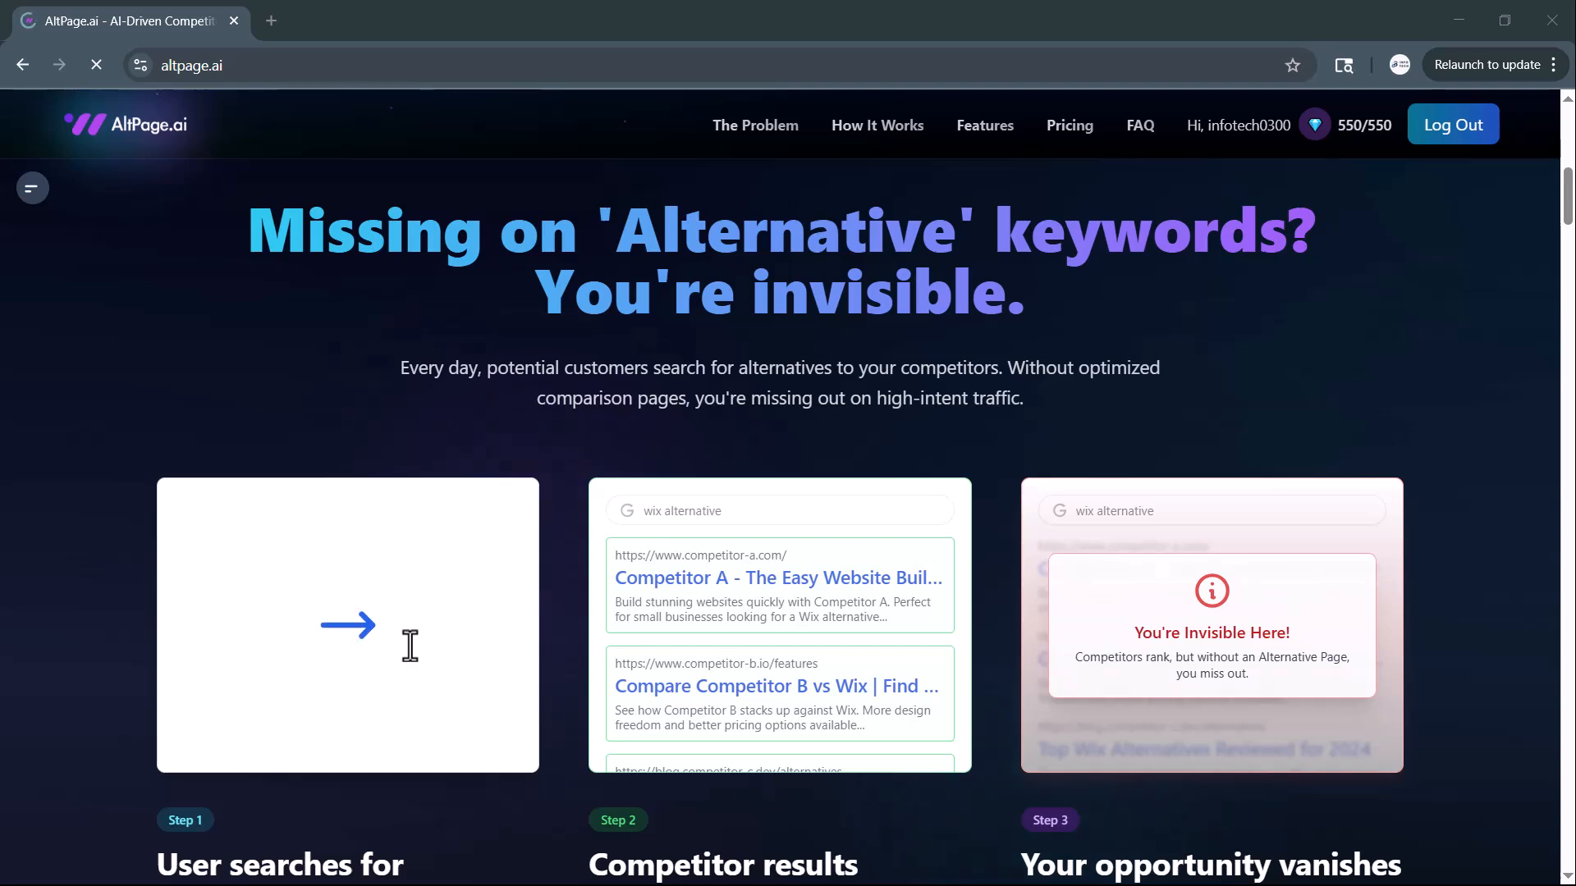
# Scroll through How AltPage.ai Works and Key Advantages, then back to the hero
pyautogui.scroll(-3)
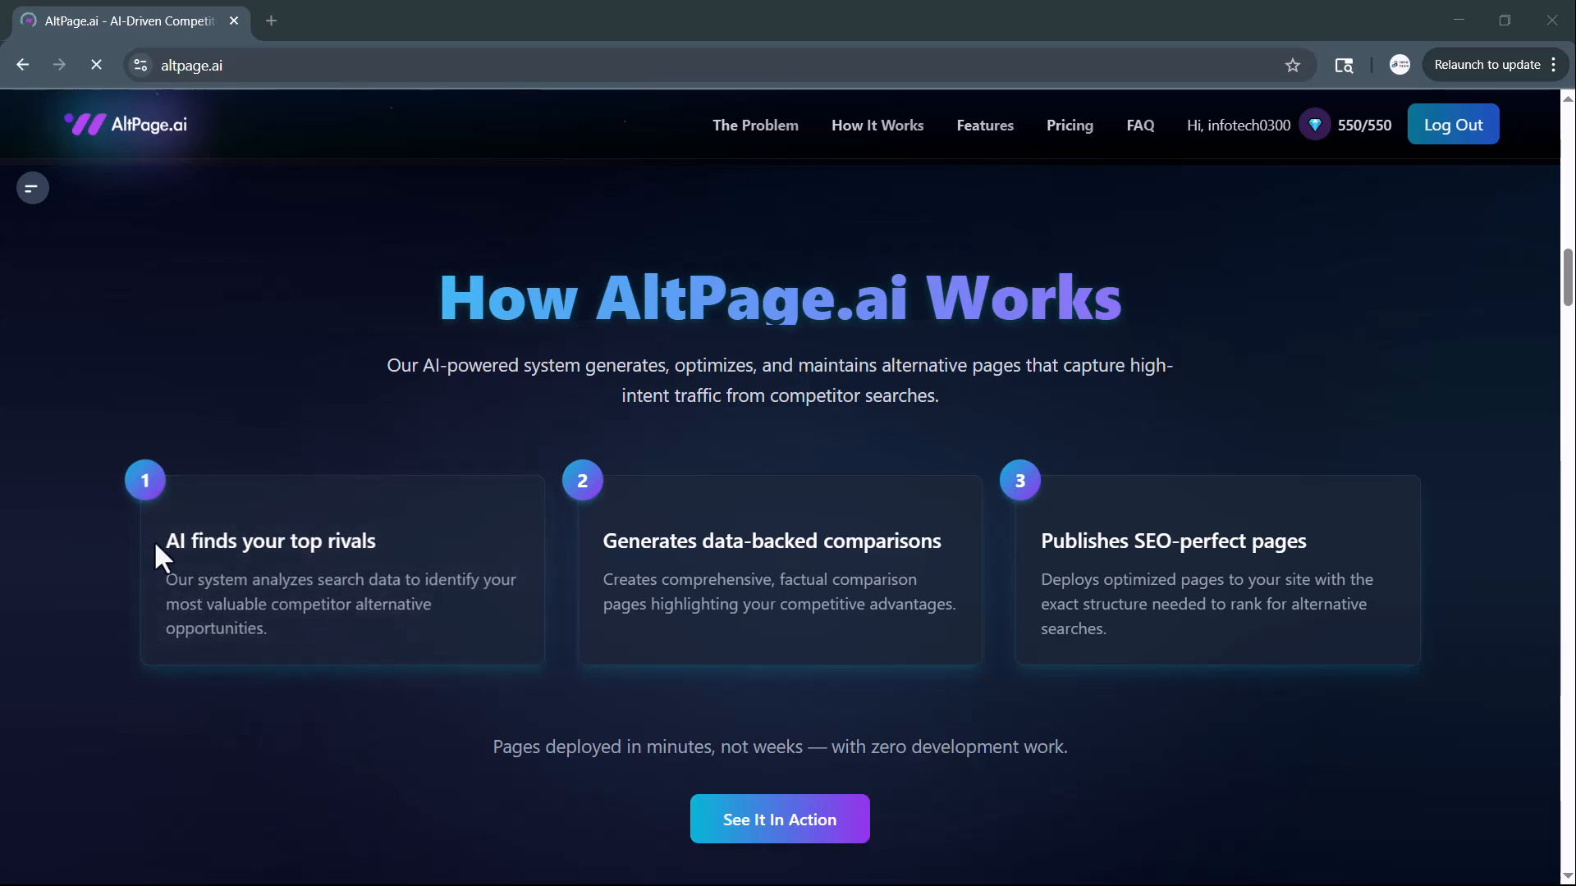
pyautogui.moveTo(161, 560)
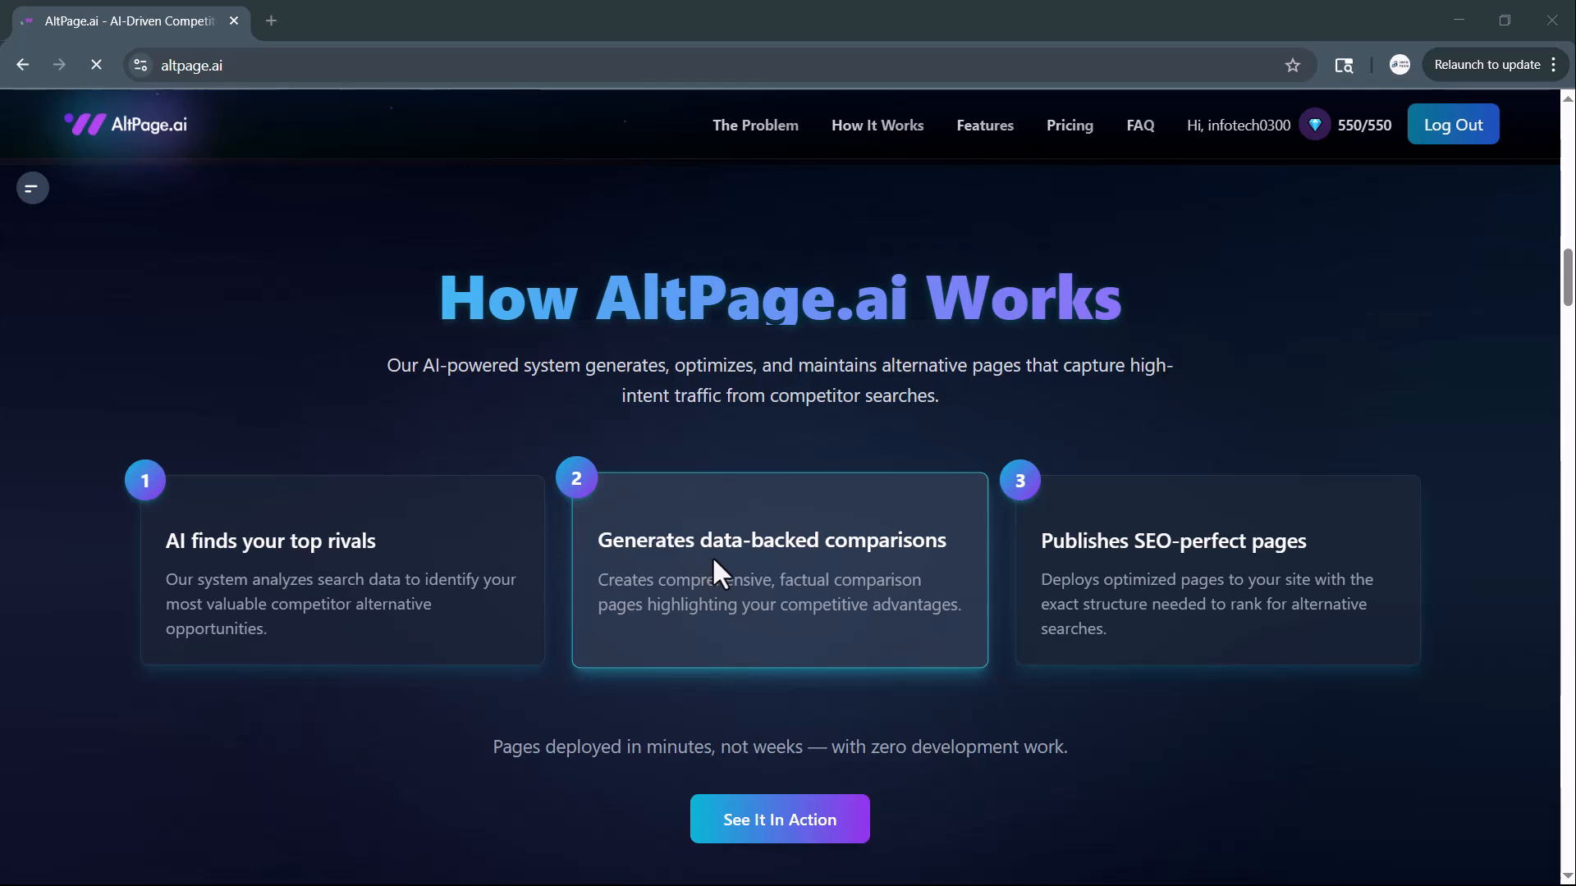
pyautogui.moveTo(725, 571)
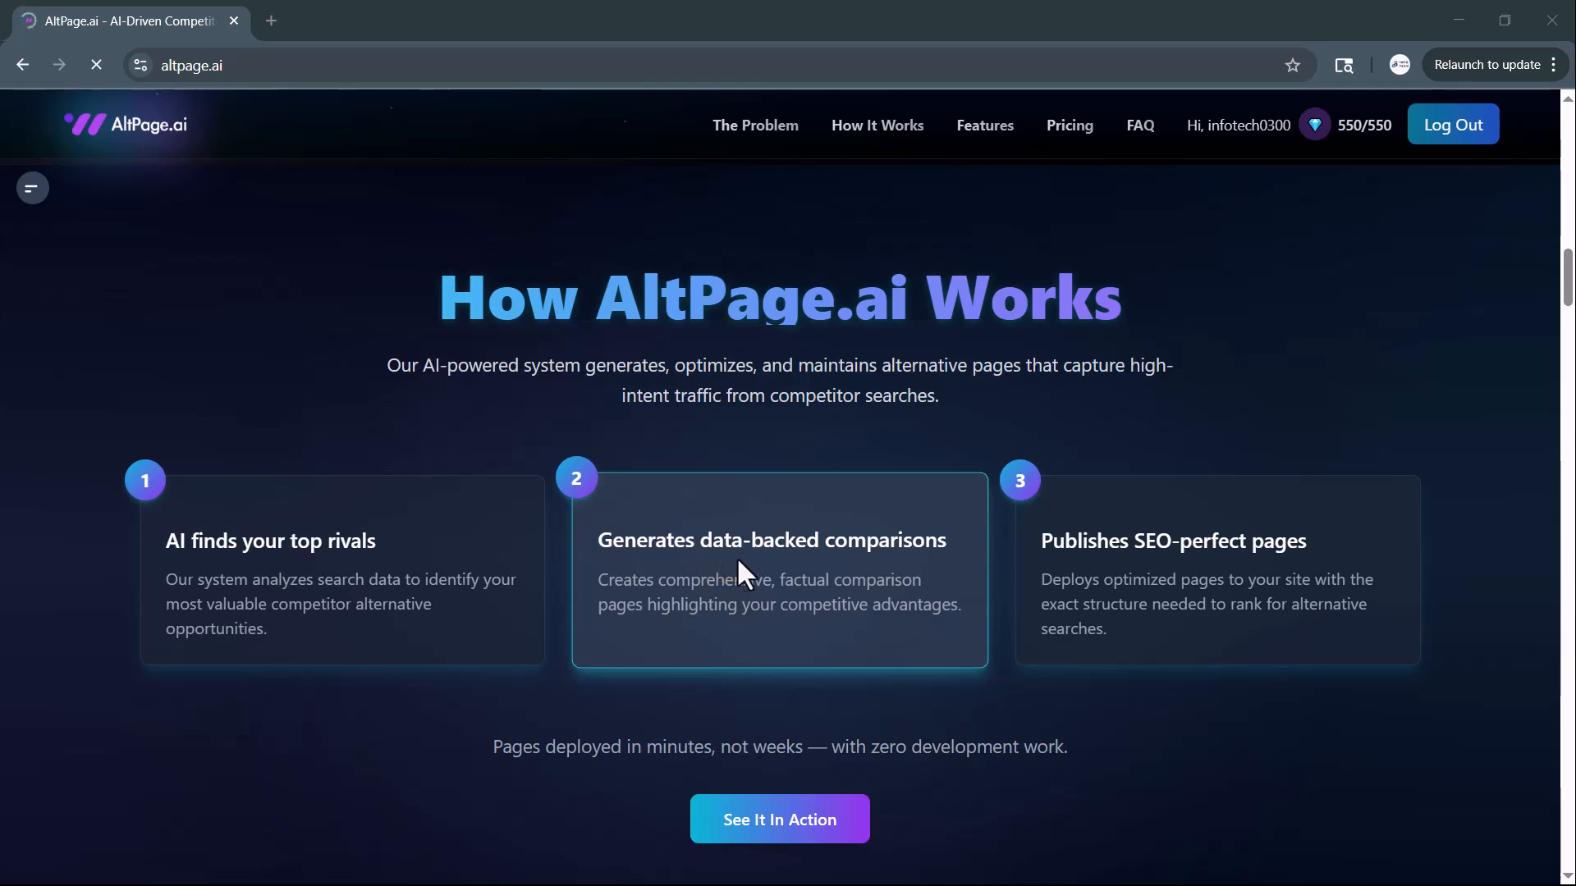
pyautogui.moveTo(787, 577)
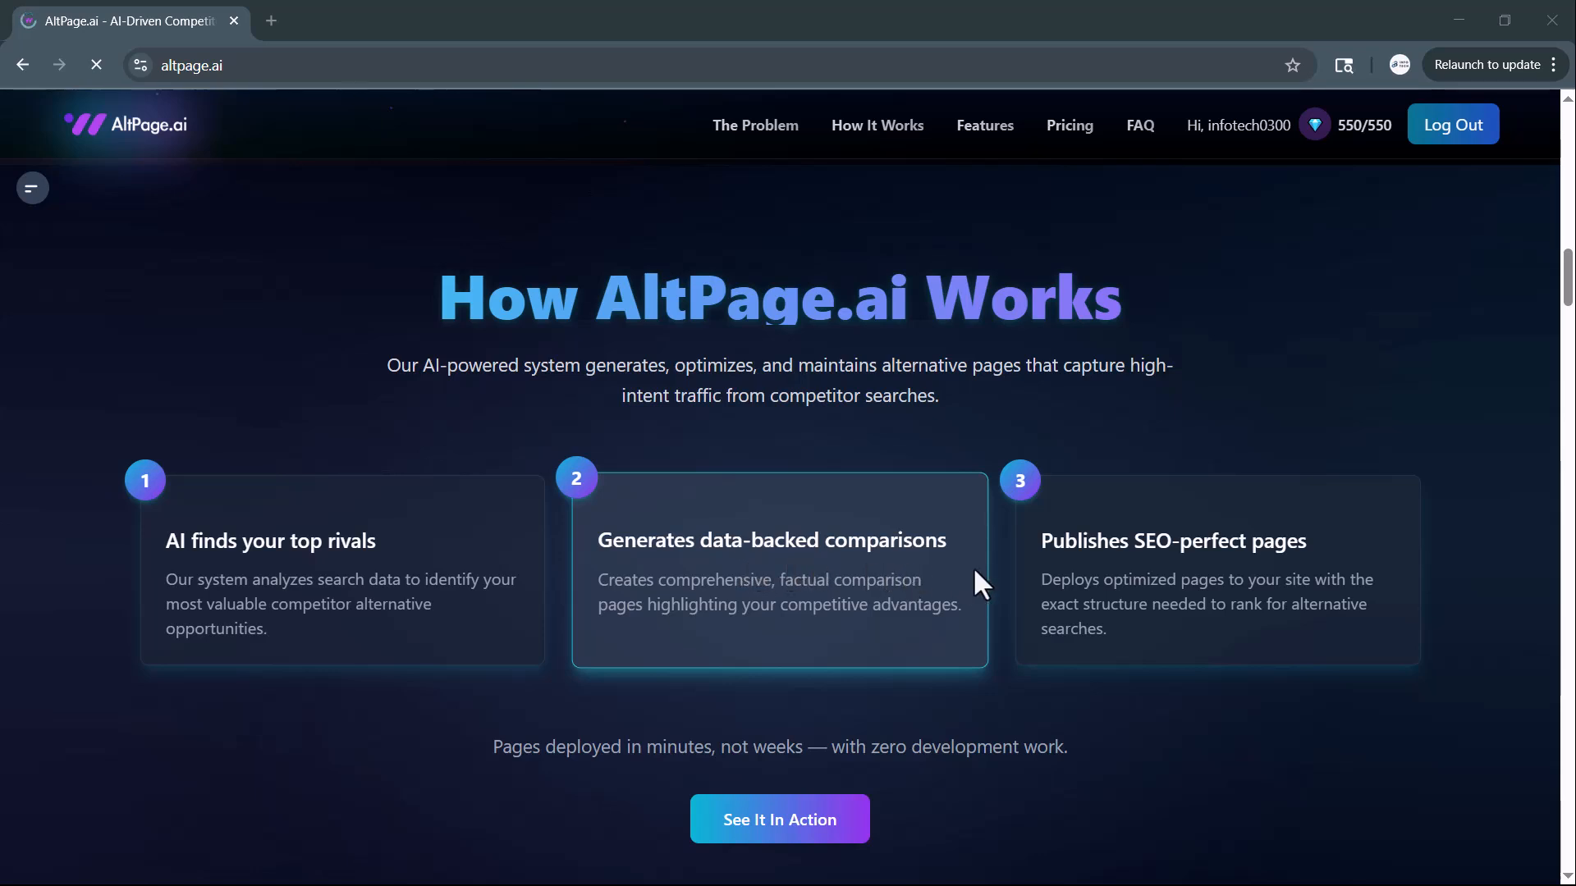
pyautogui.moveTo(1141, 573)
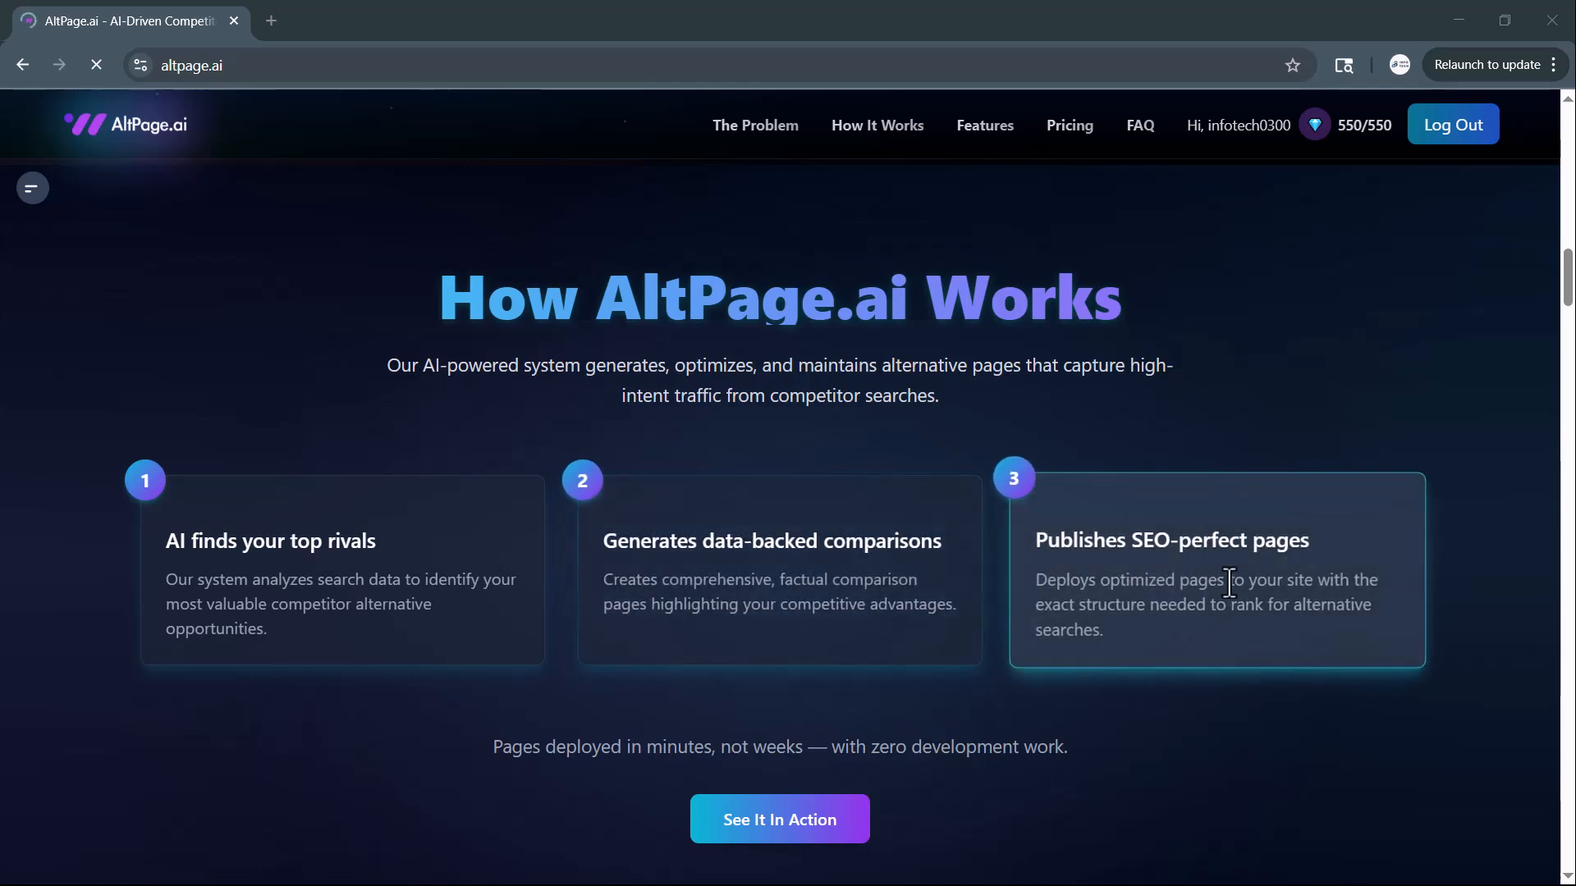
pyautogui.scroll(-3)
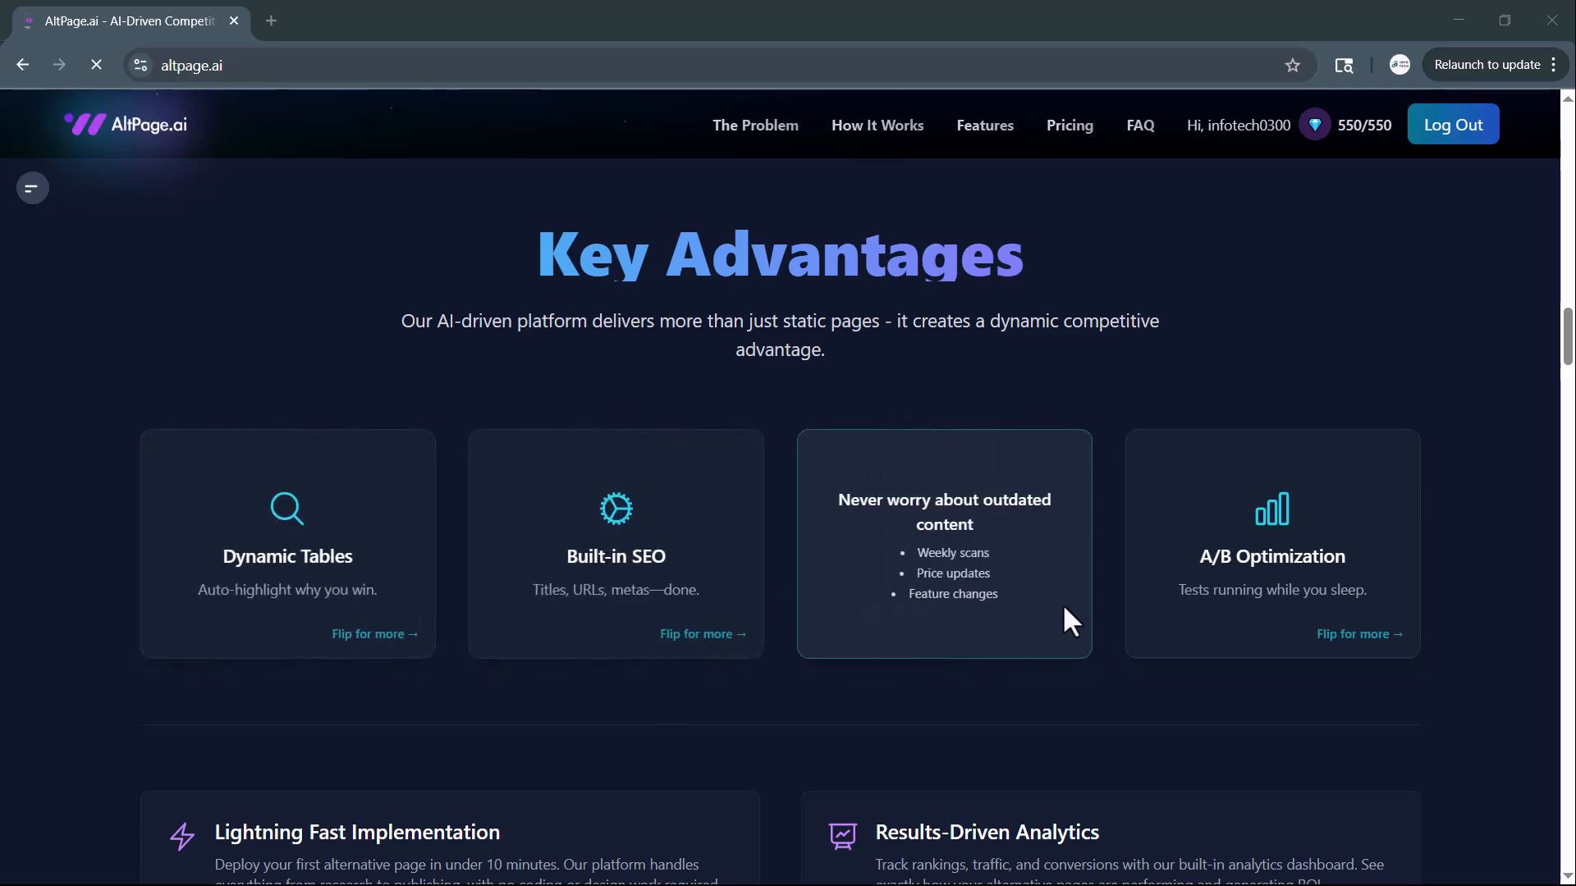
pyautogui.scroll(-3)
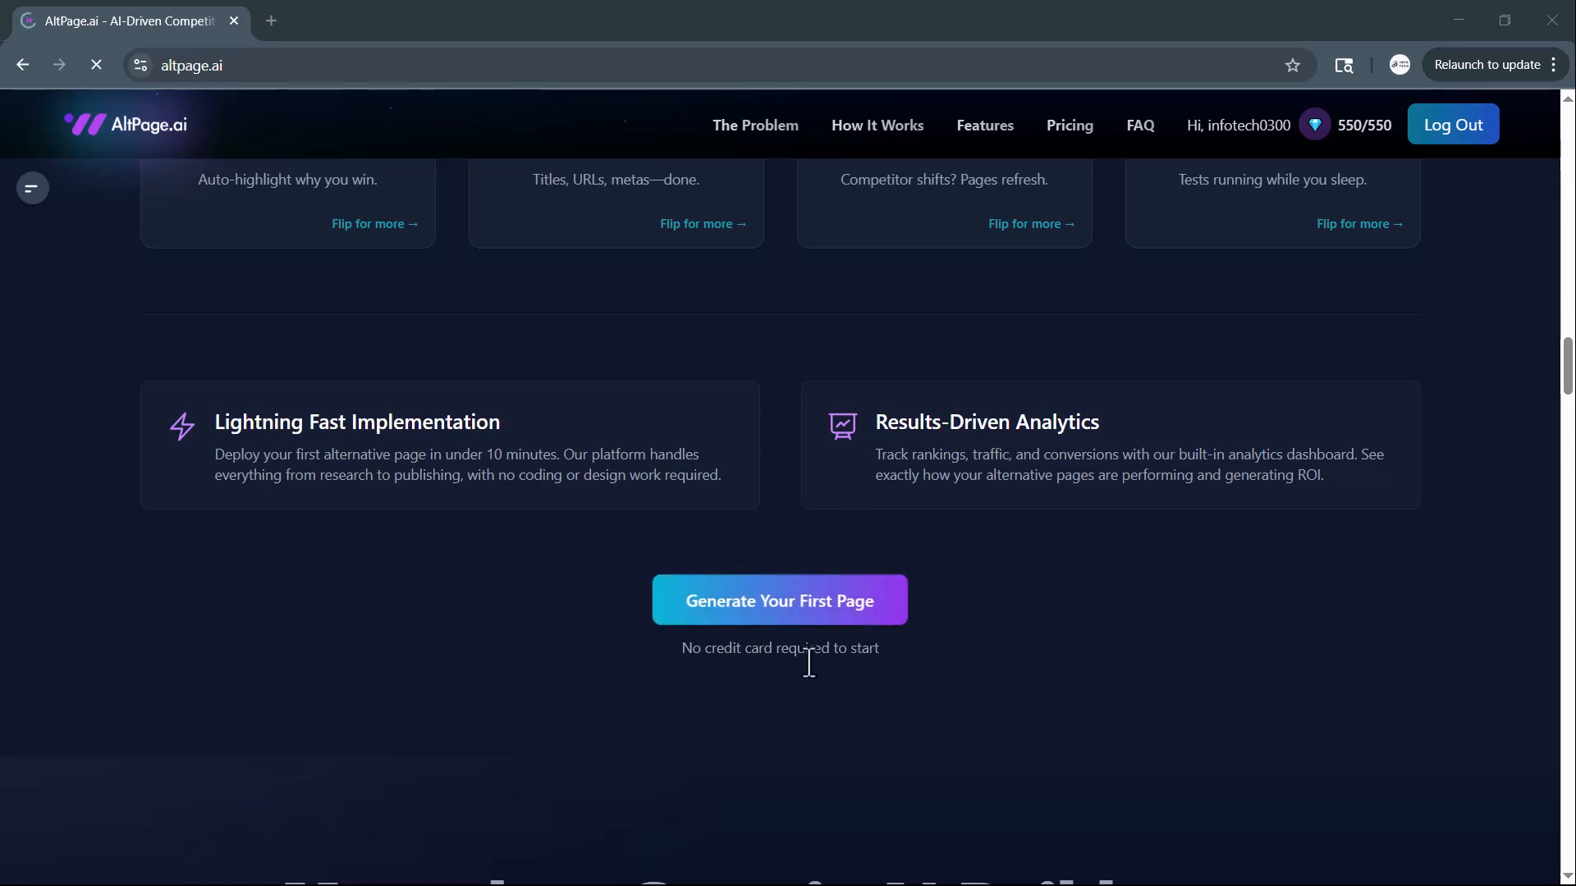
pyautogui.scroll(-3)
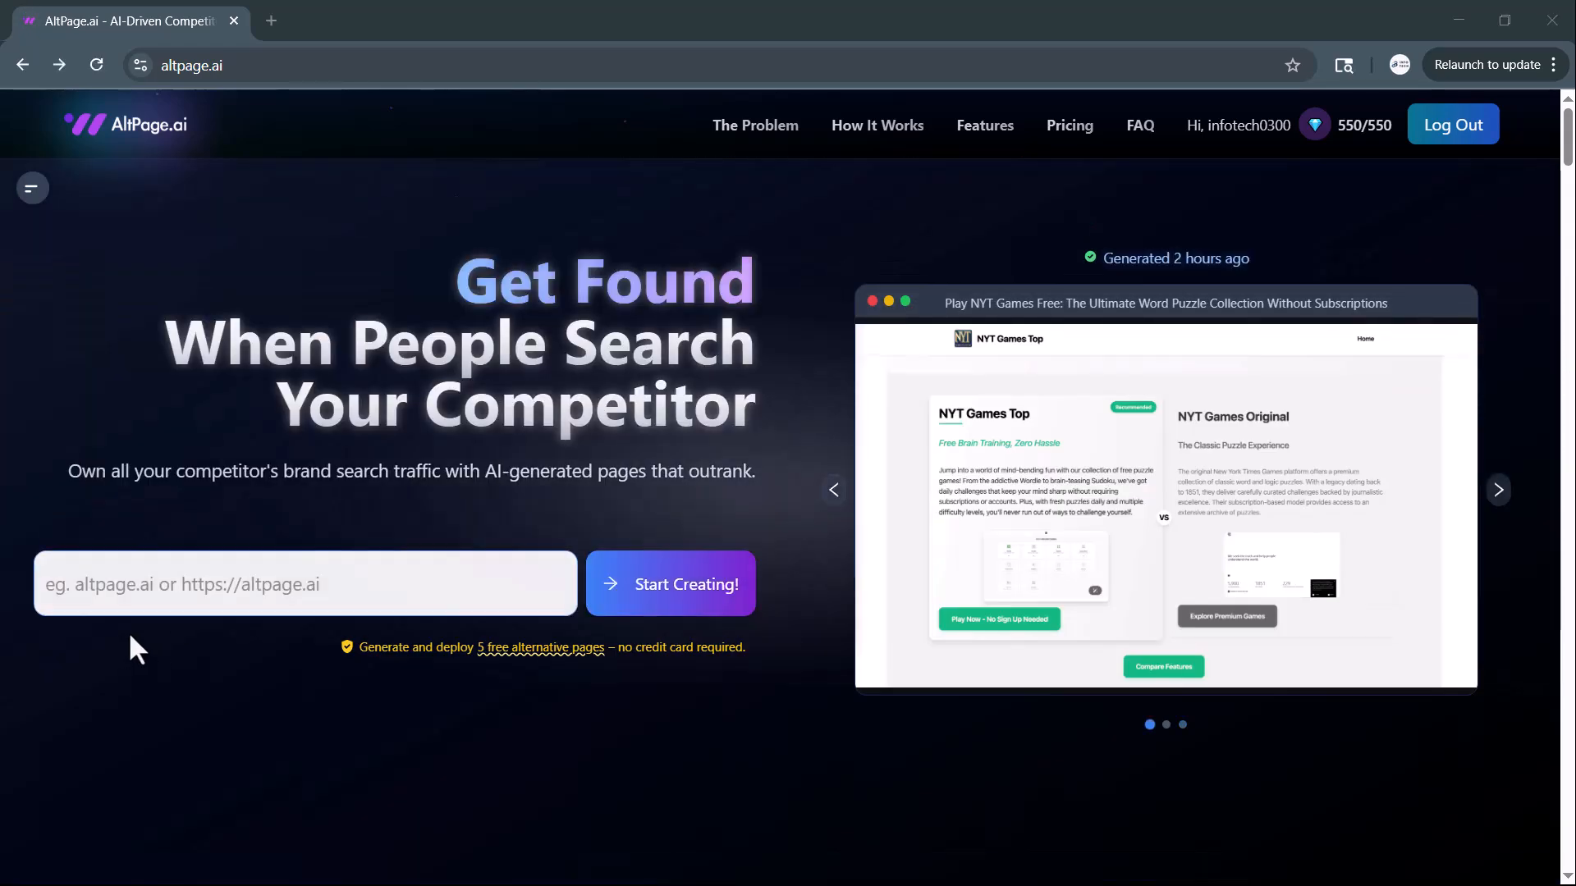
pyautogui.click(304, 584)
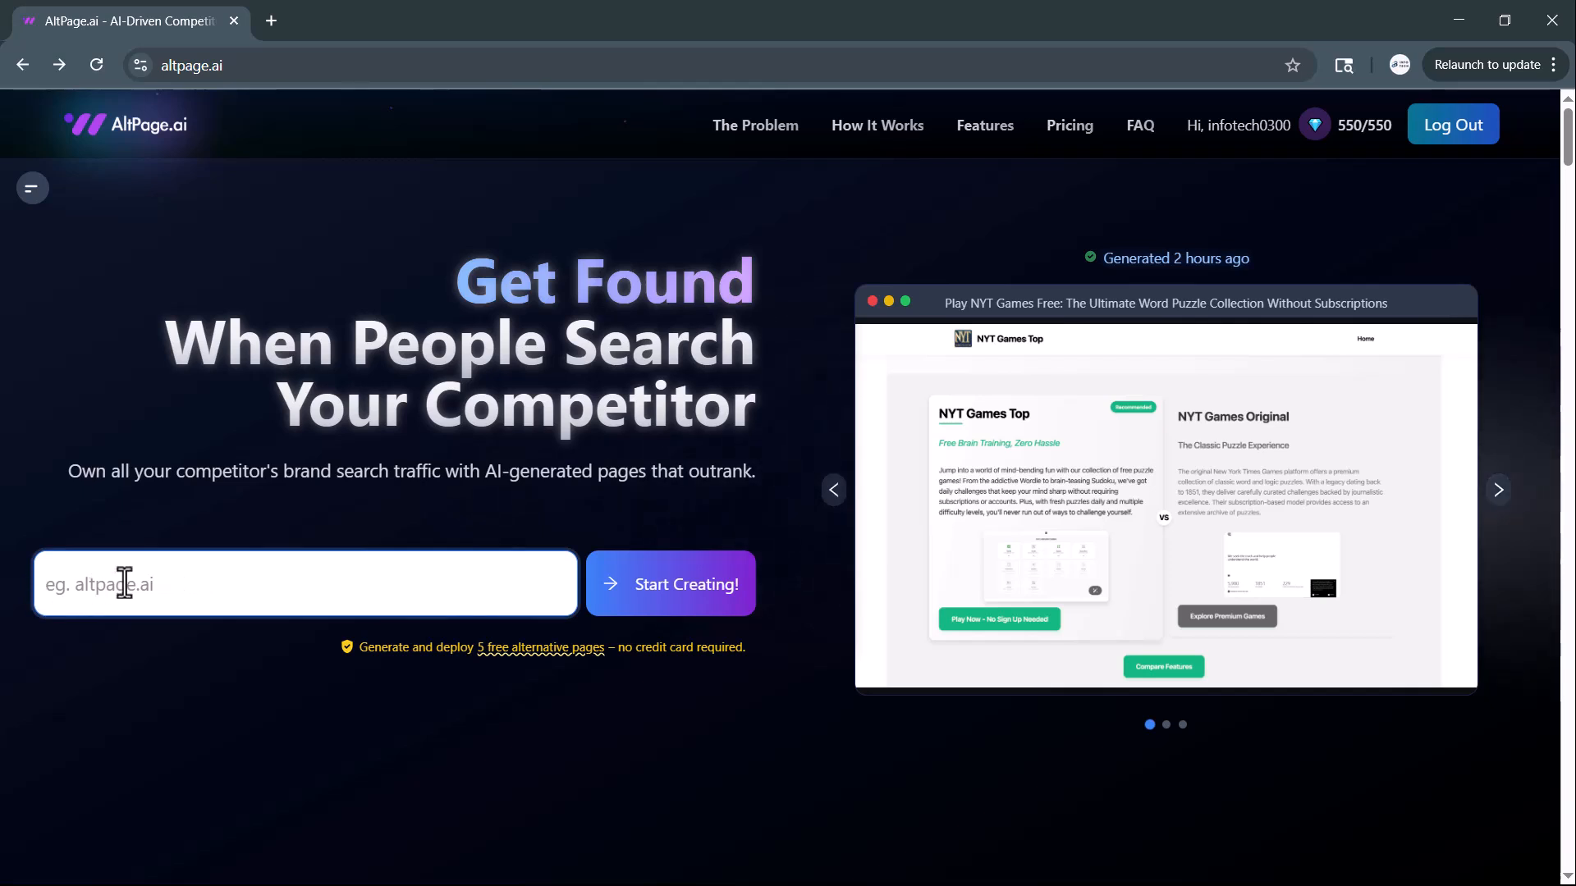
pyautogui.write('https://www.canva.com/')
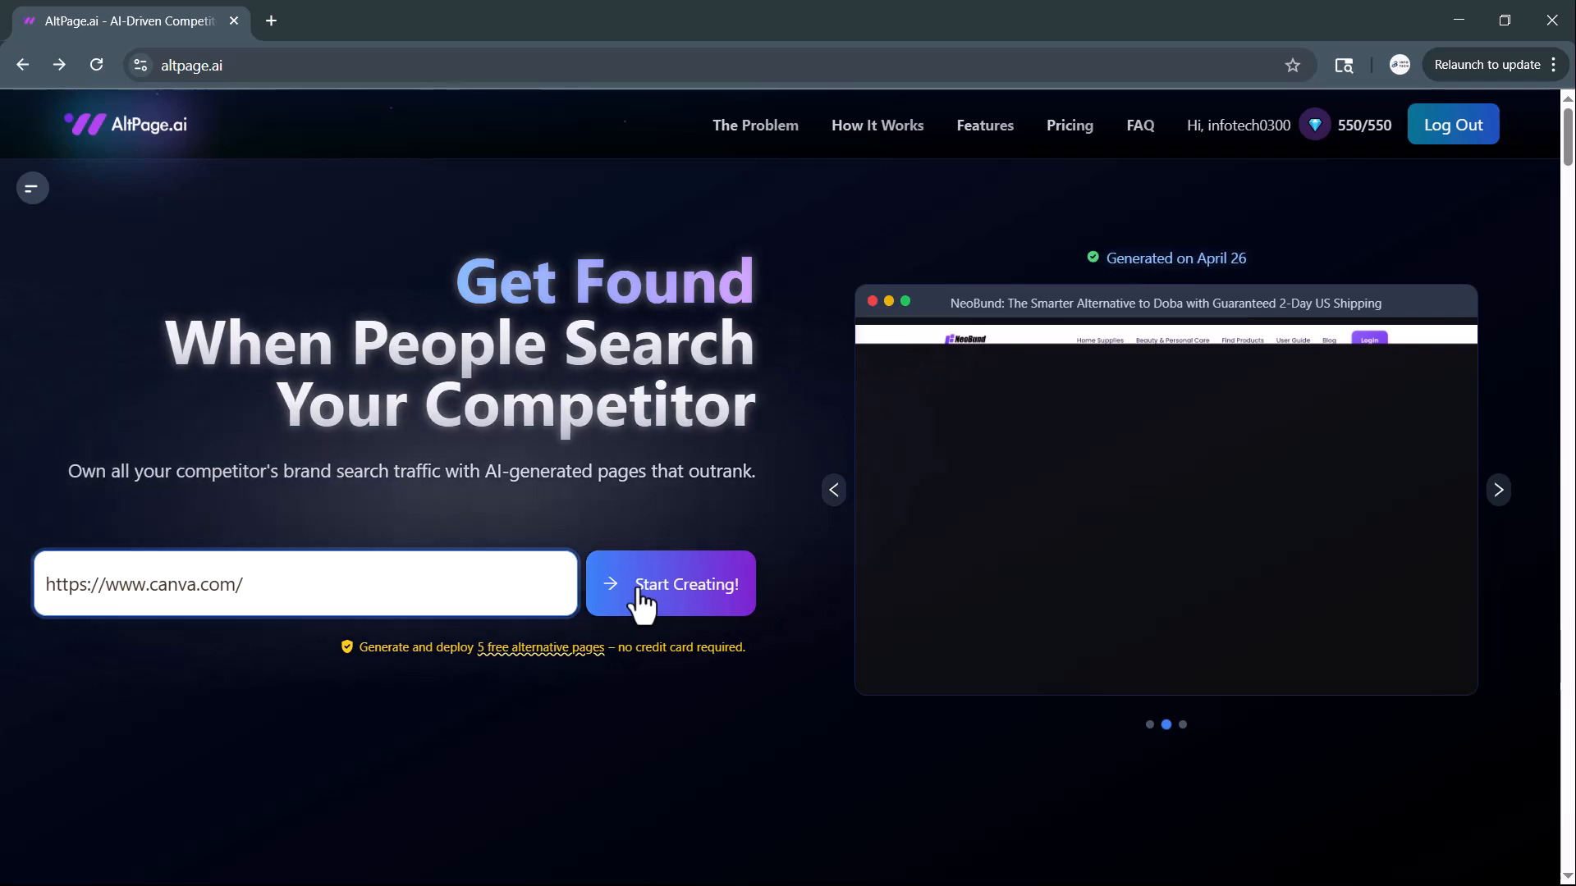
pyautogui.click(670, 583)
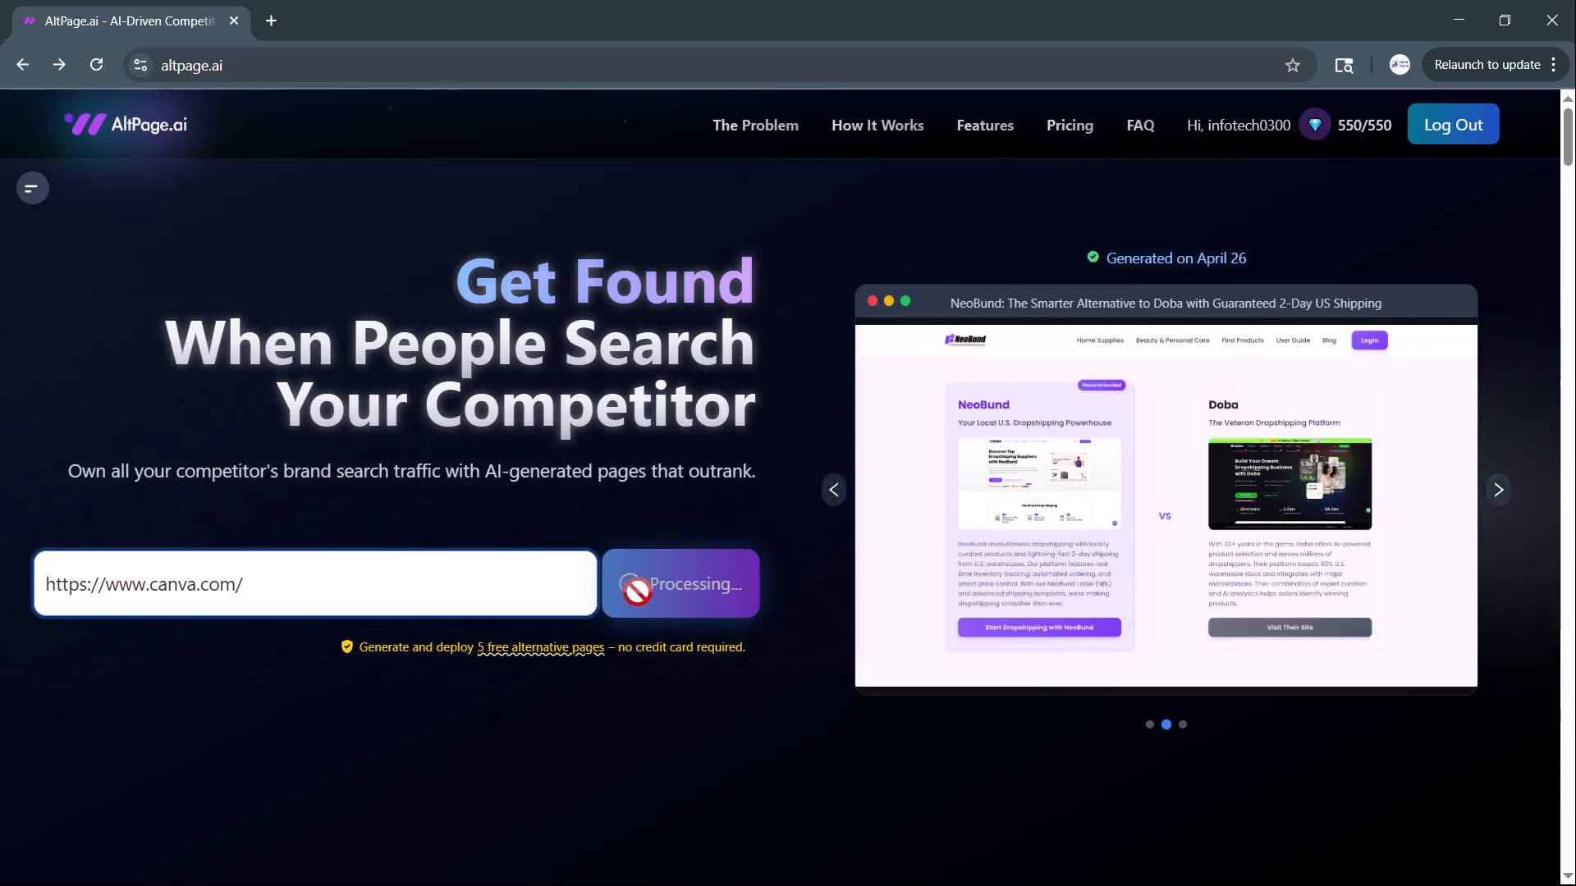
pyautogui.click(1497, 490)
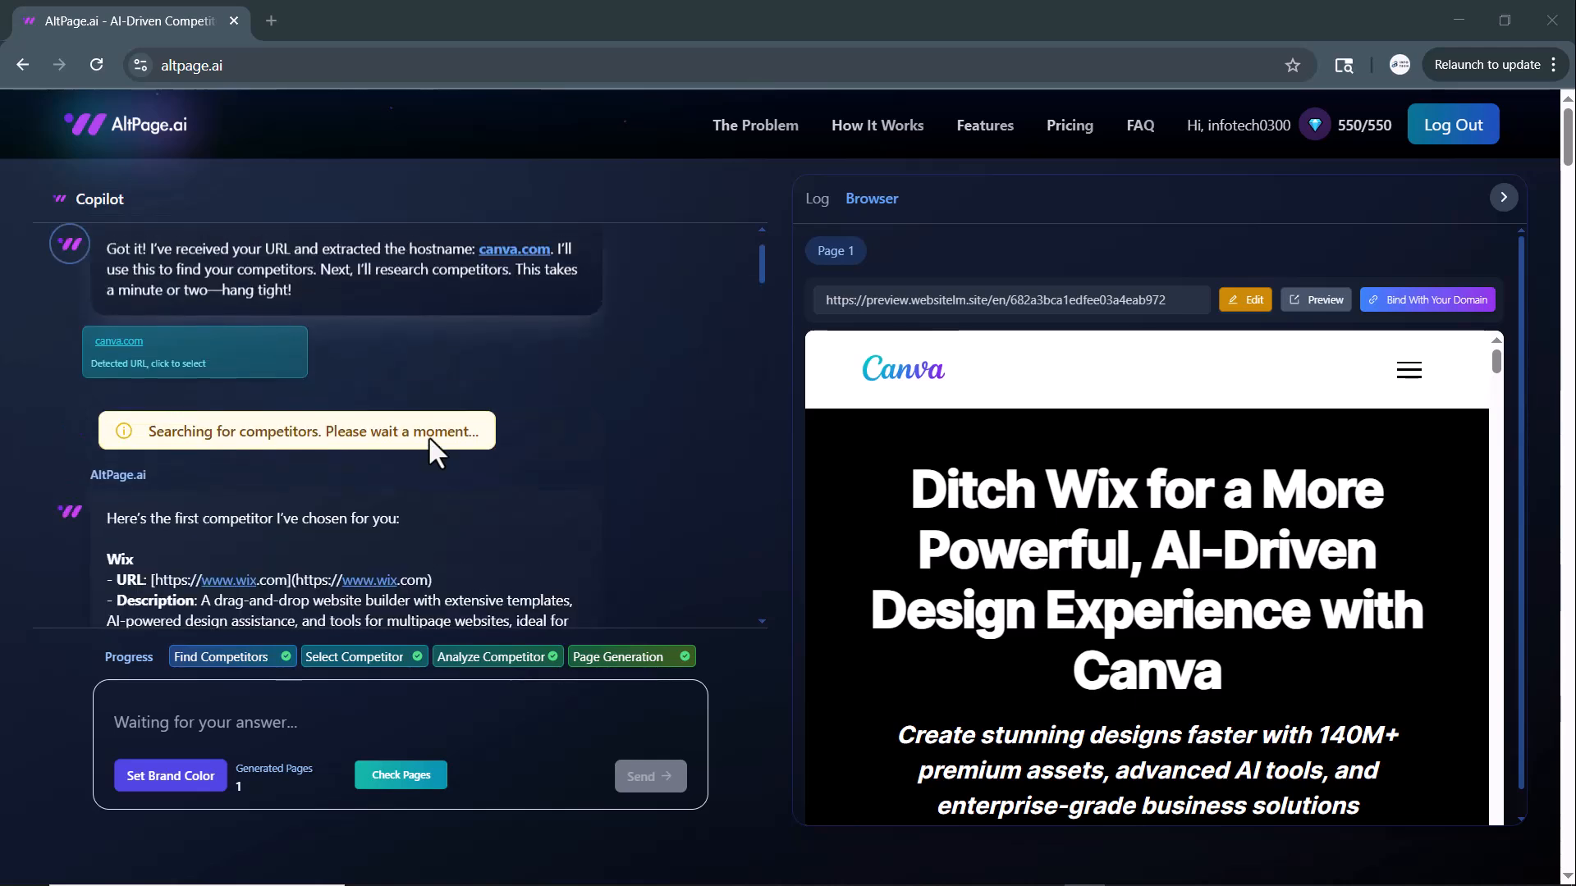
# Browse the competitor list and type squarespace, wordpress.com, figma, visme and dorik as picks
pyautogui.scroll(-3)
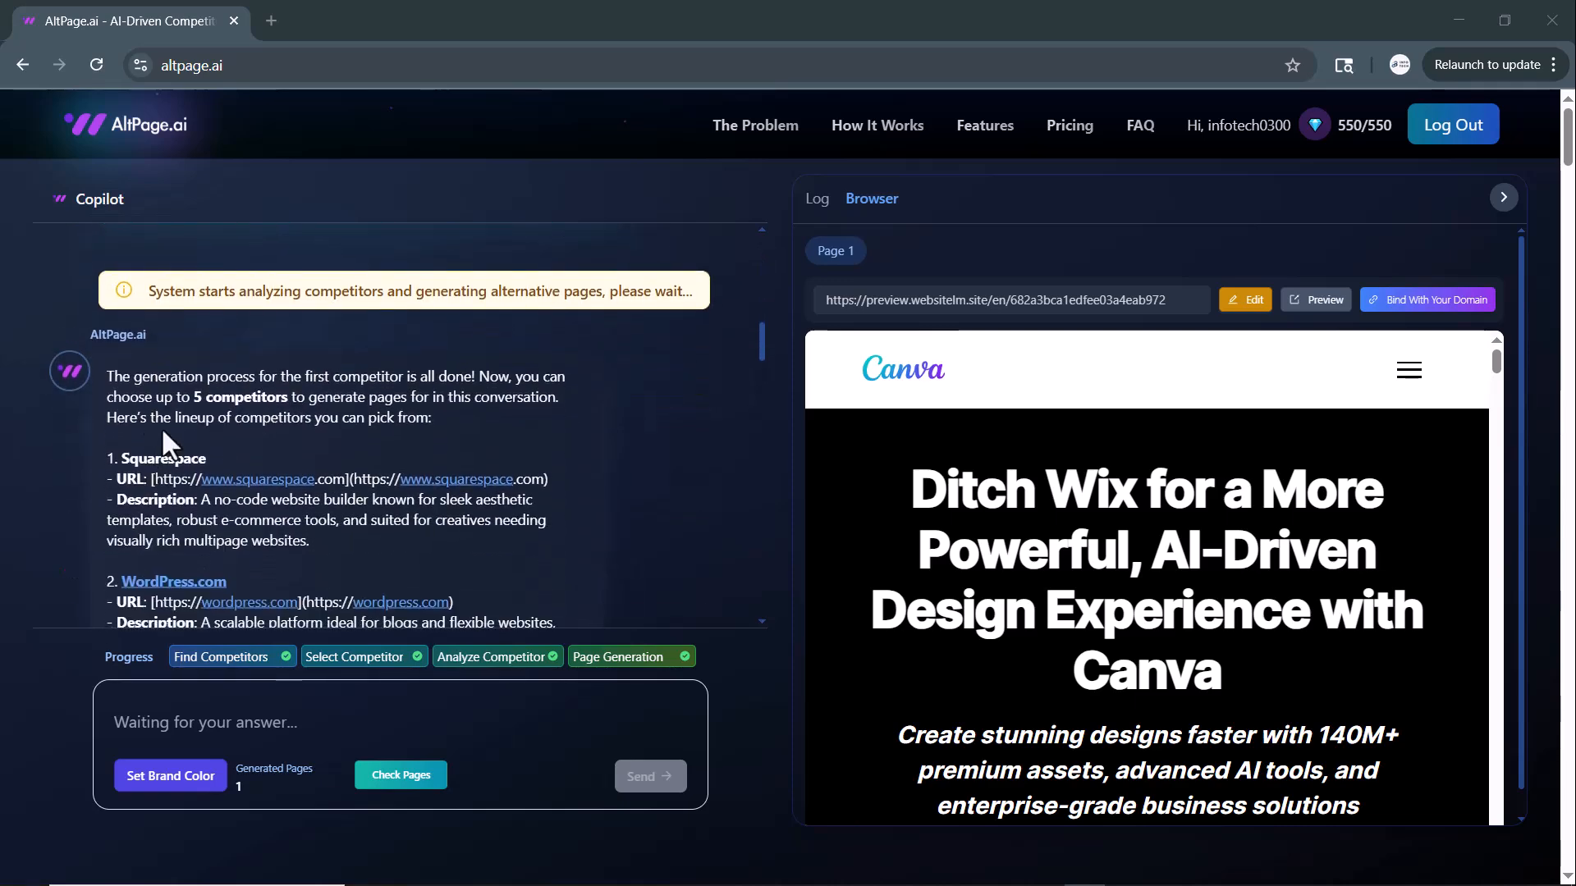
pyautogui.moveTo(296, 407)
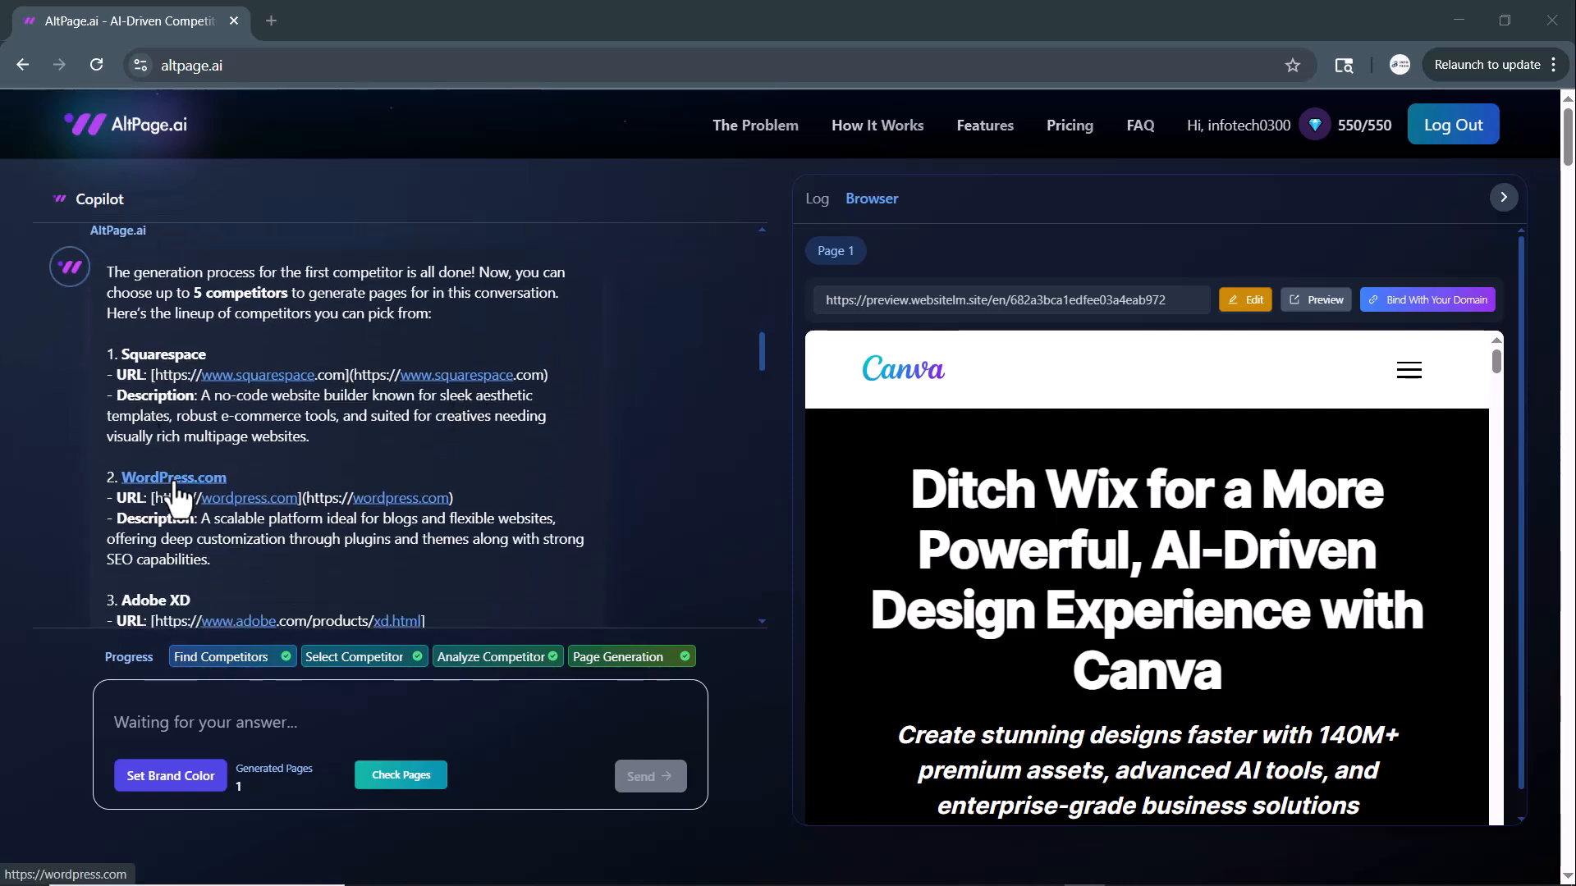
pyautogui.scroll(-3)
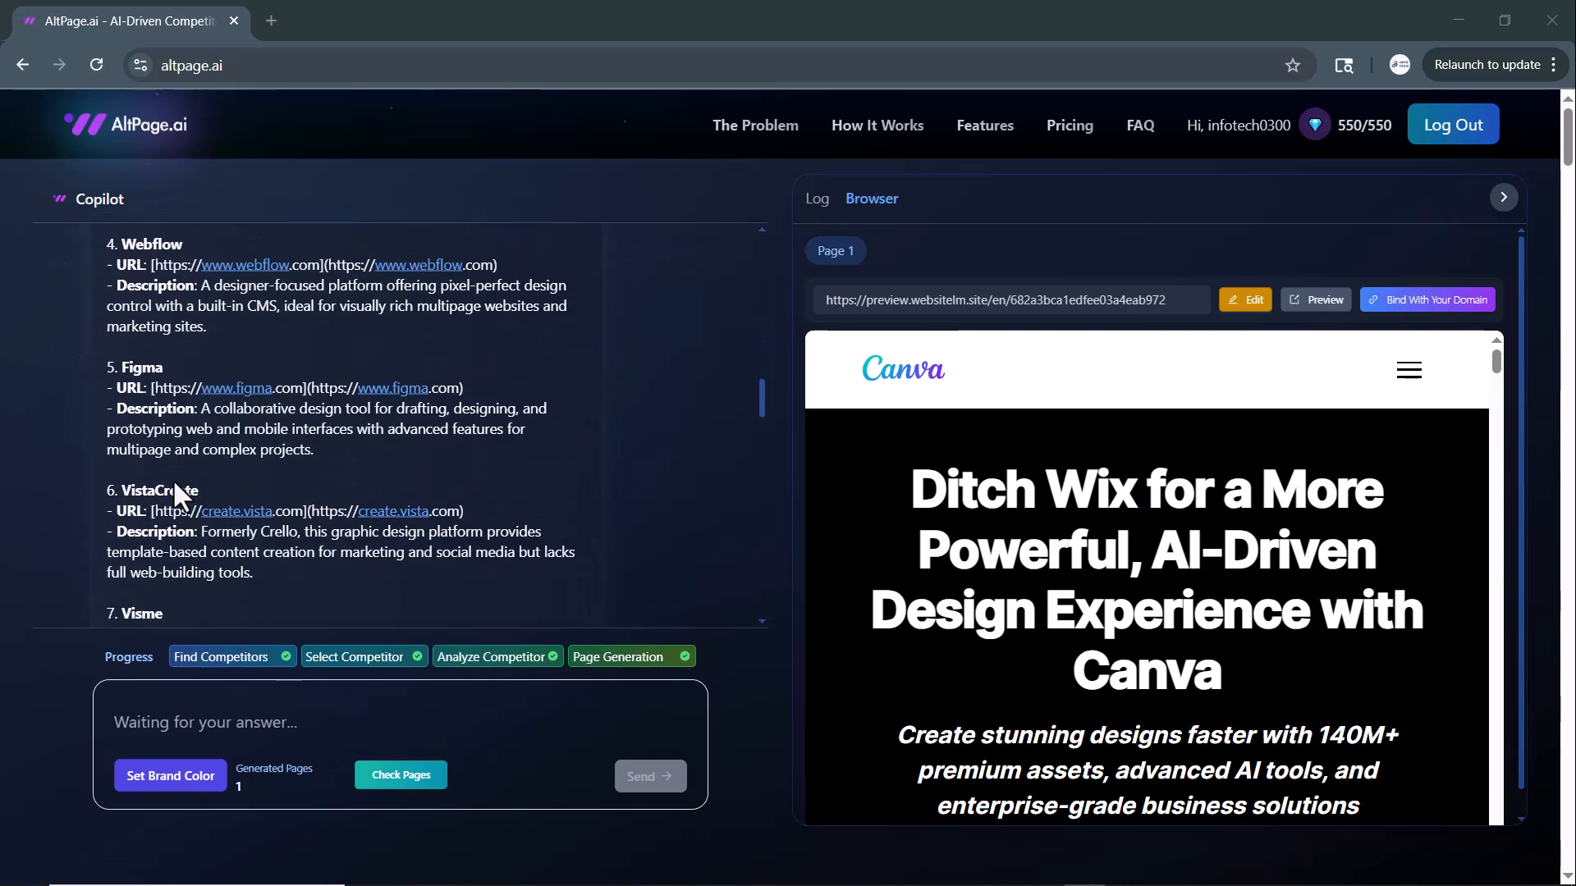
pyautogui.scroll(-3)
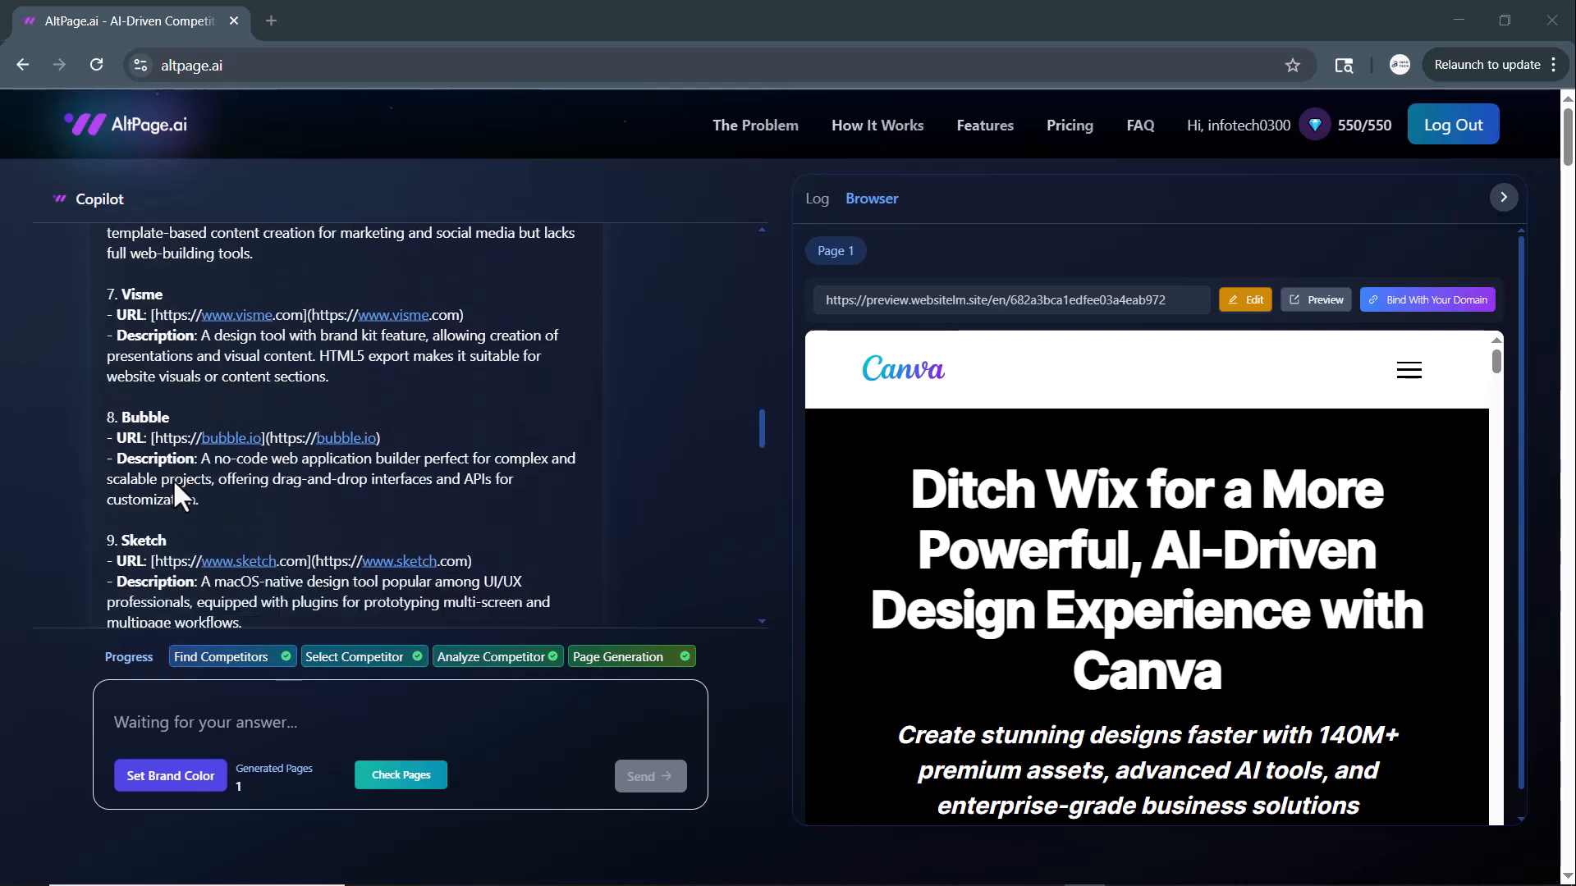
pyautogui.scroll(-3)
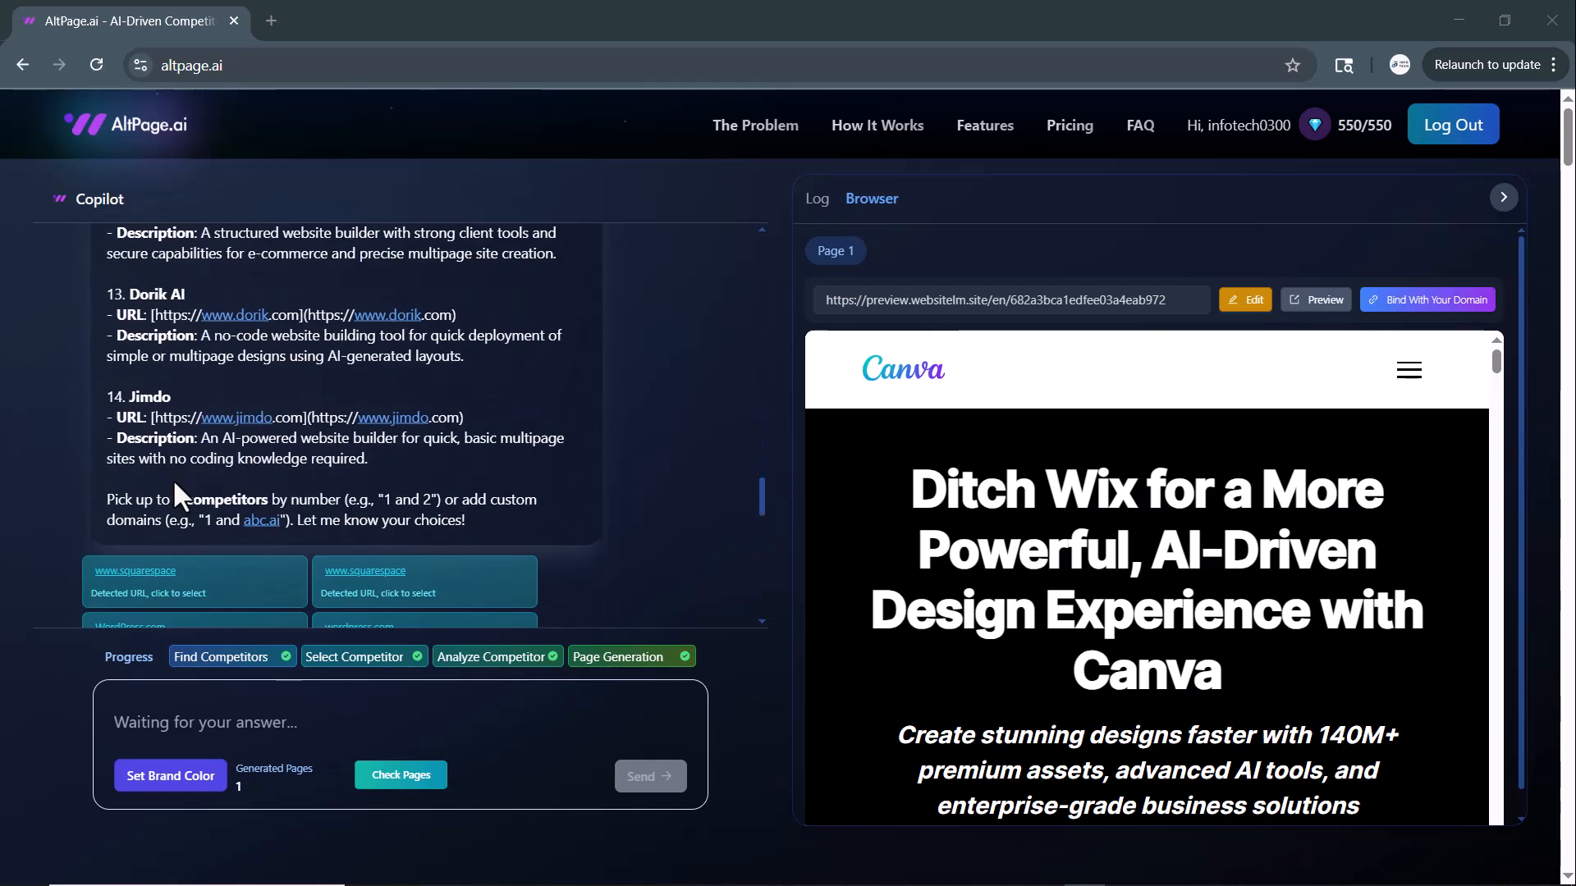
pyautogui.write('www.squarespace wordpress.com www.figma www.visme www.dorik')
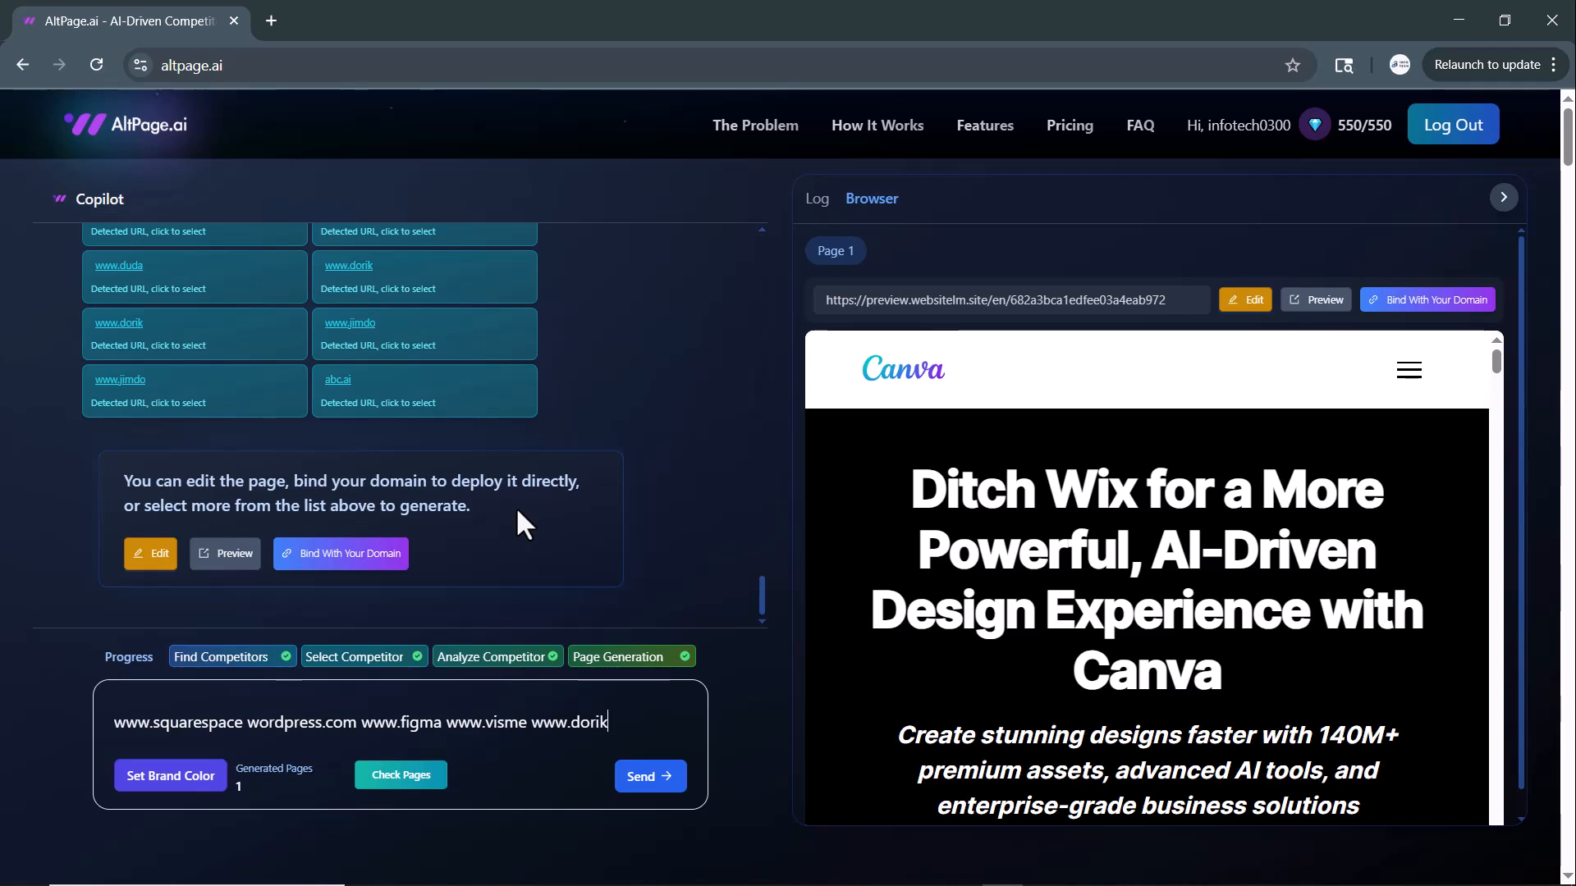
pyautogui.moveTo(295, 532)
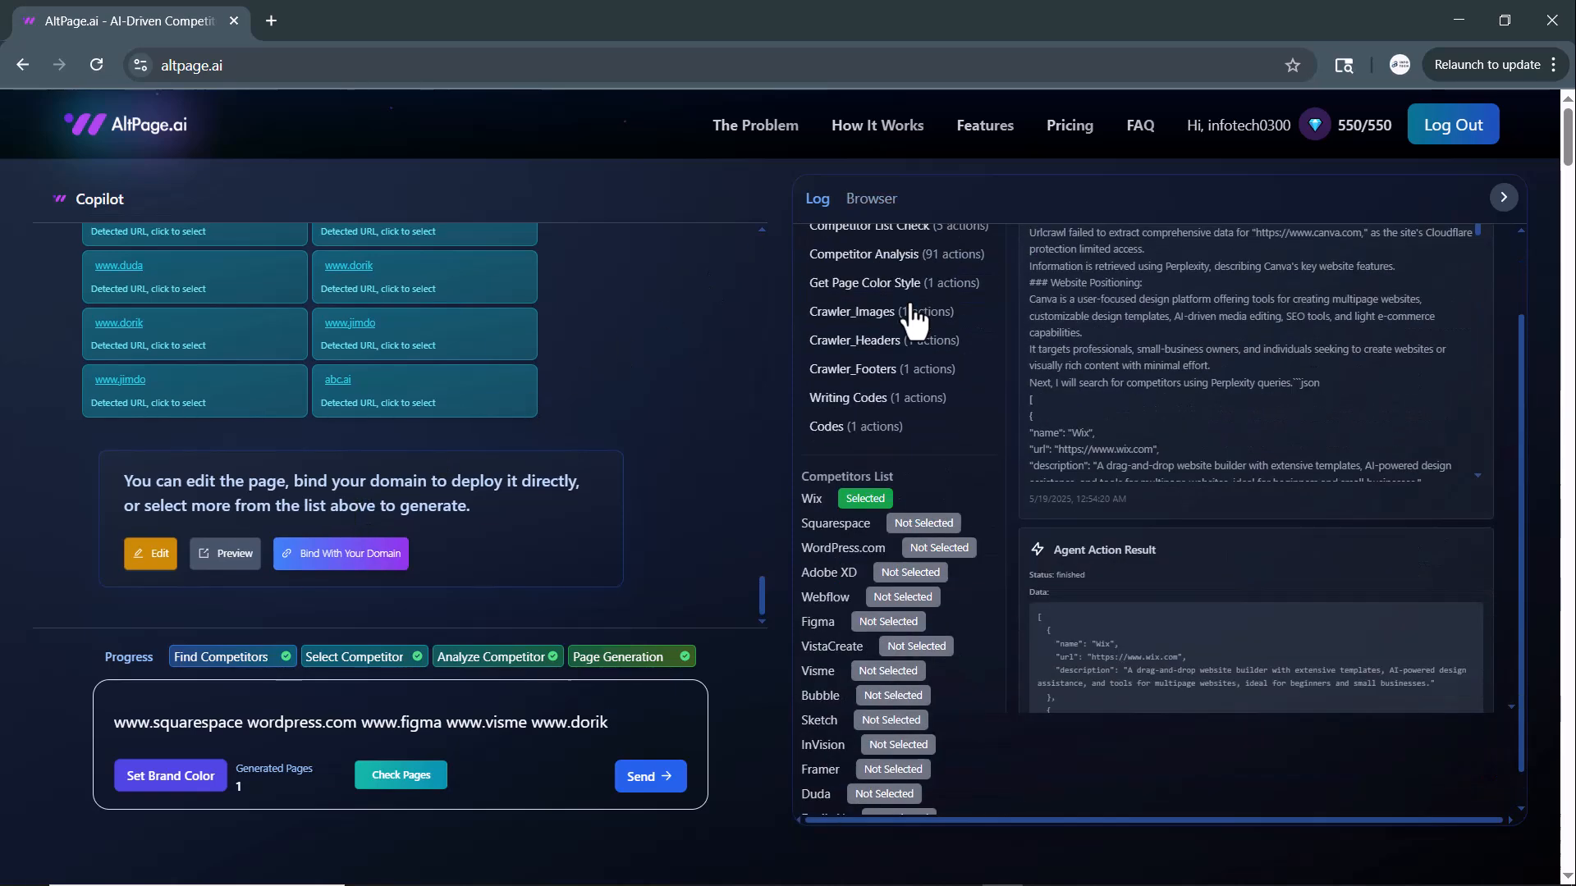
# Review the generation log, then return to the preview's Canva vs Wix comparison table
pyautogui.scroll(-3)
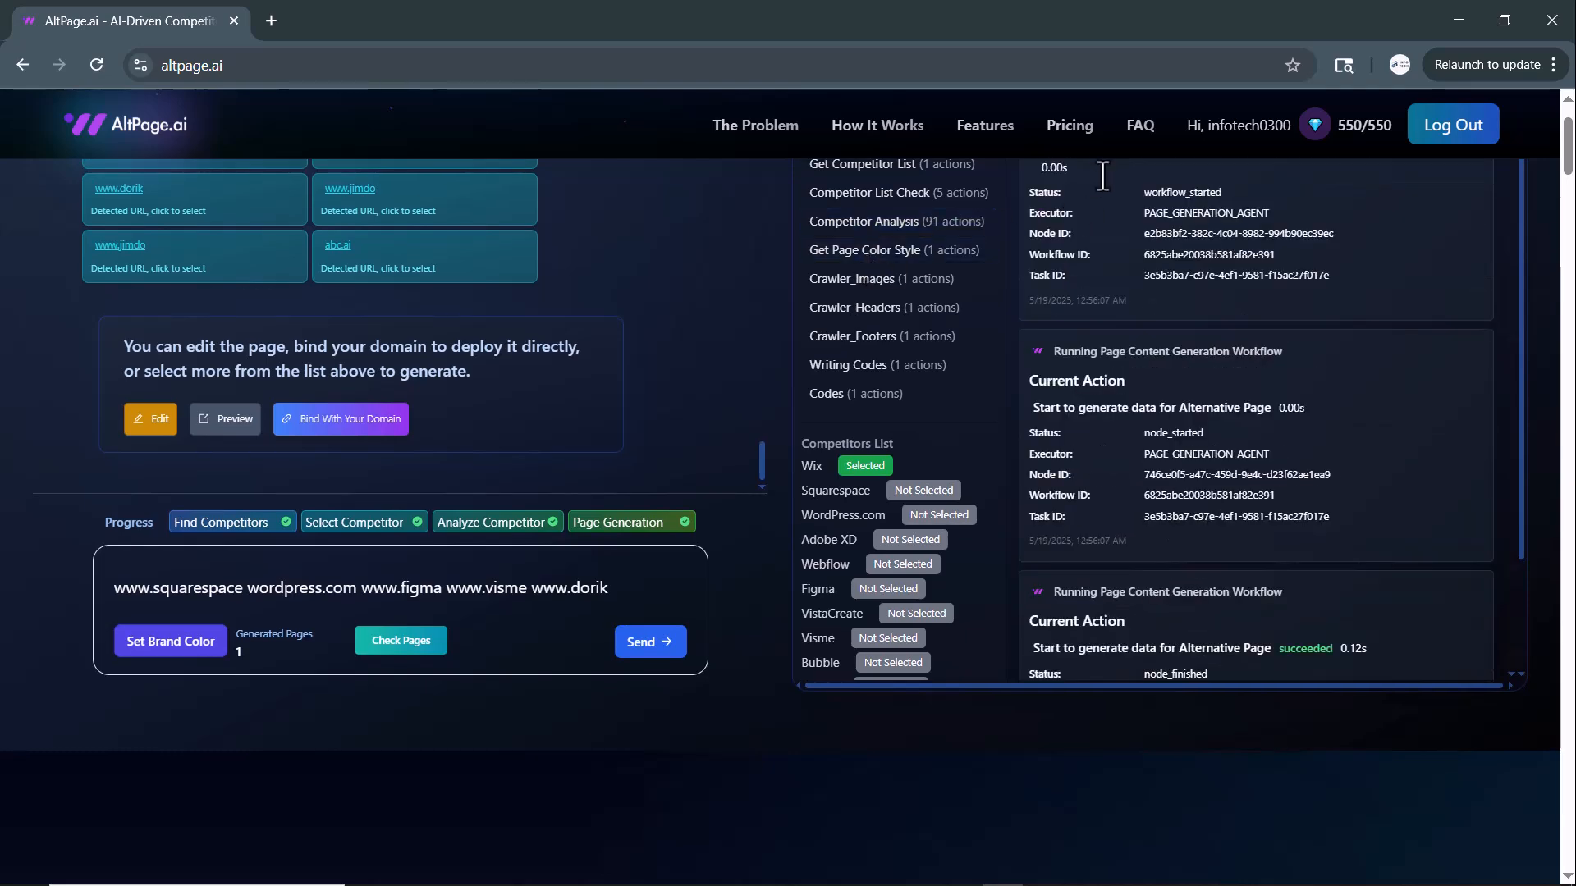
pyautogui.moveTo(1085, 457)
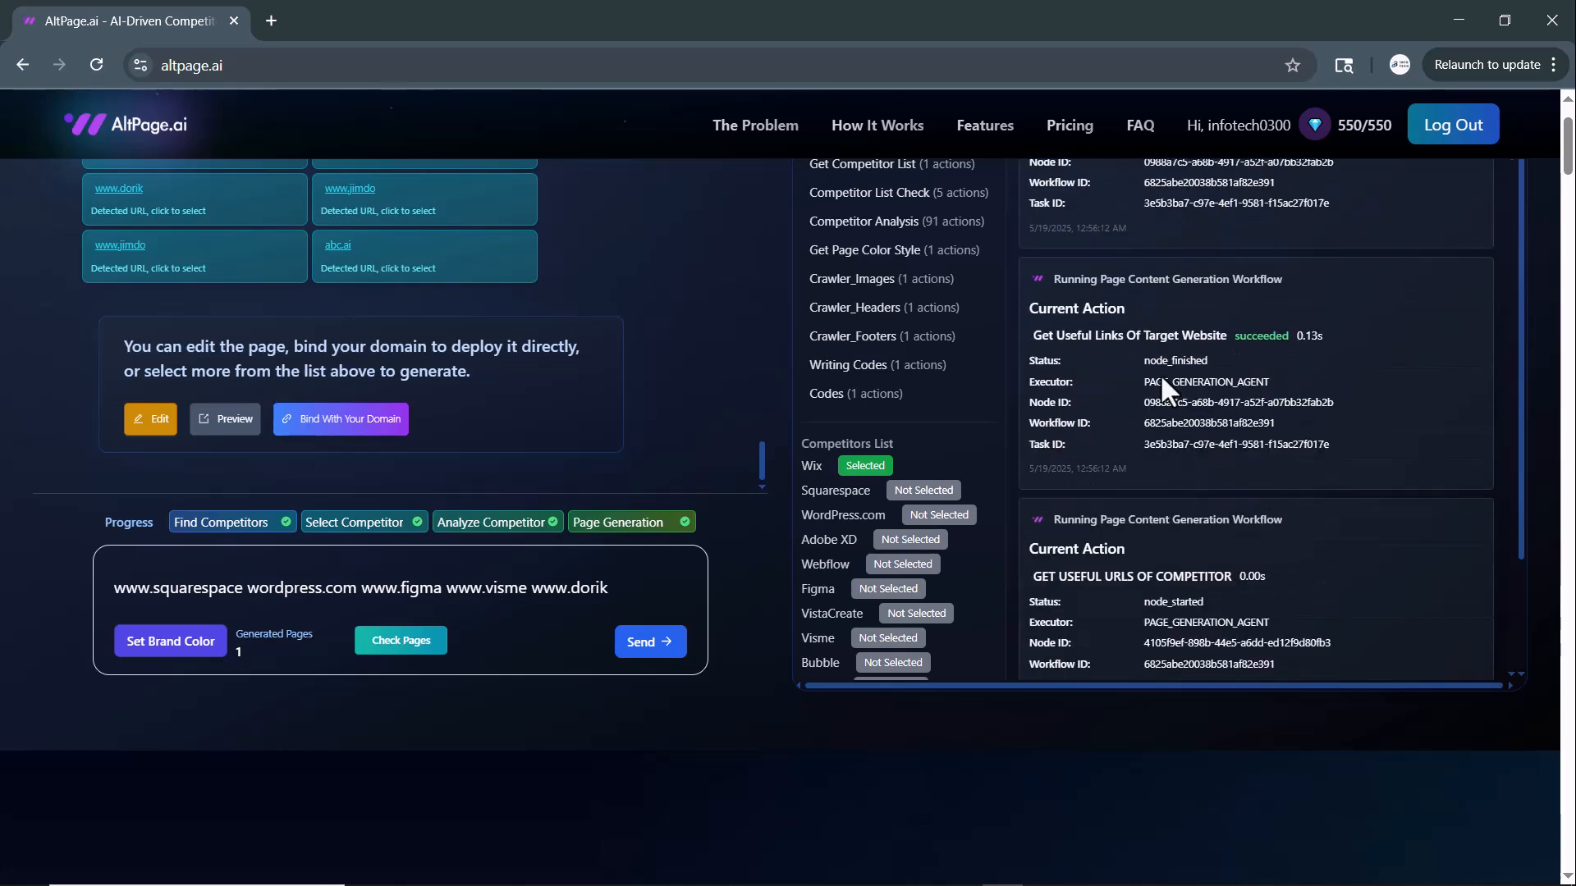
pyautogui.click(881, 278)
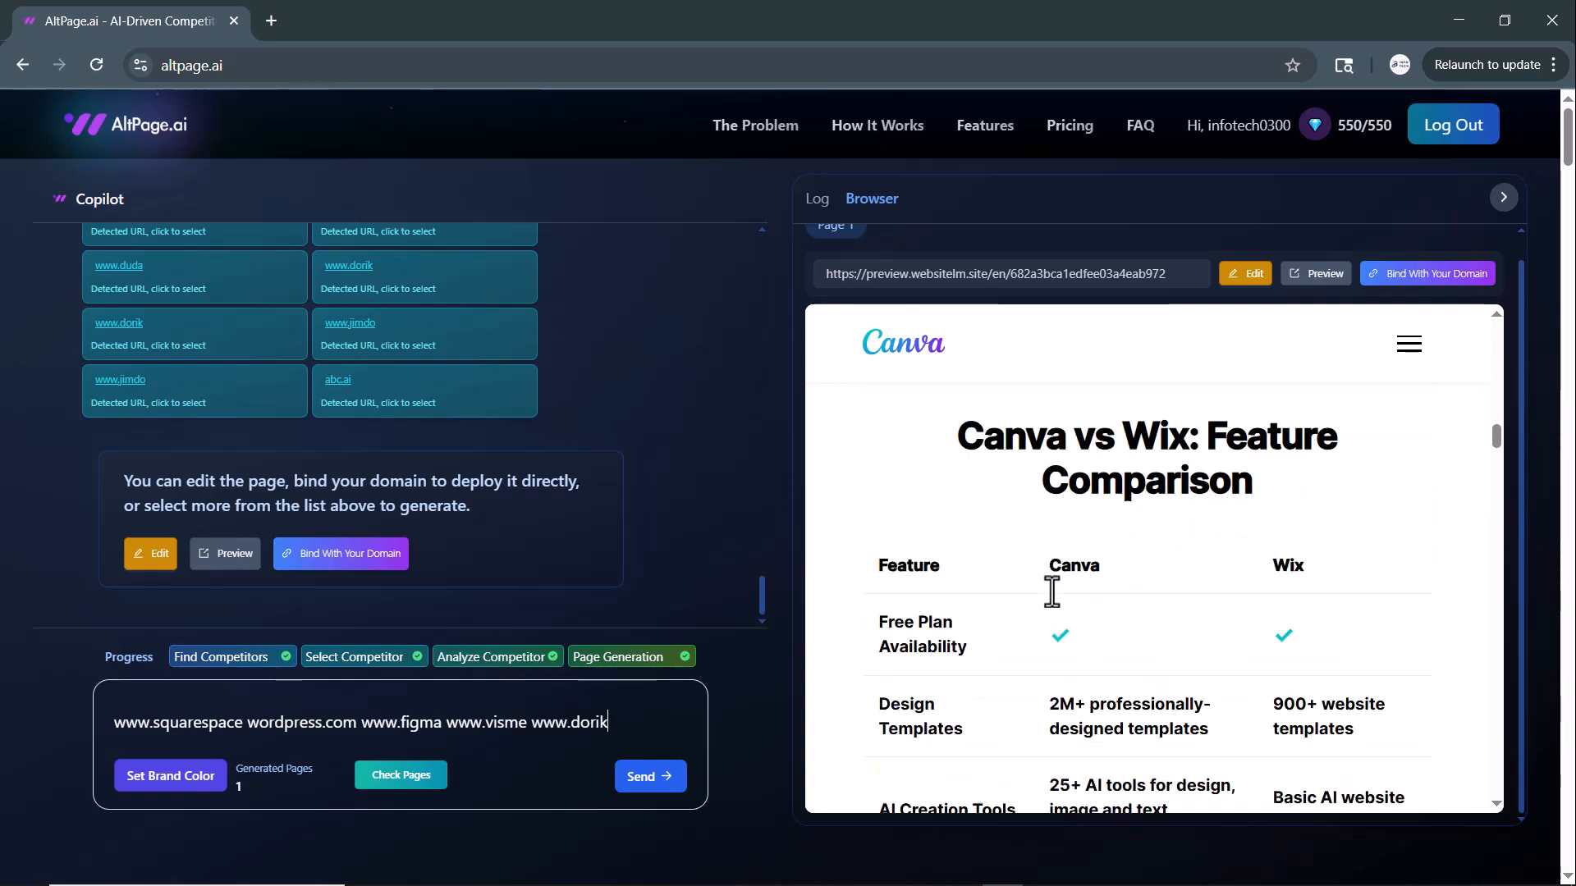
# Scroll the preview down to the 'Try Canva Free' call to action
pyautogui.scroll(-3)
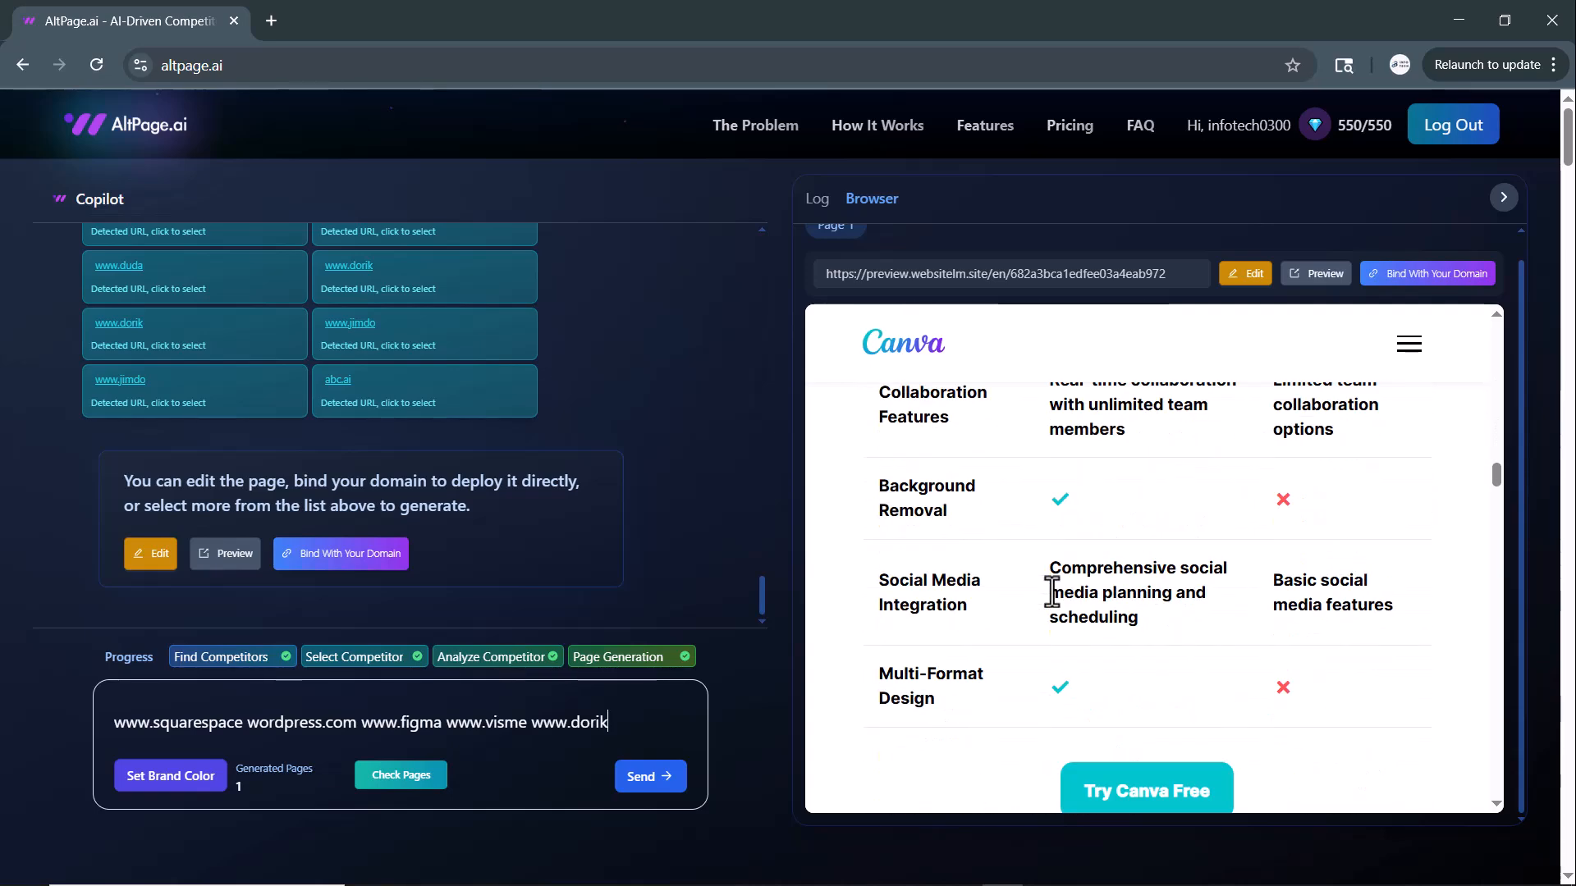
pyautogui.scroll(-3)
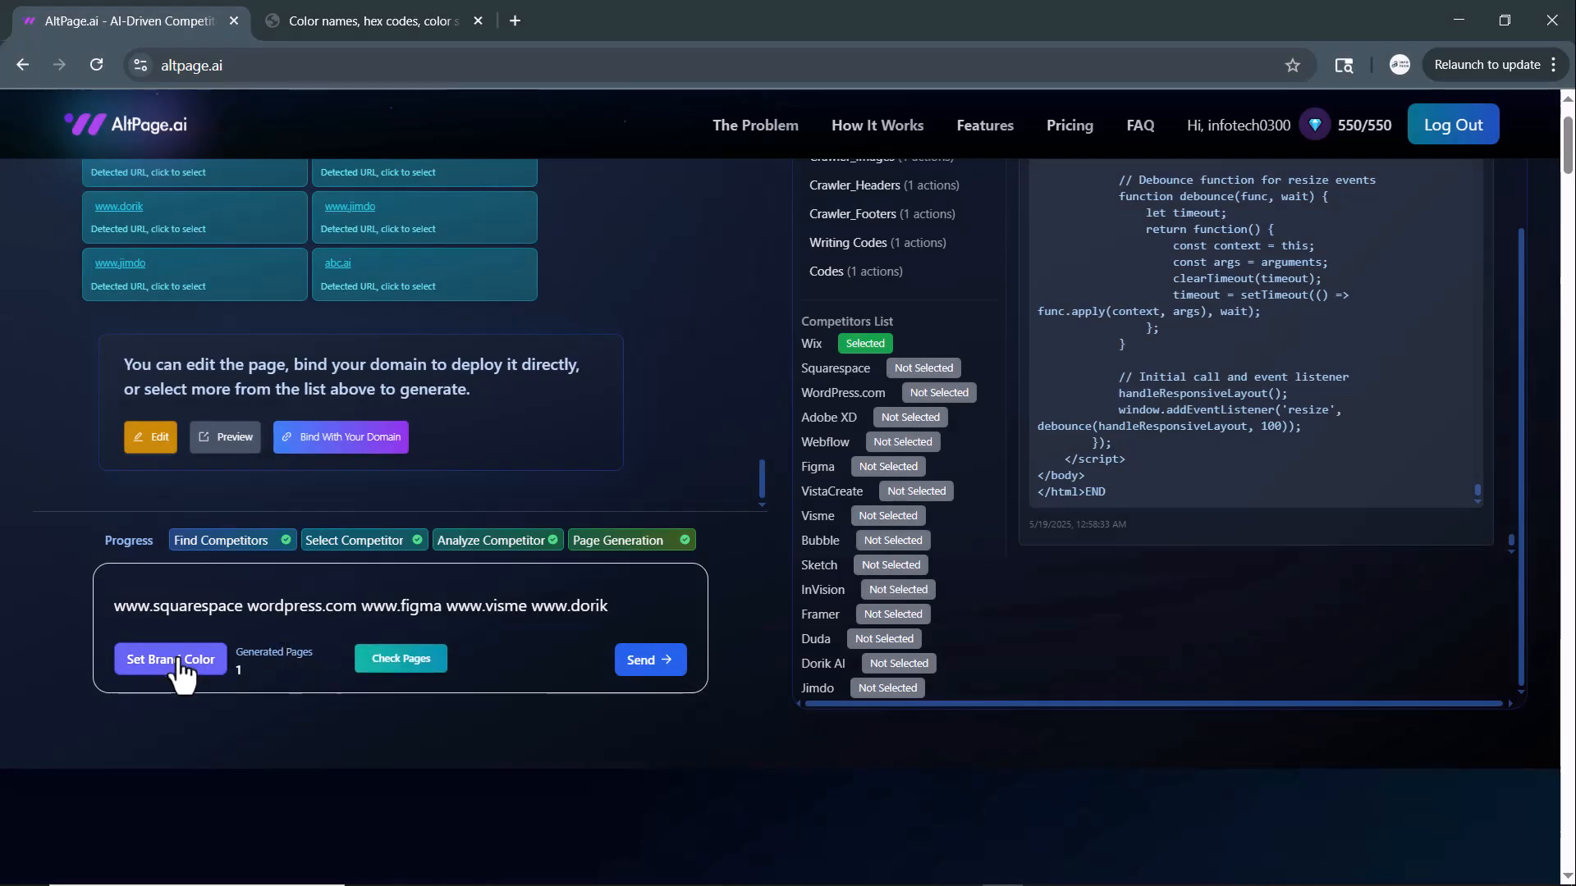
# Pick brand colours for the page buttons and button text, then close the colour settings
pyautogui.click(169, 660)
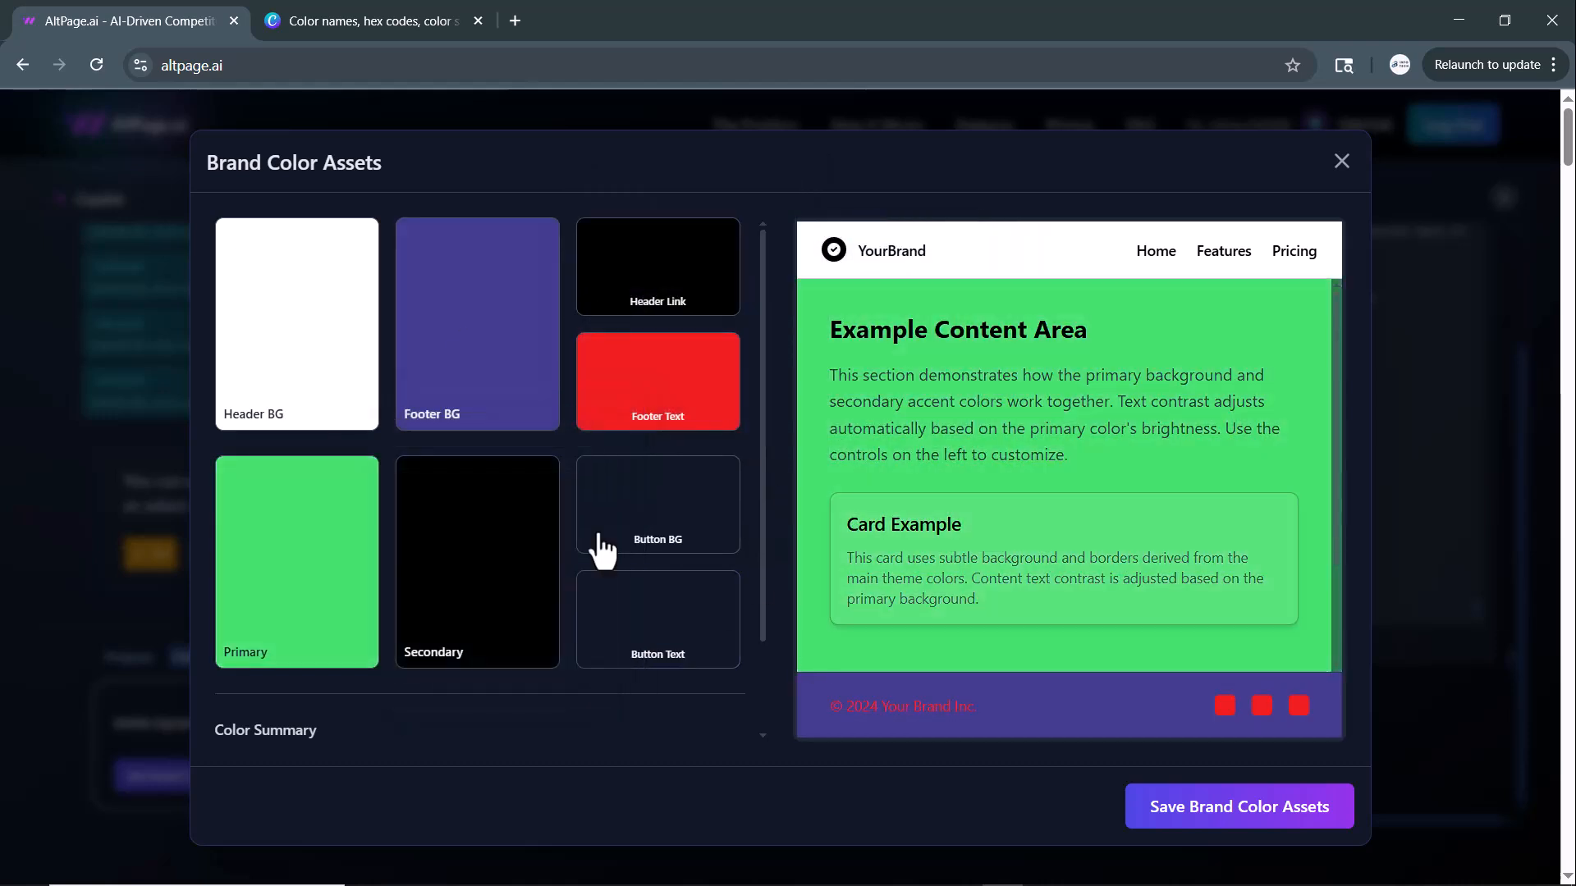
pyautogui.click(657, 505)
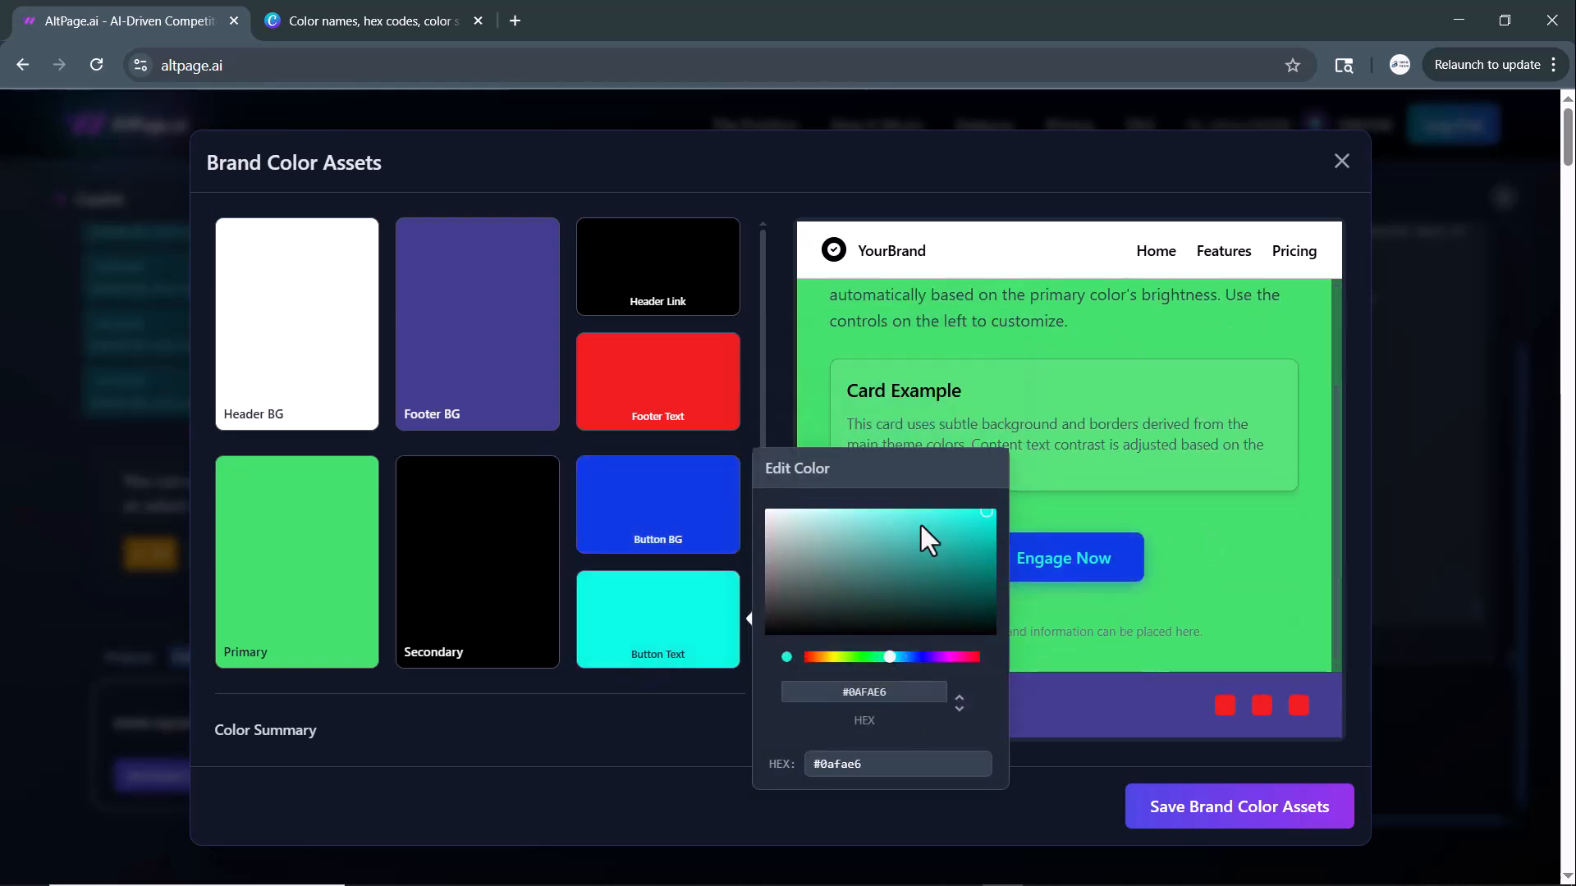
pyautogui.click(1239, 806)
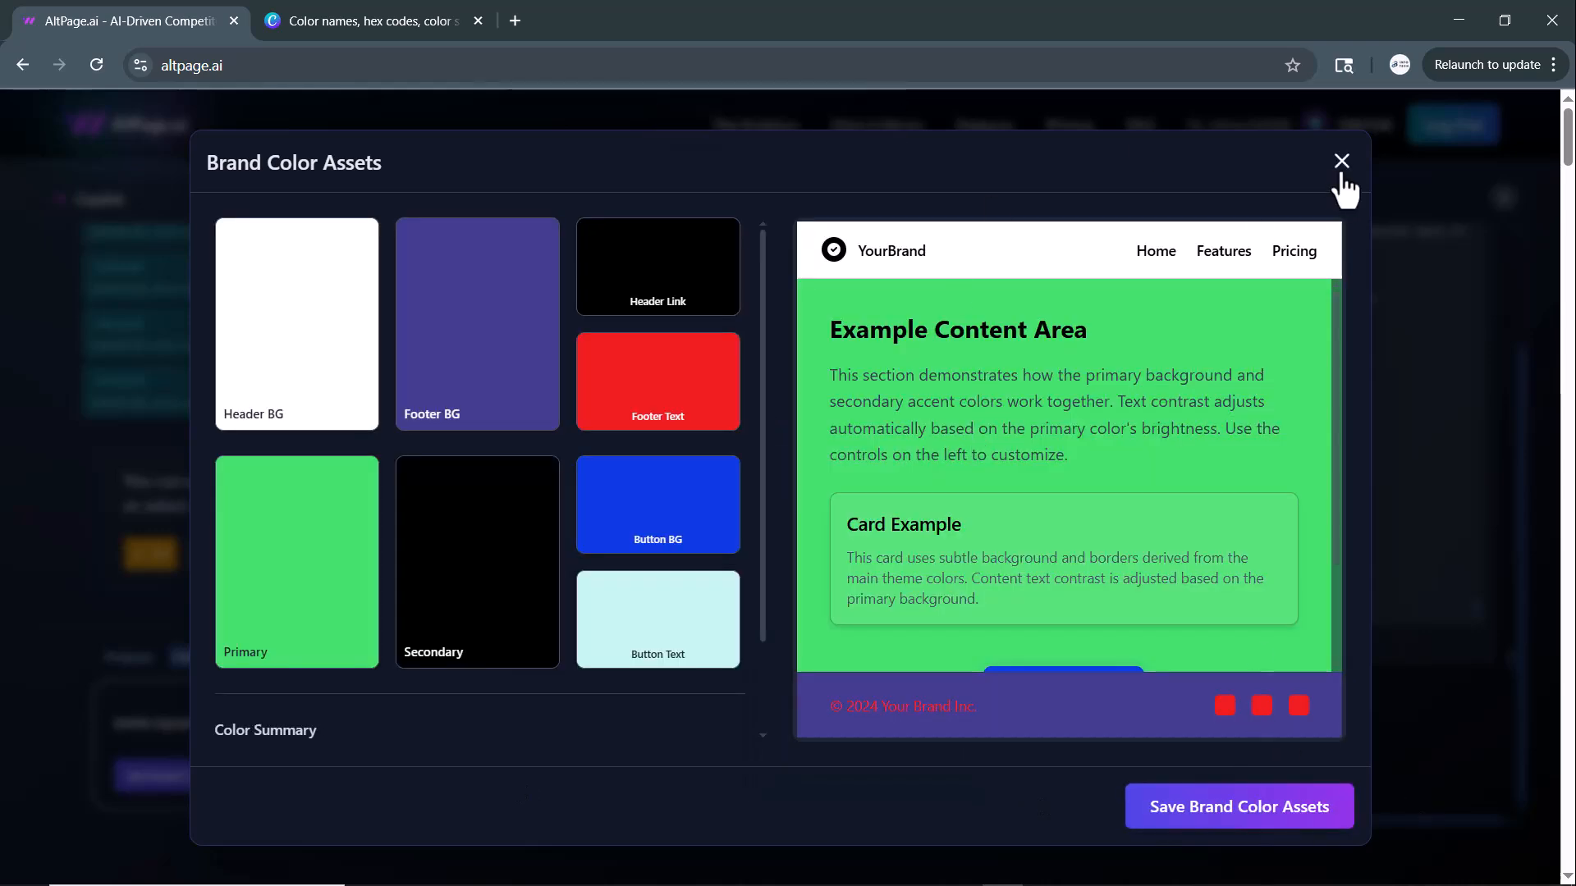
pyautogui.click(1342, 161)
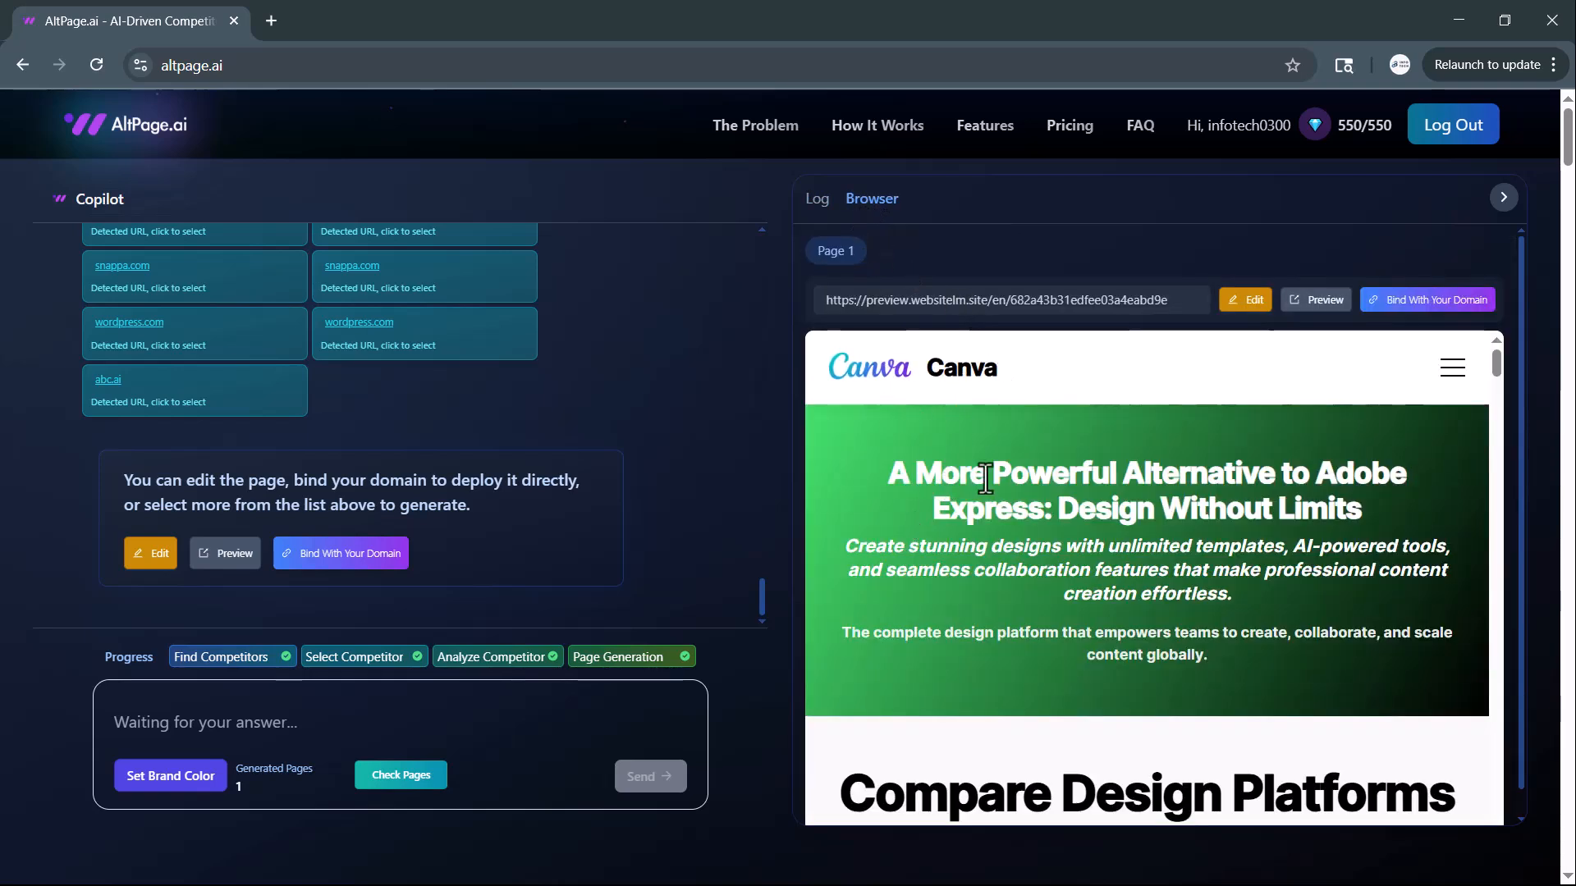
pyautogui.scroll(-3)
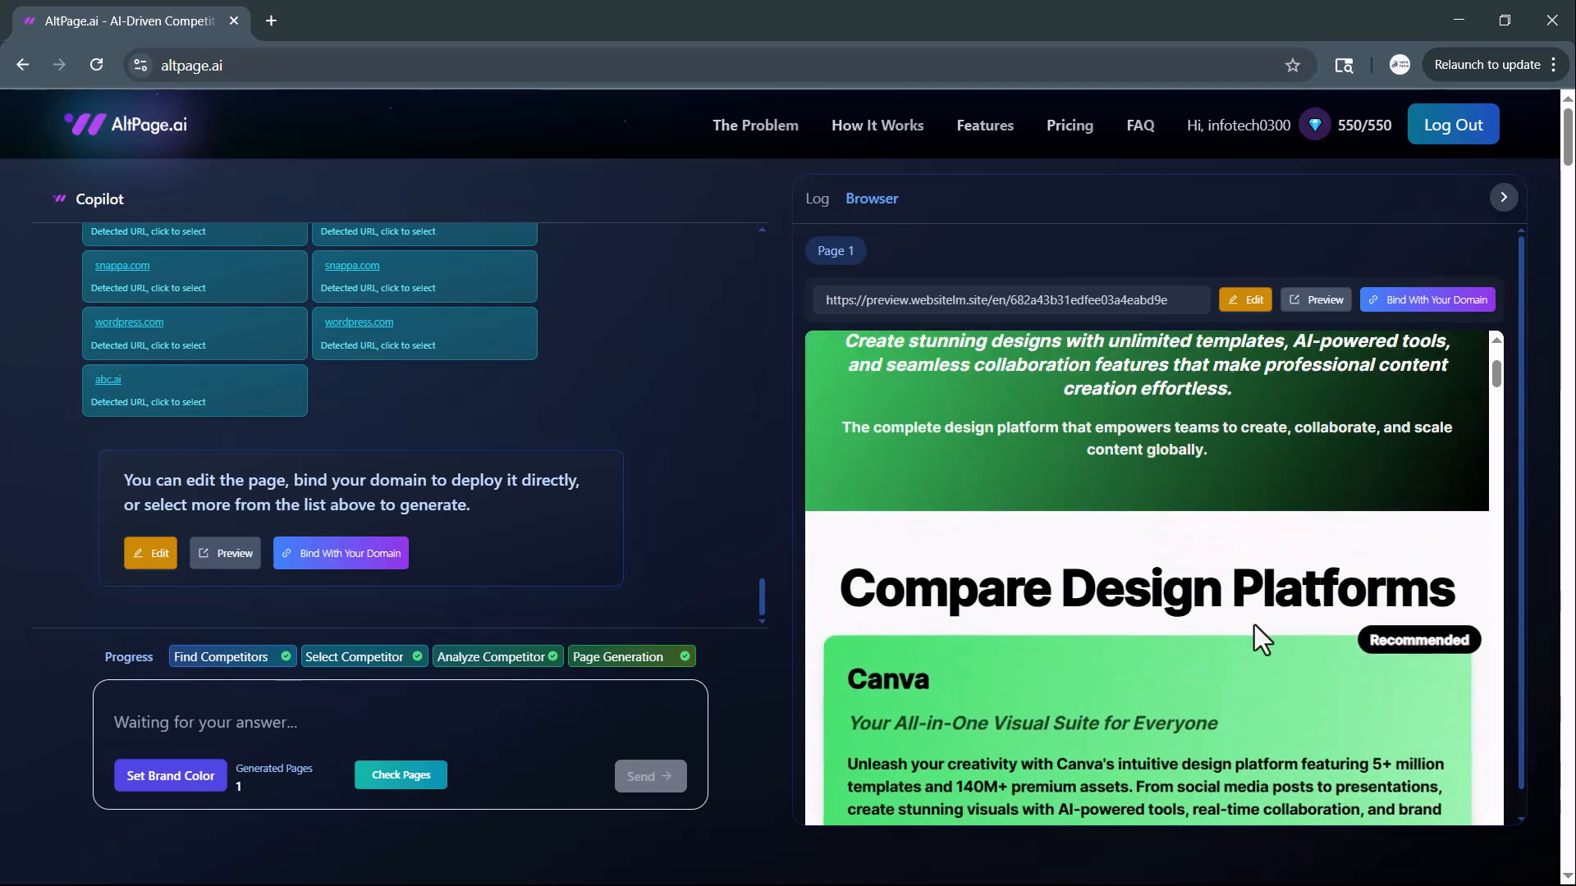
pyautogui.scroll(-3)
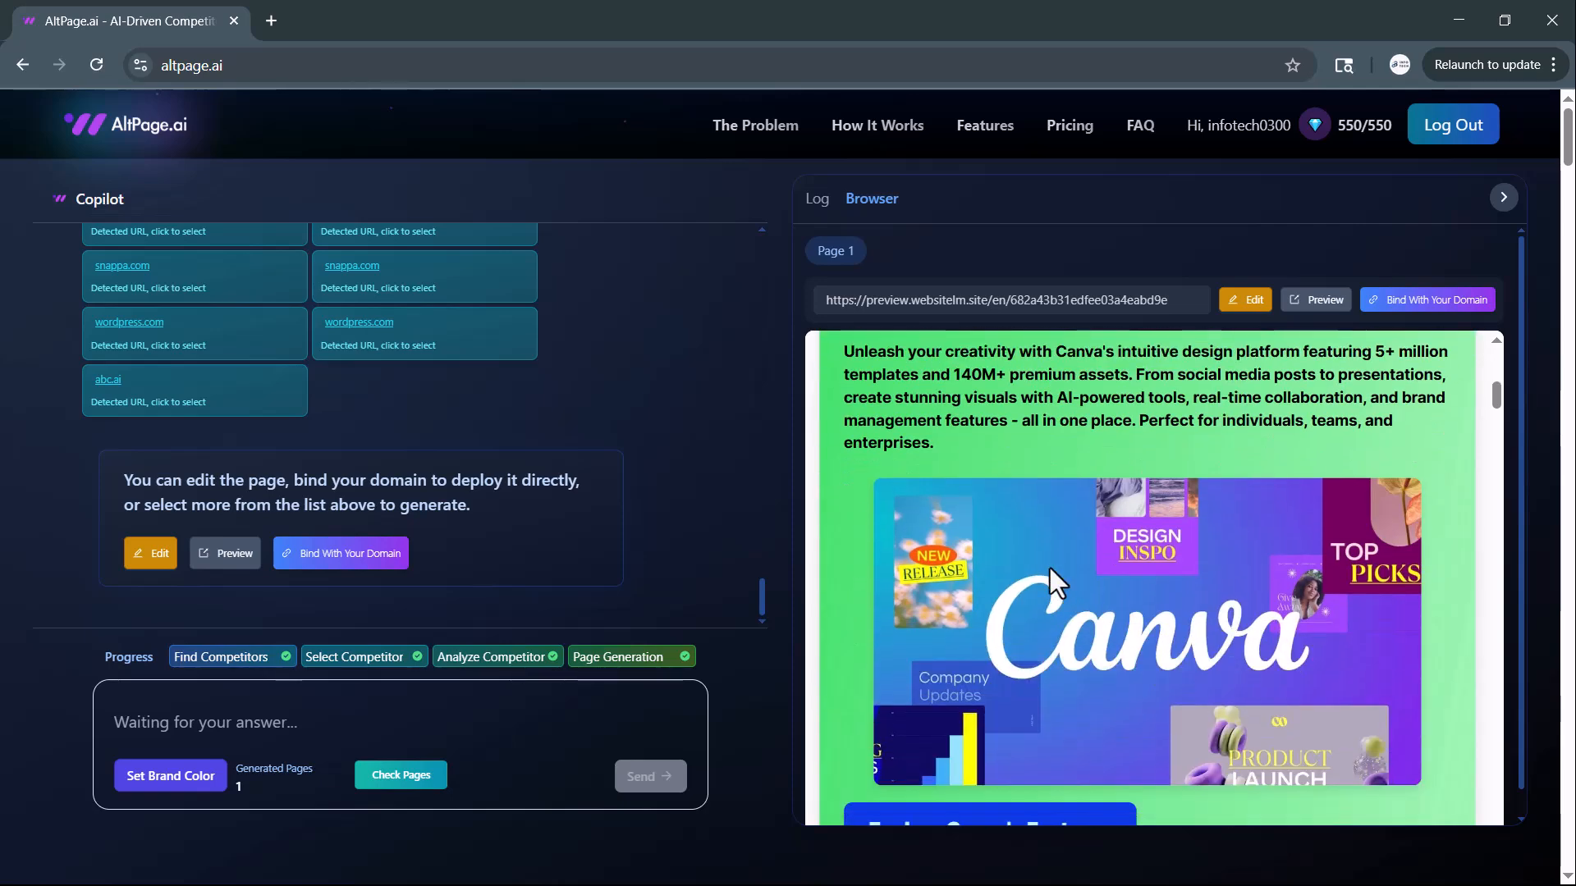
pyautogui.scroll(-3)
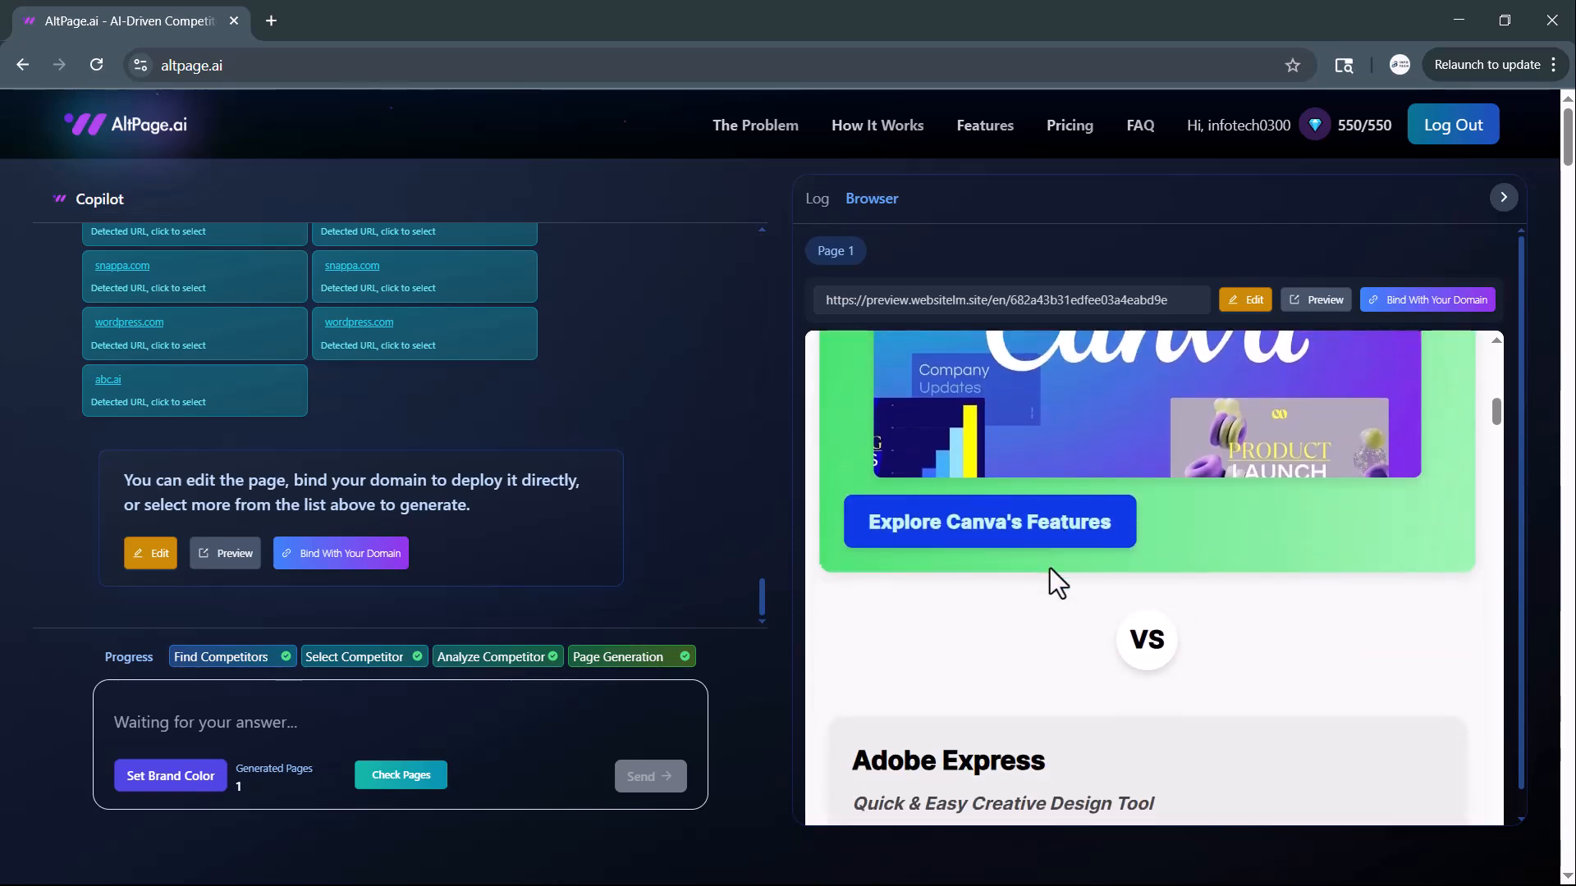
pyautogui.scroll(-3)
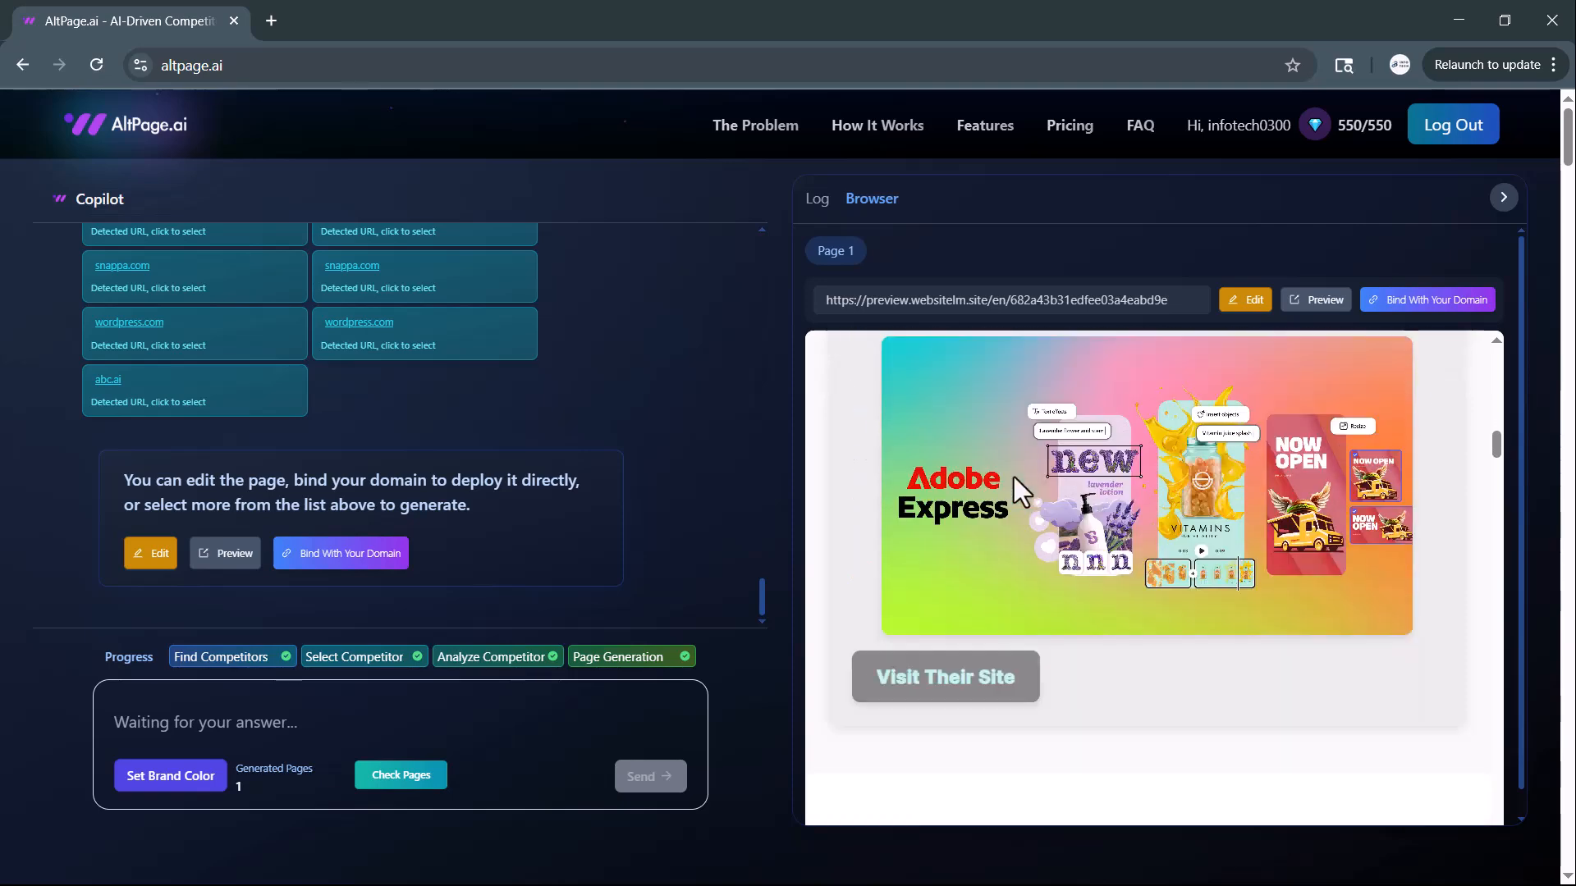
# Open the Canva vs Adobe Express page in Page Editor and dismiss the Header code view
pyautogui.click(1246, 300)
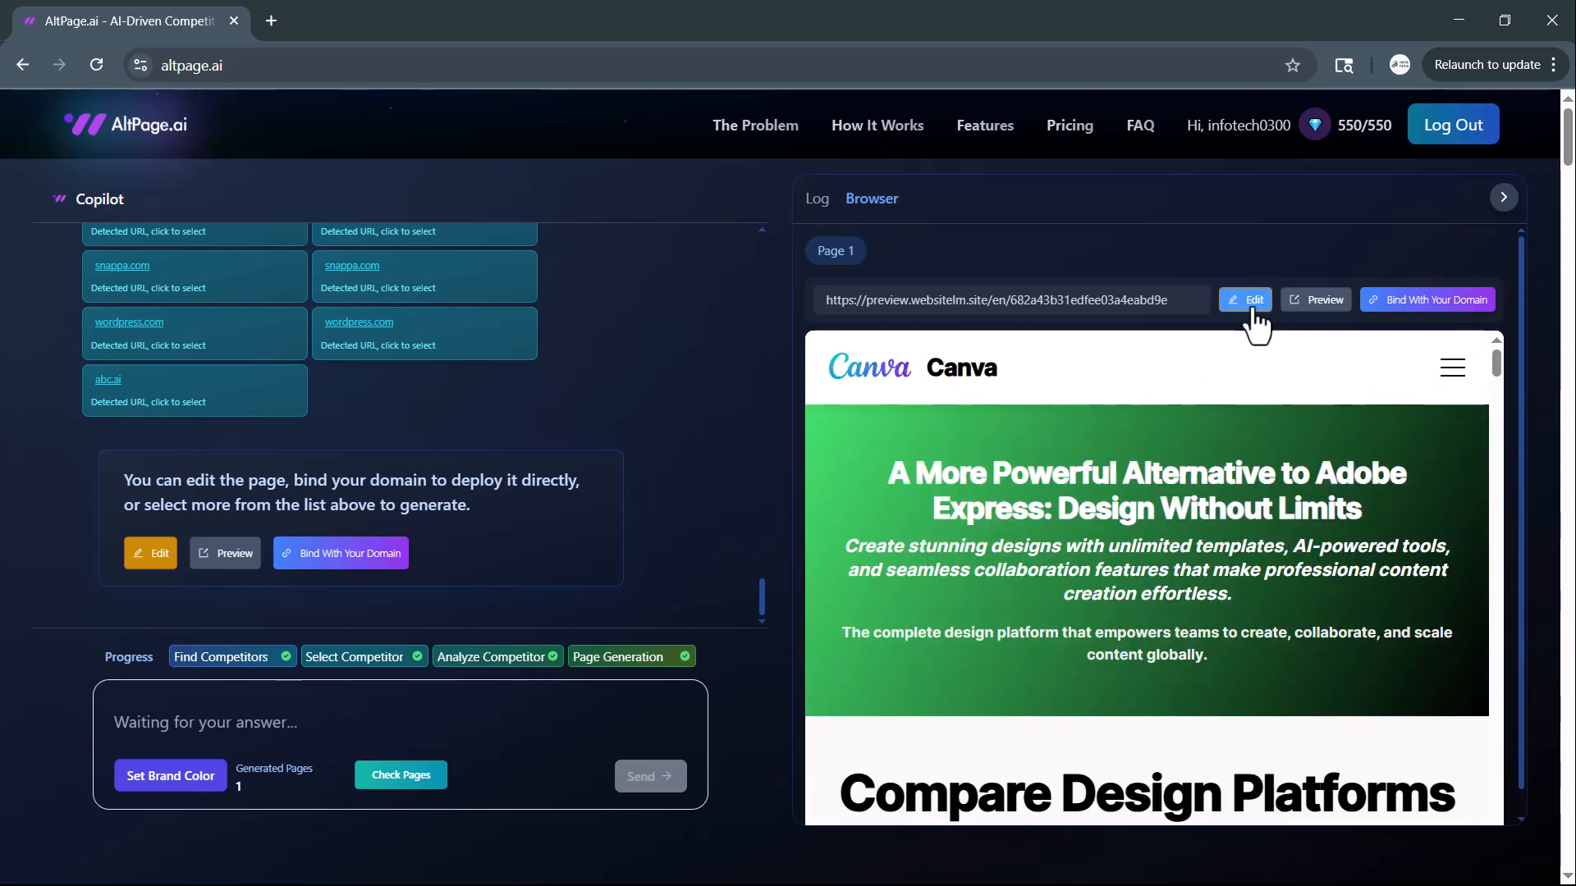
pyautogui.click(1244, 299)
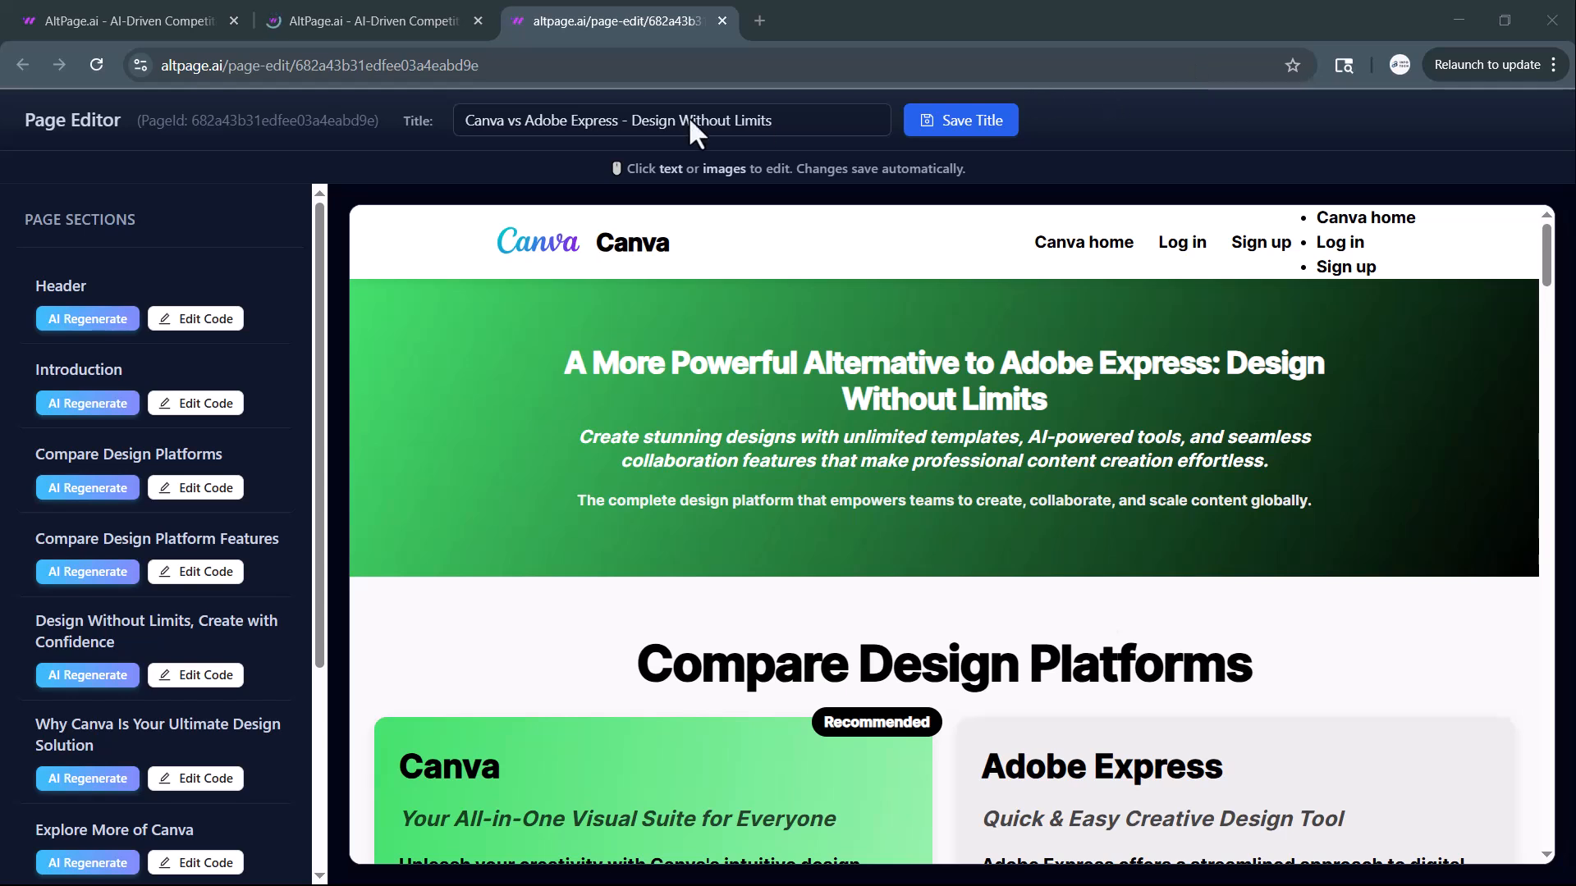
pyautogui.moveTo(86, 317)
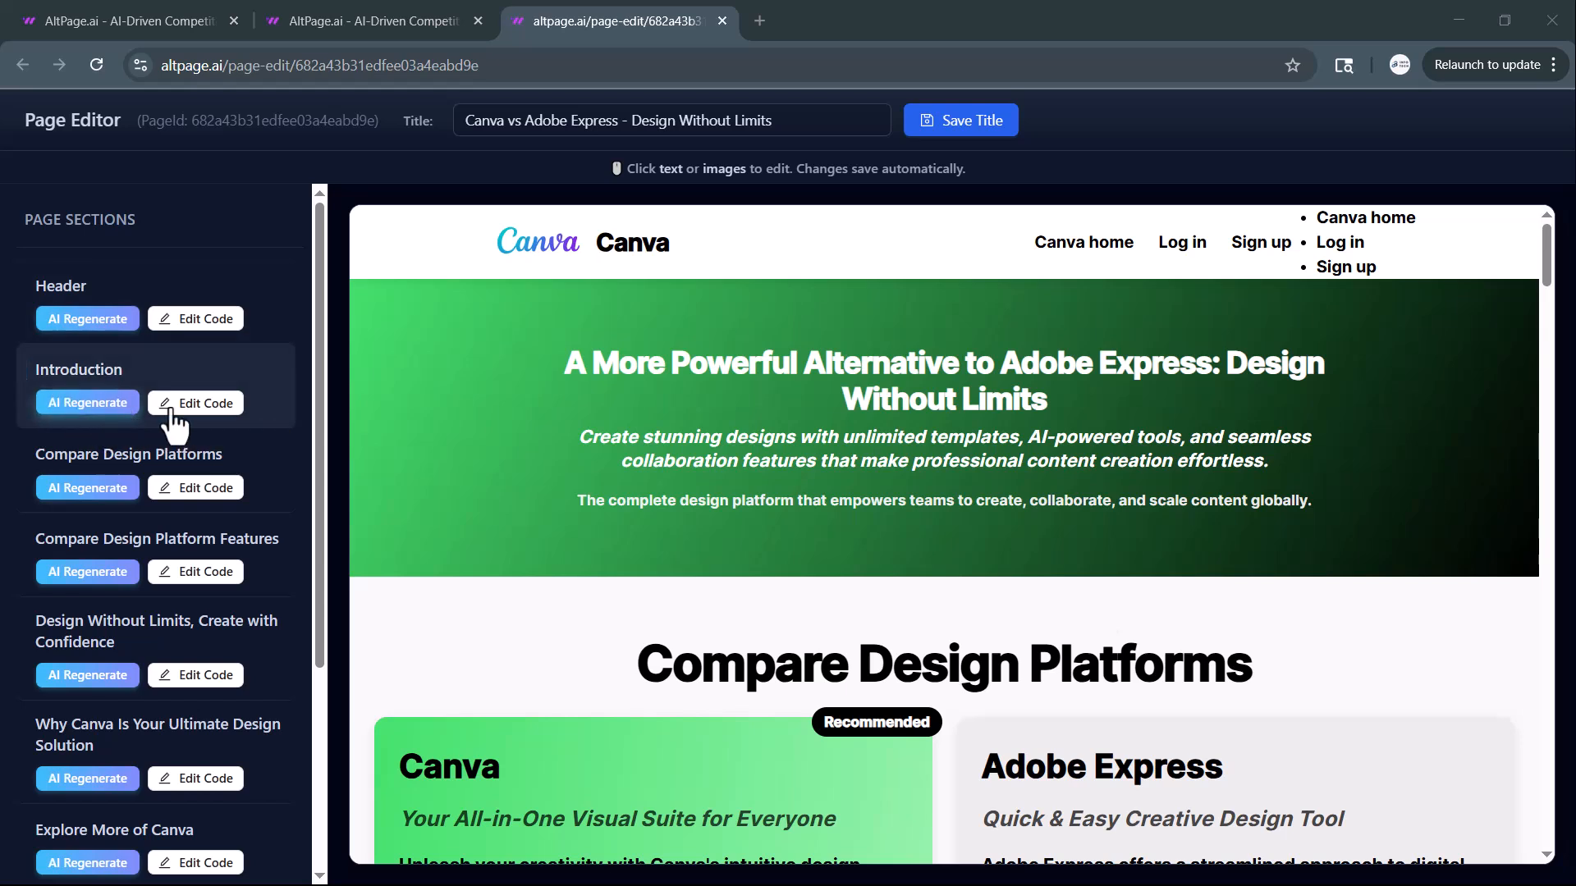
pyautogui.moveTo(86, 487)
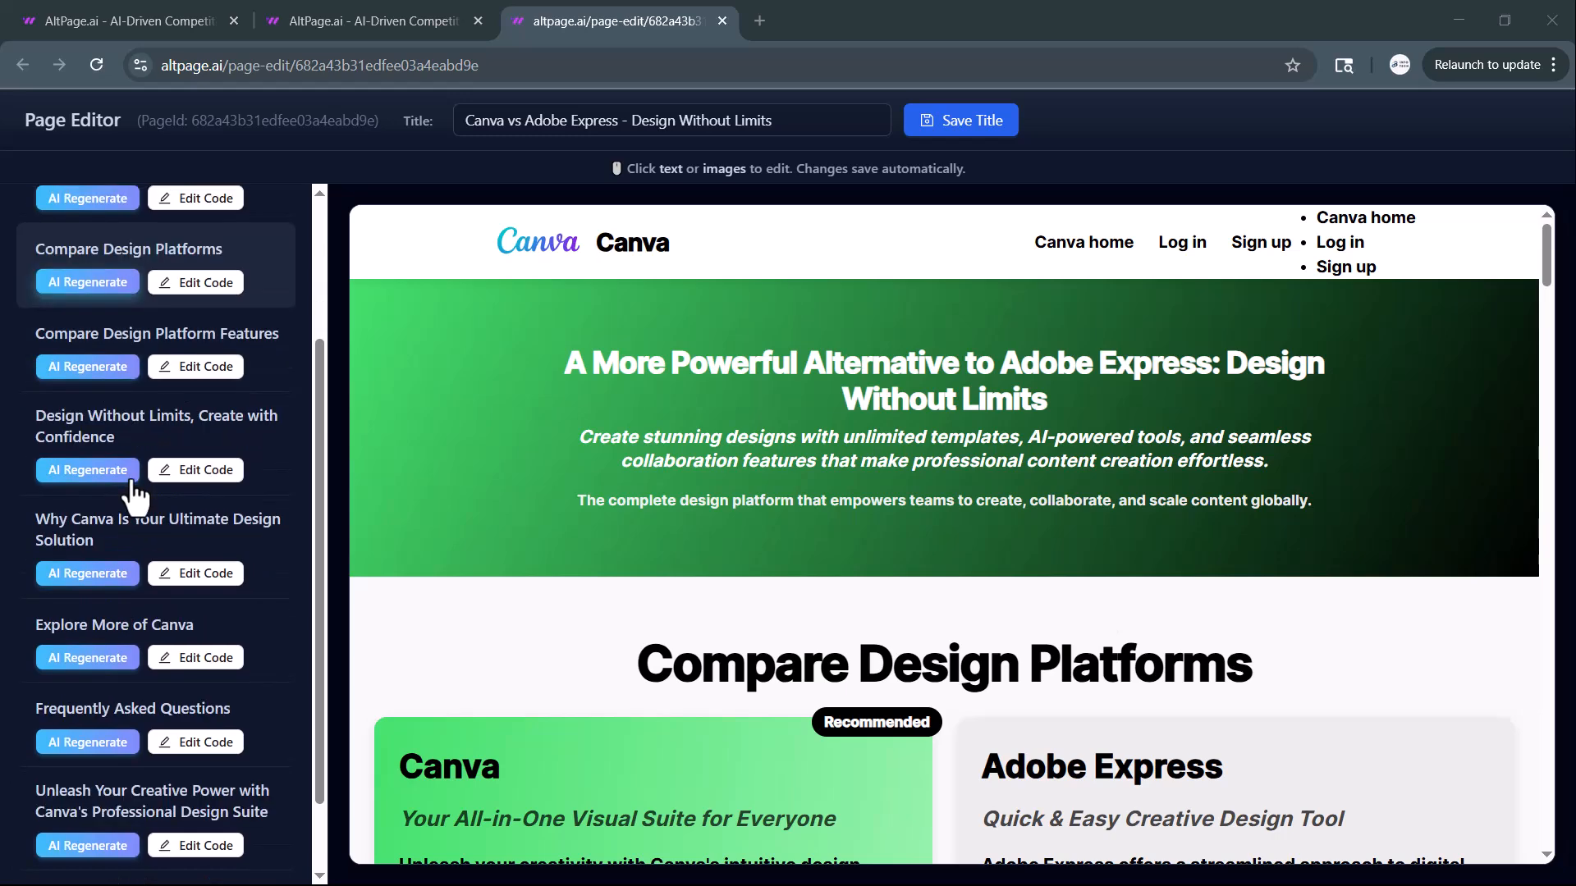
pyautogui.scroll(-3)
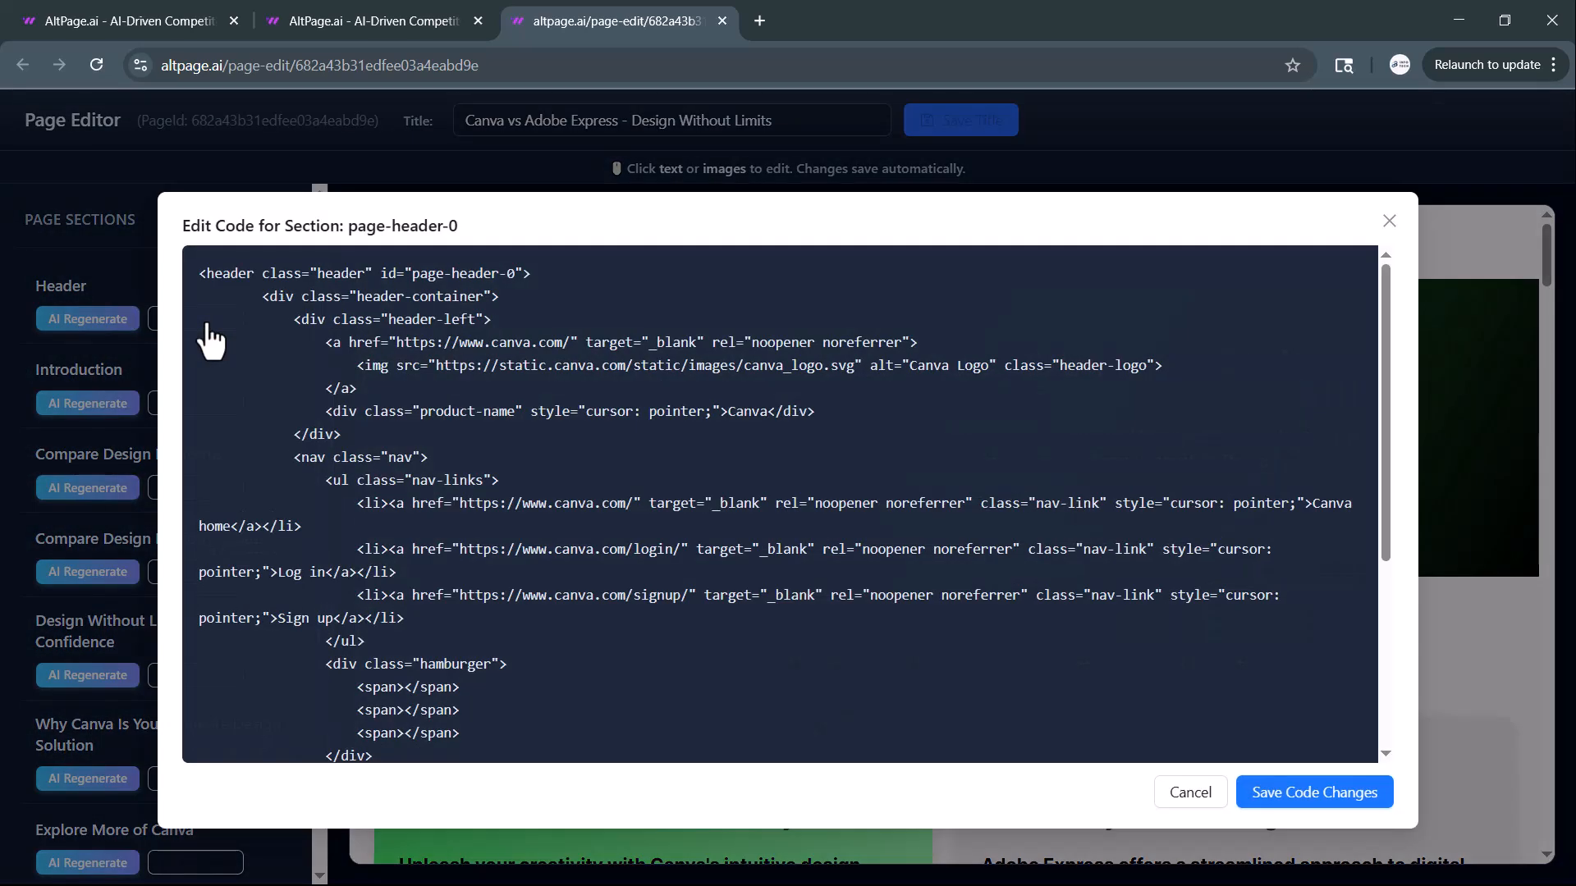
pyautogui.click(1188, 792)
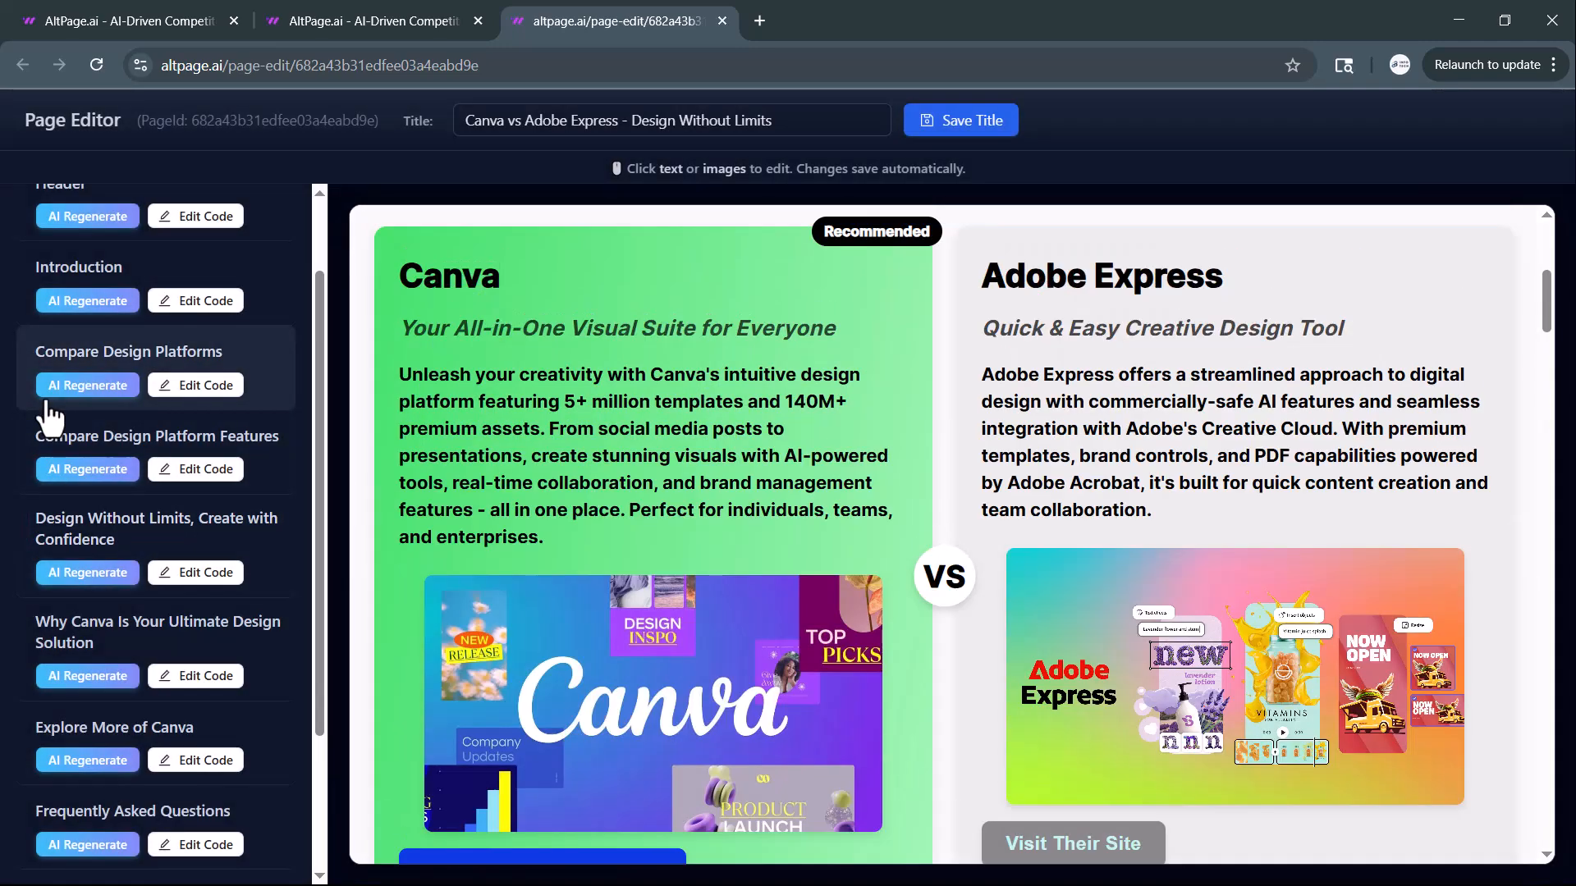
# Run AI Regenerate on the Compare Design Platforms section and scroll through its preview
pyautogui.click(87, 385)
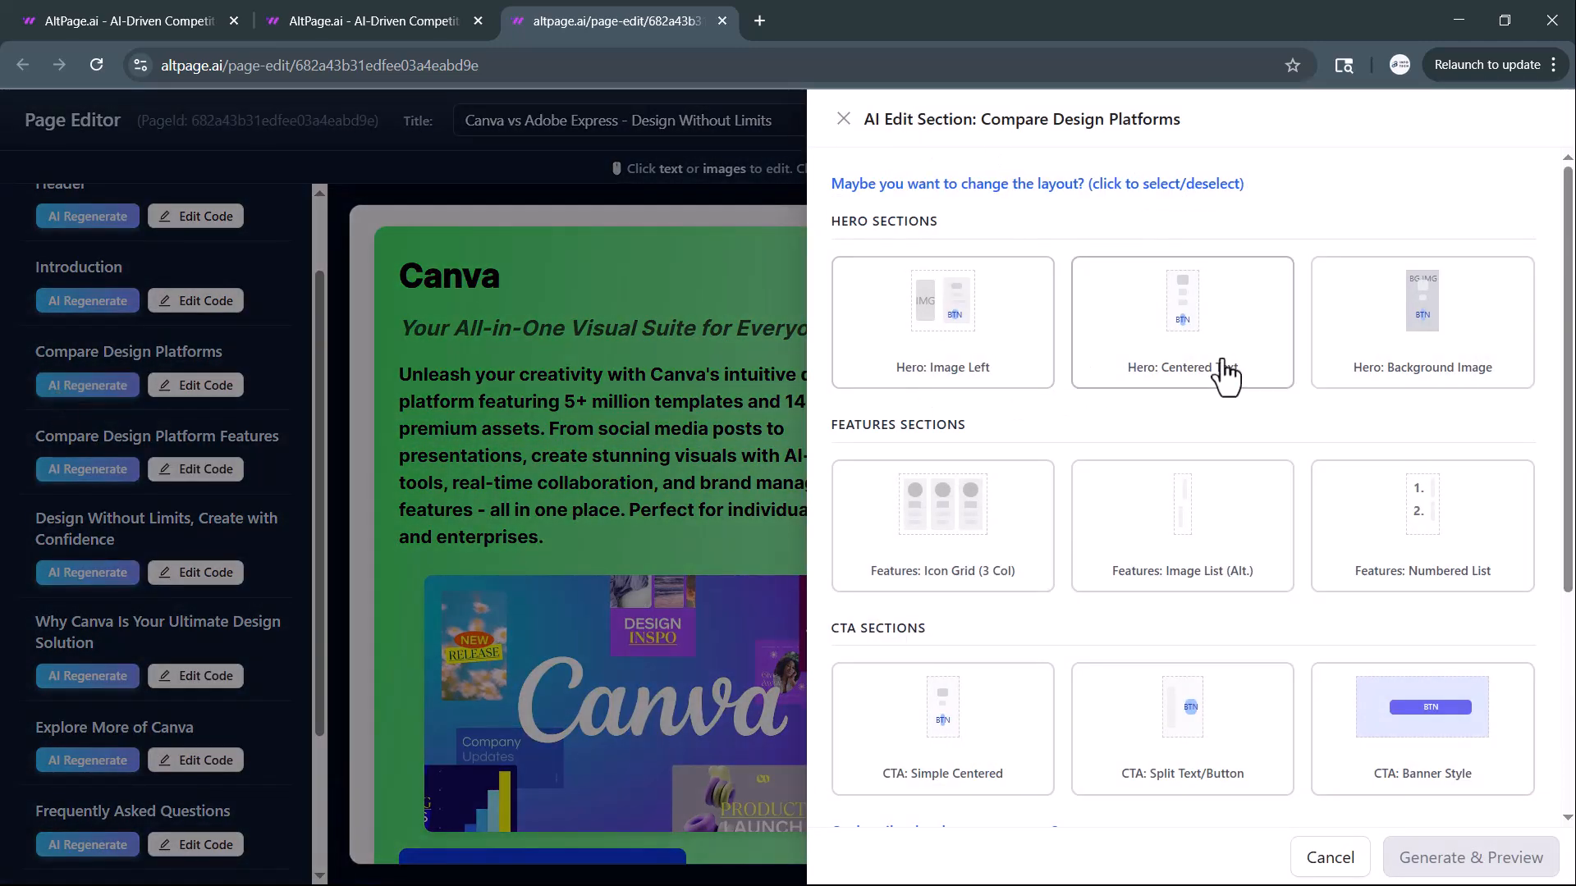
pyautogui.scroll(-3)
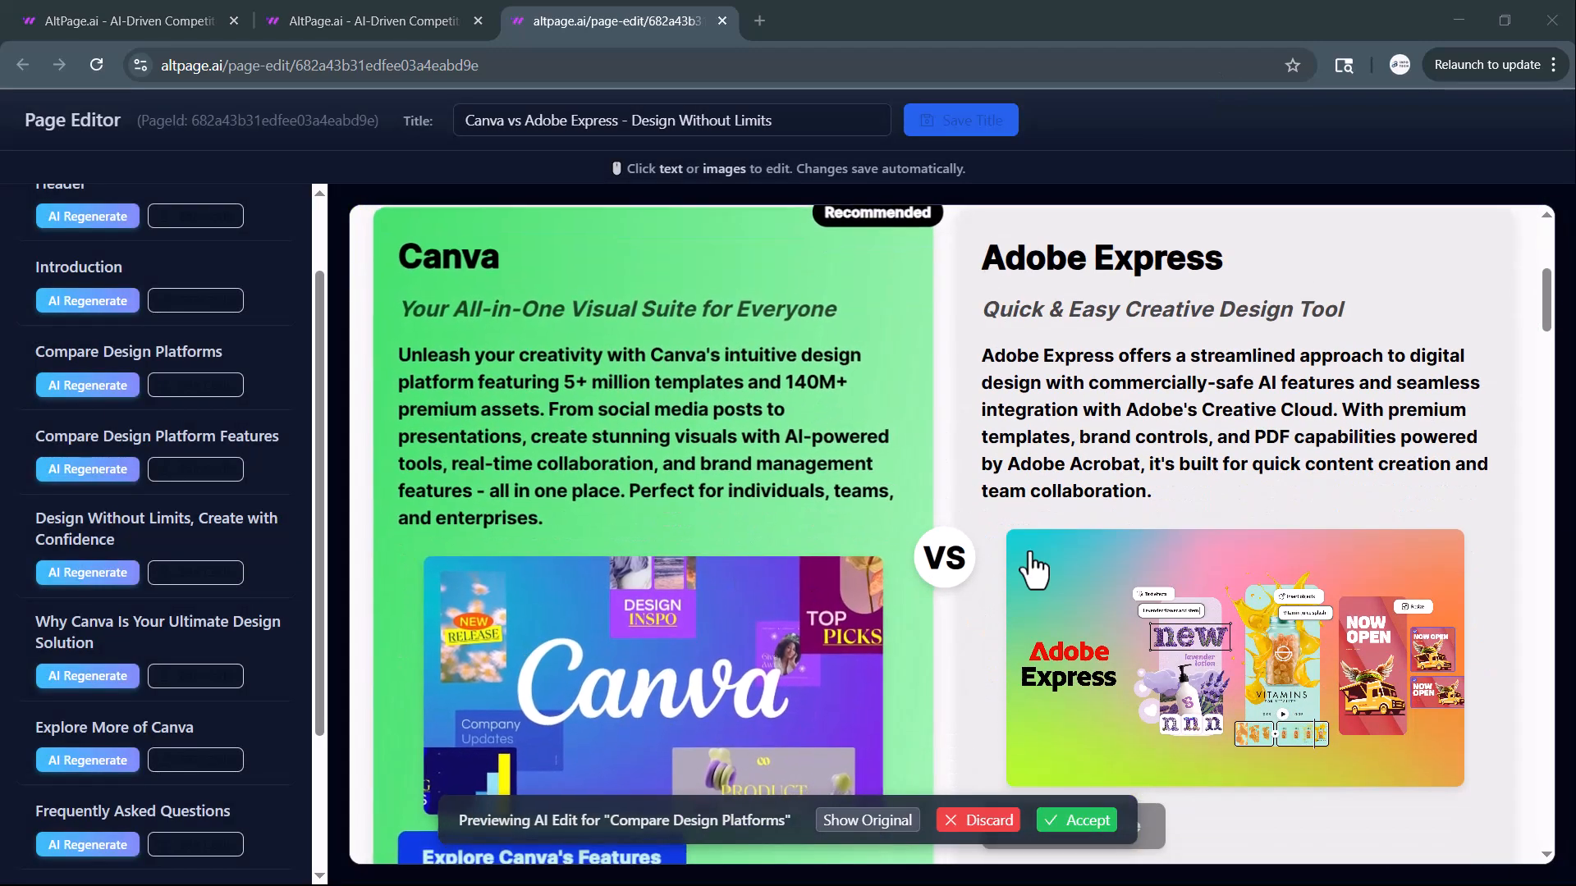
pyautogui.scroll(-3)
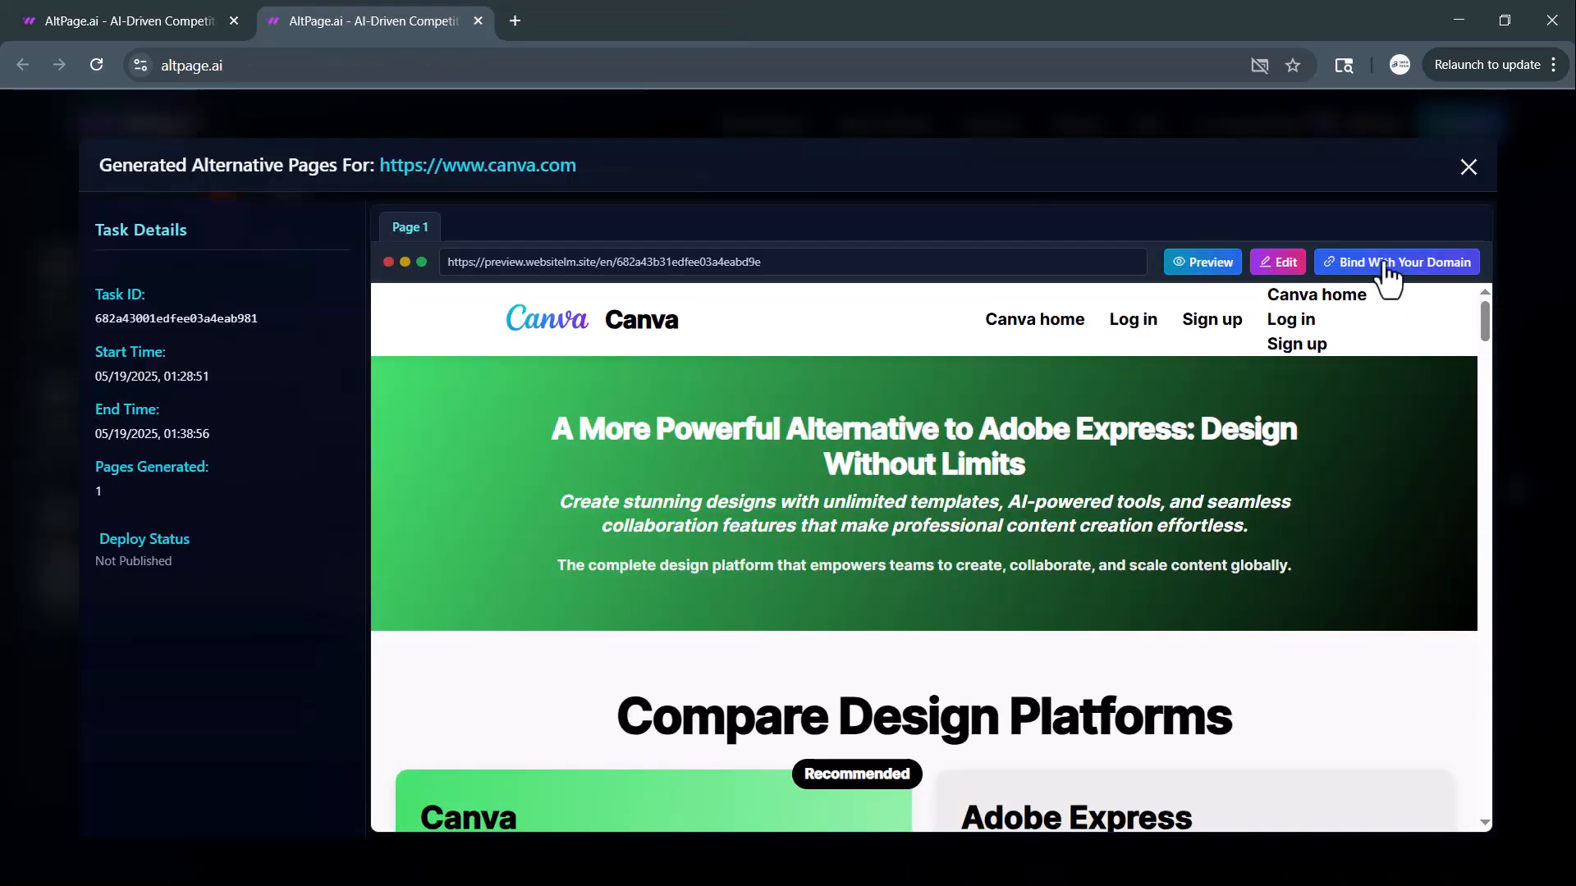
pyautogui.moveTo(1392, 296)
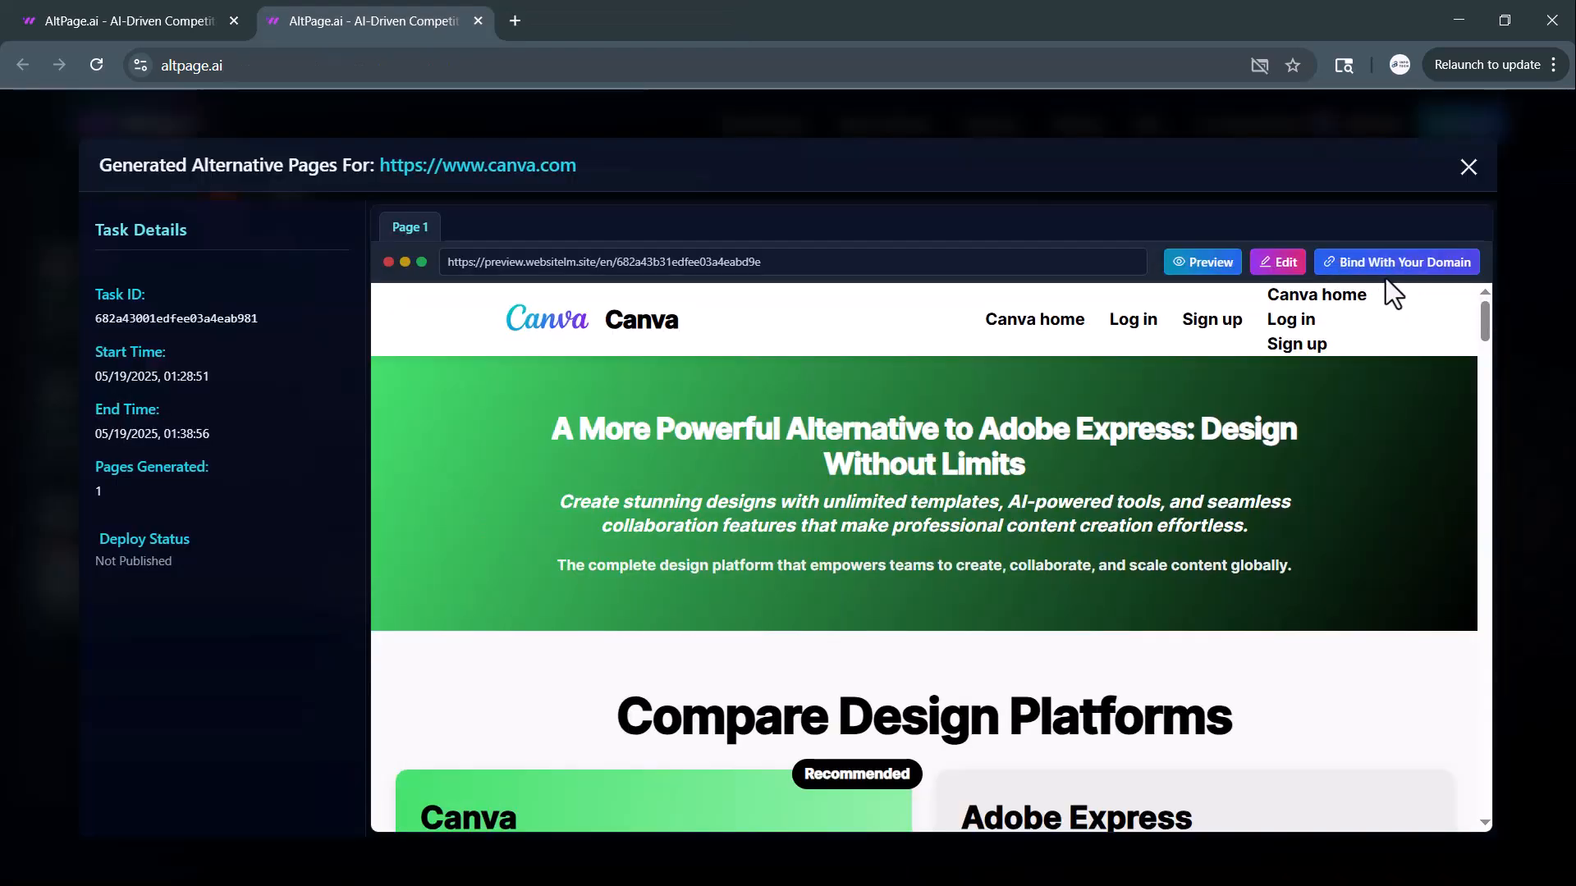
# Start Bind With Your Domain, cancel Publish Settings, and close the generated pages tab
pyautogui.click(1395, 261)
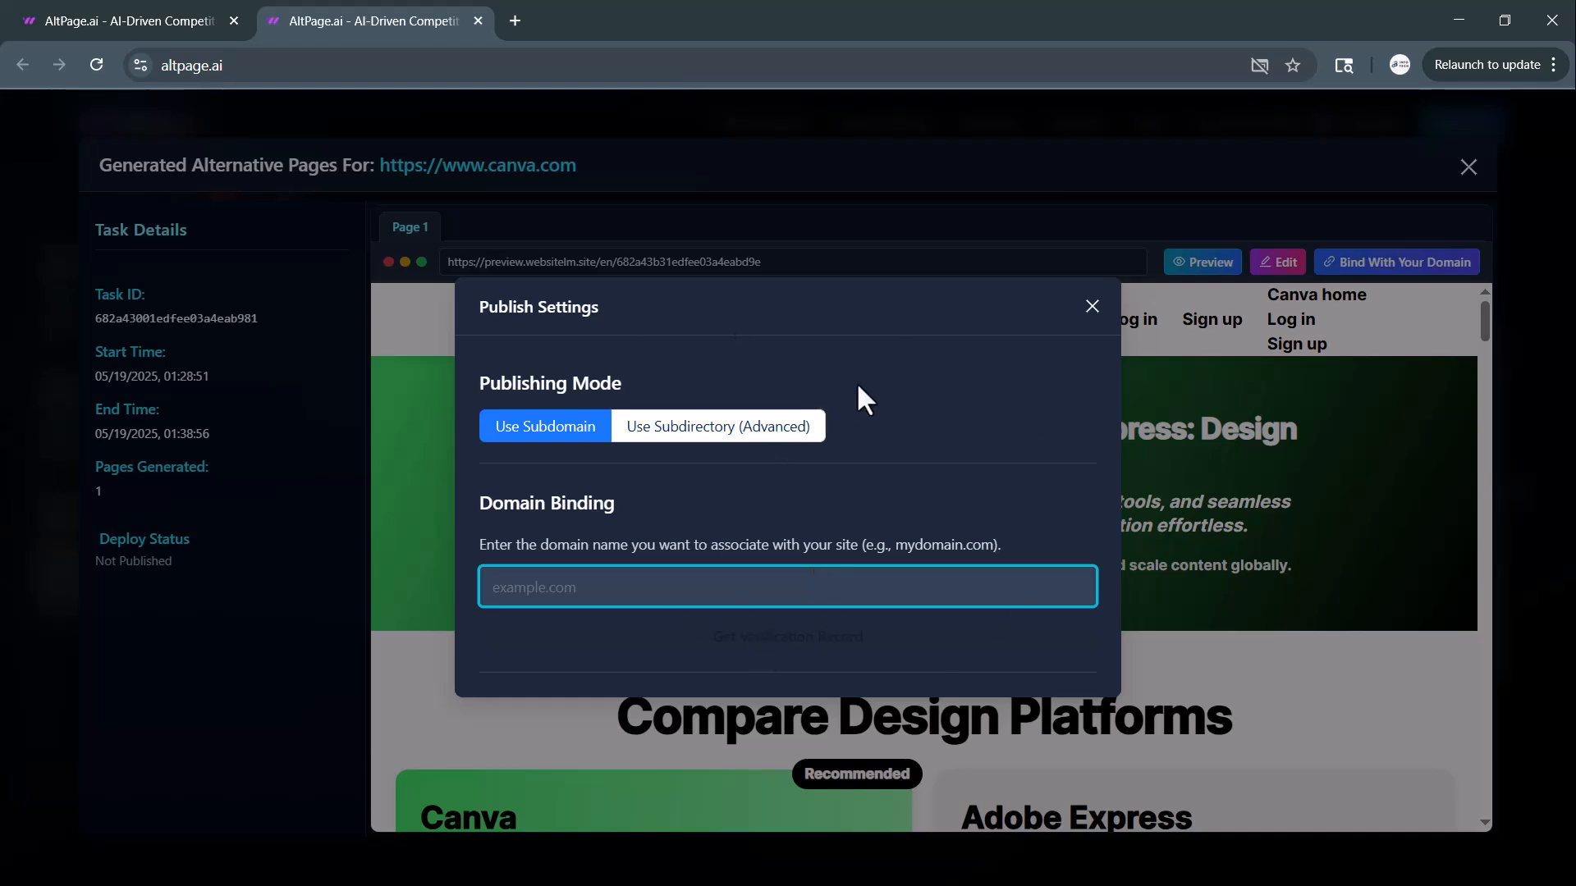
pyautogui.click(1092, 306)
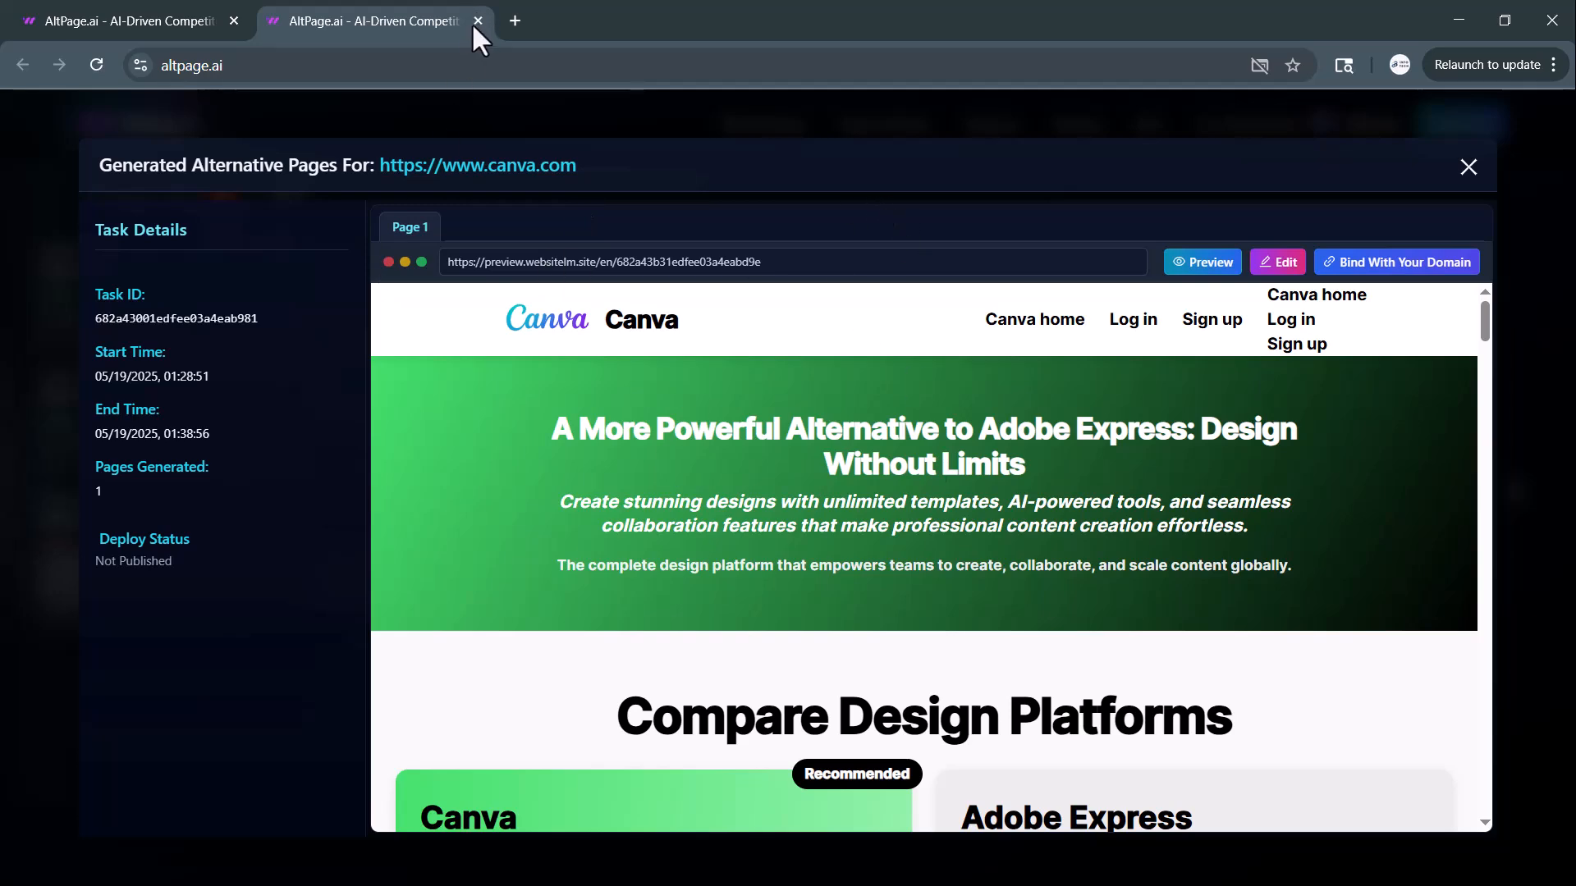
pyautogui.click(478, 19)
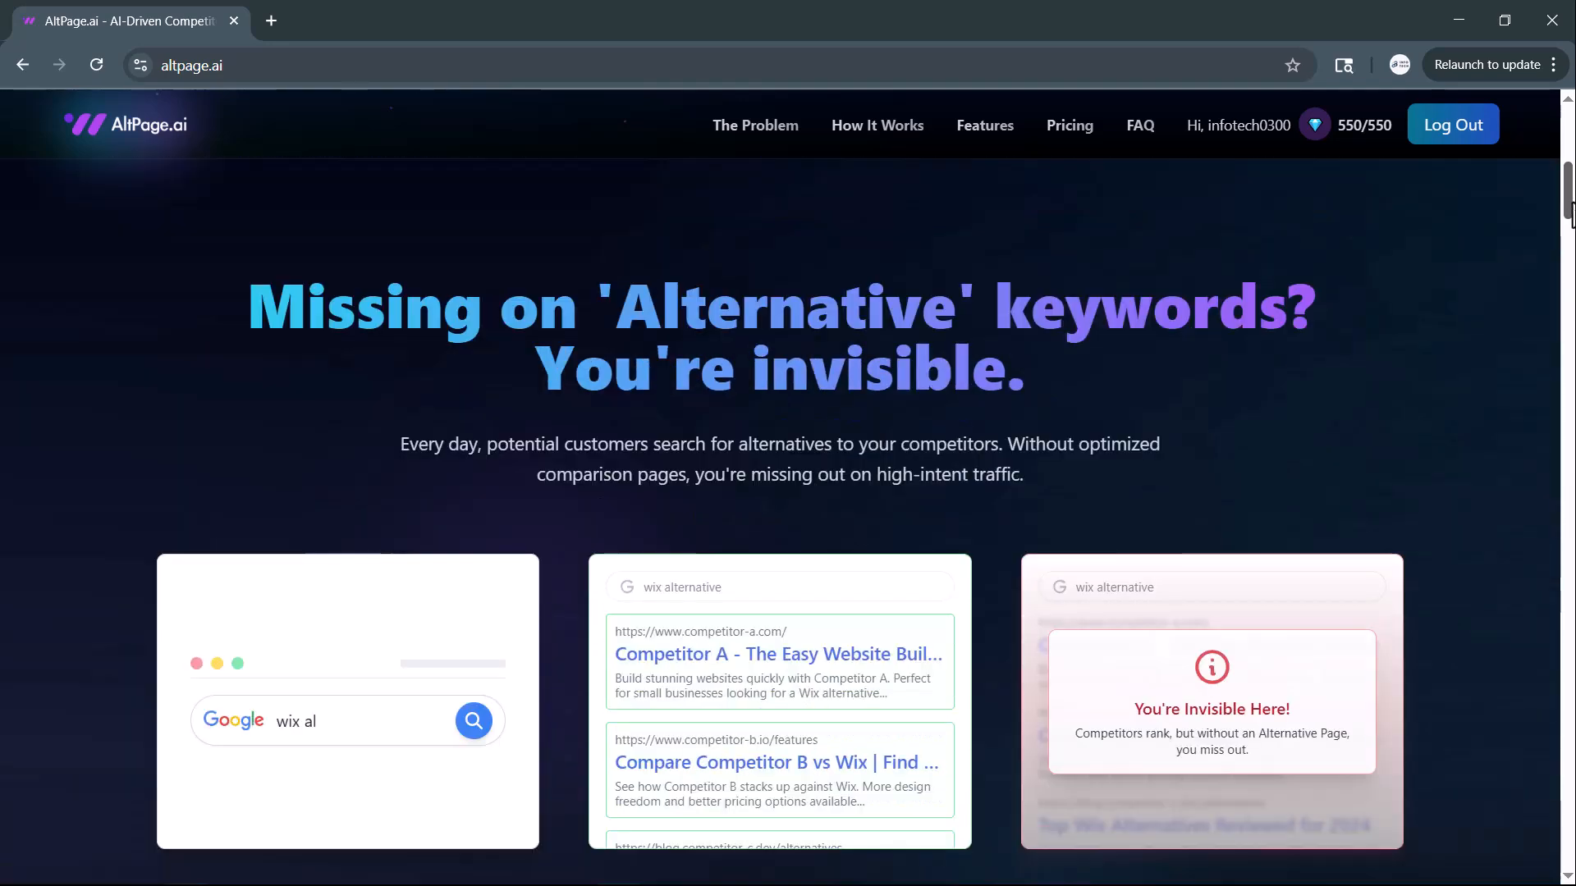
pyautogui.scroll(-3)
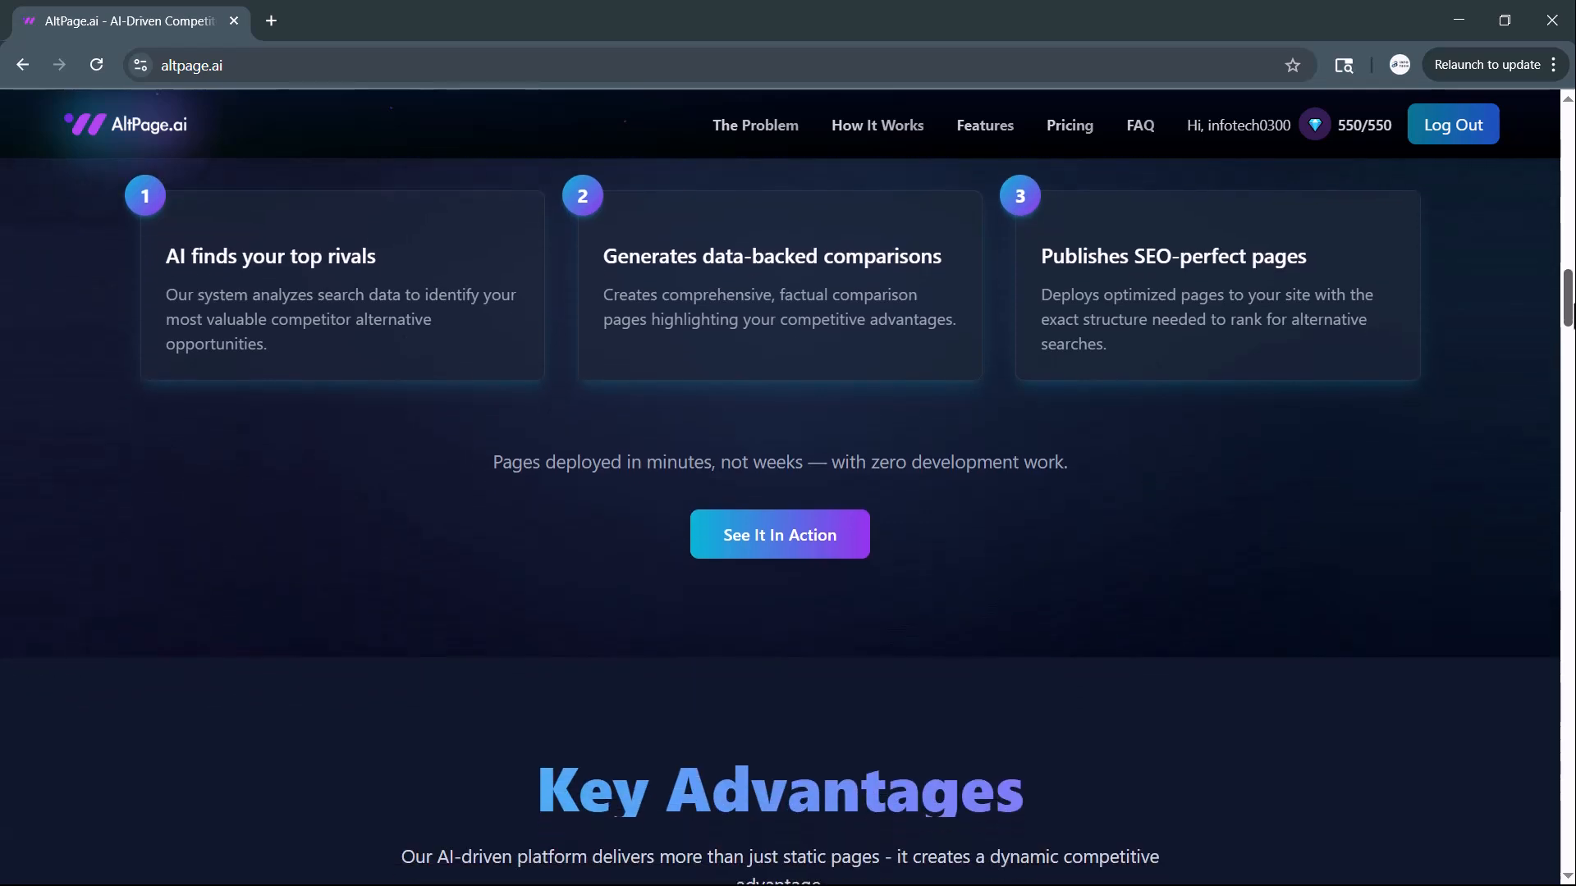
pyautogui.scroll(-3)
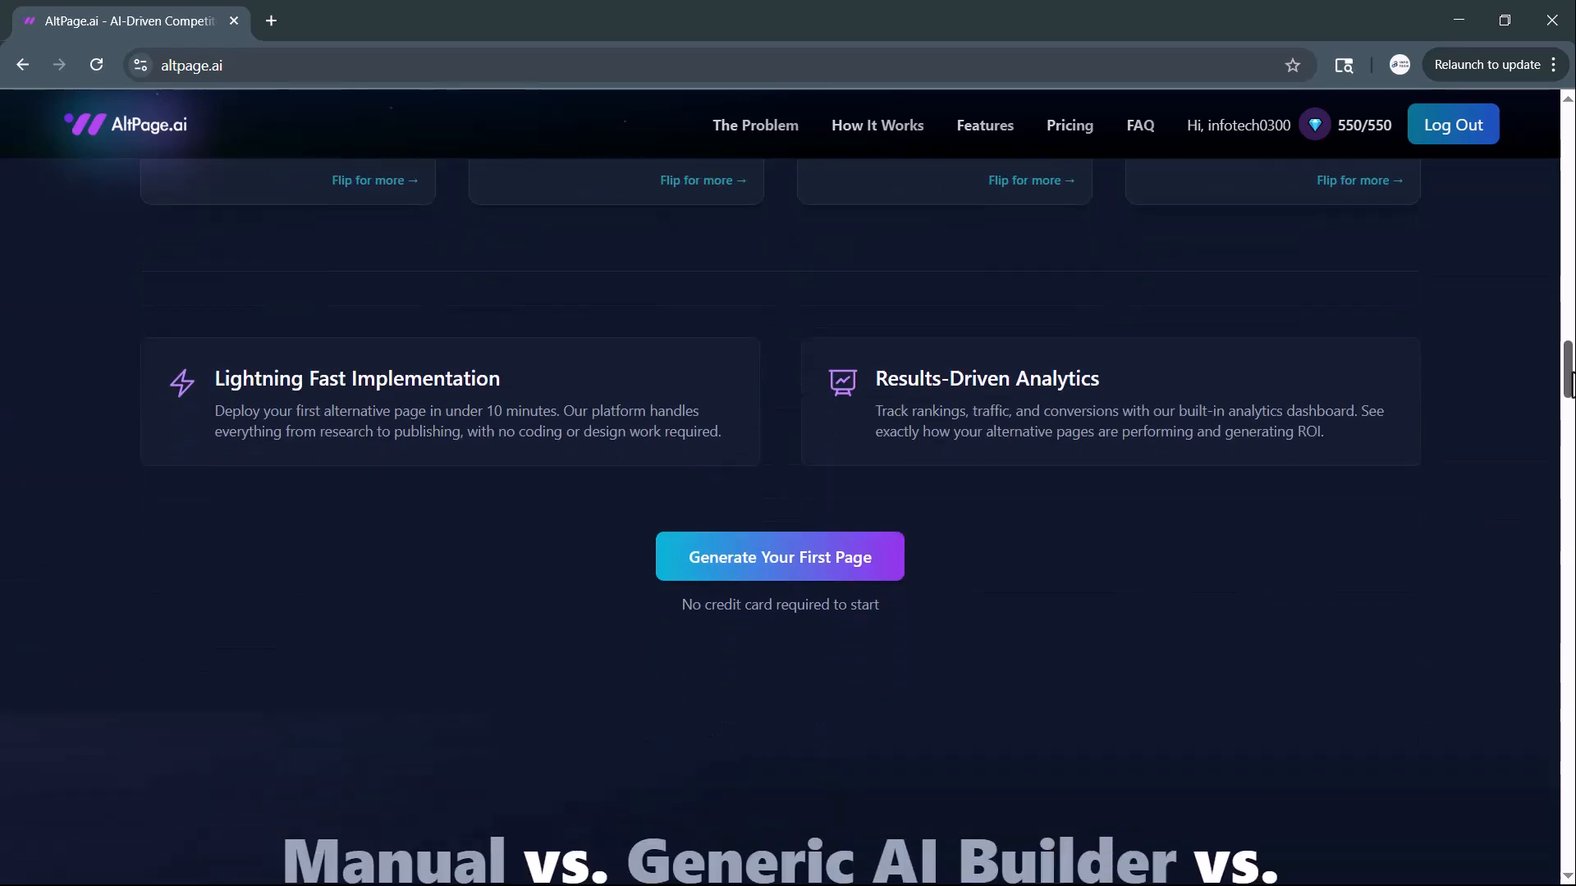
pyautogui.scroll(-3)
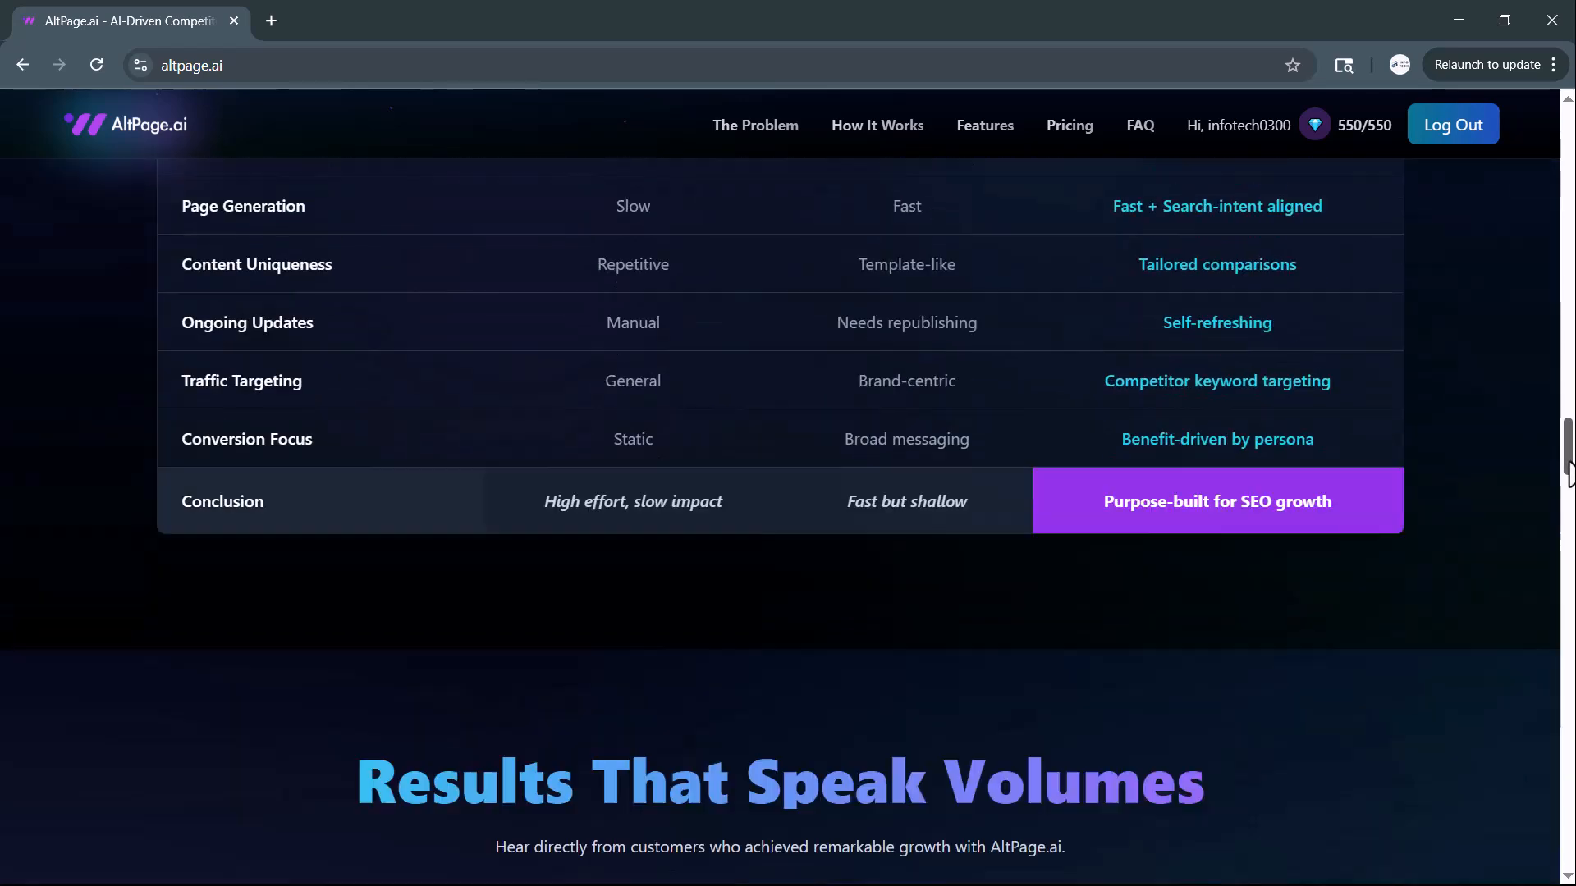
pyautogui.scroll(-3)
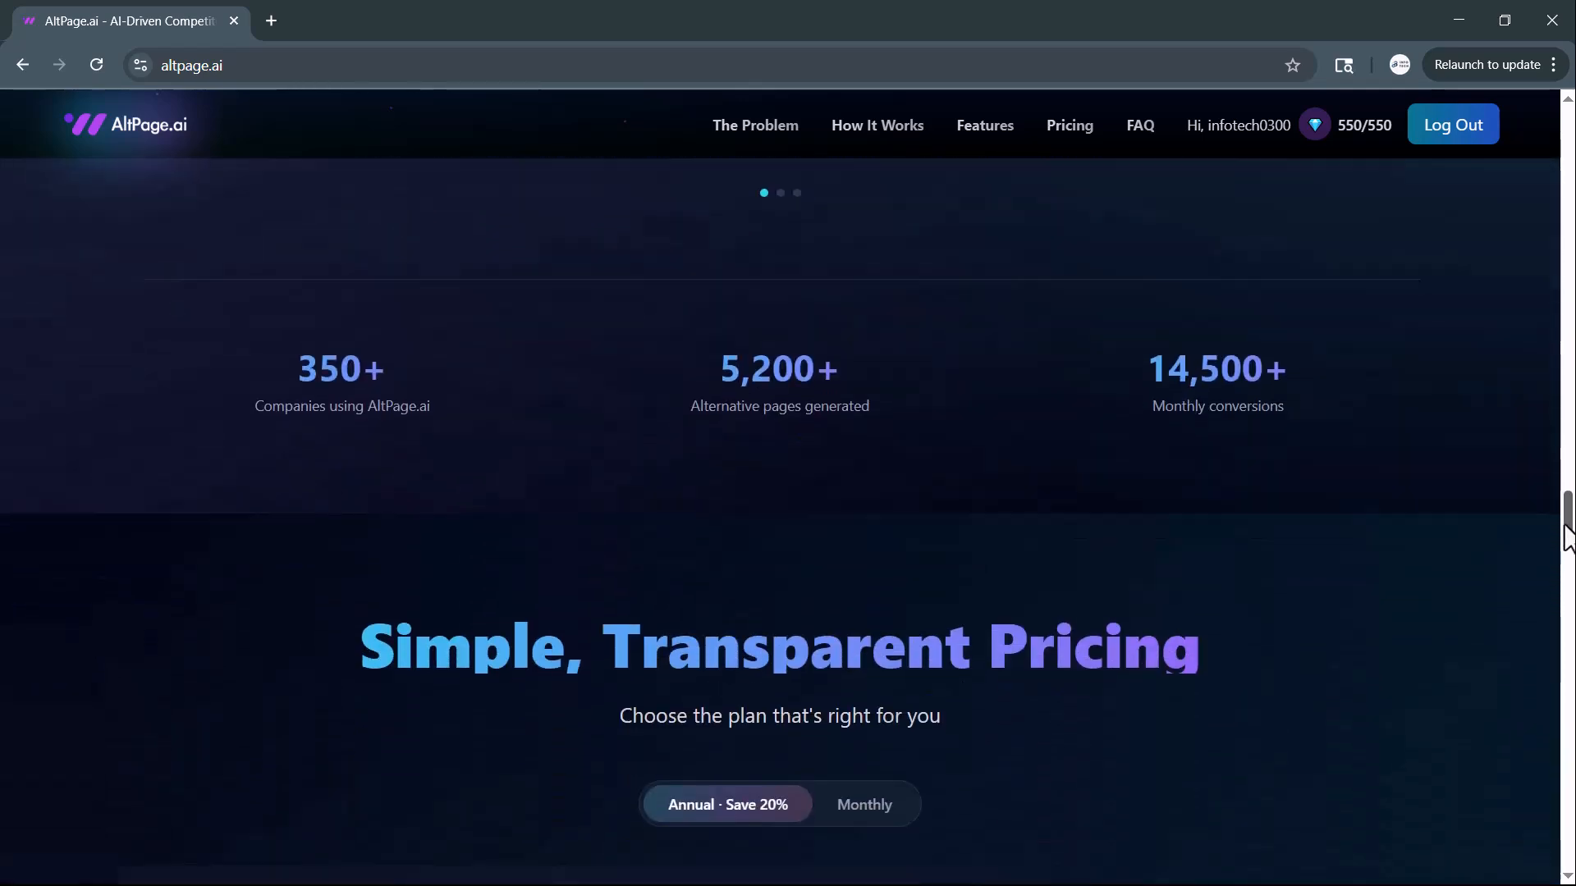
pyautogui.scroll(-3)
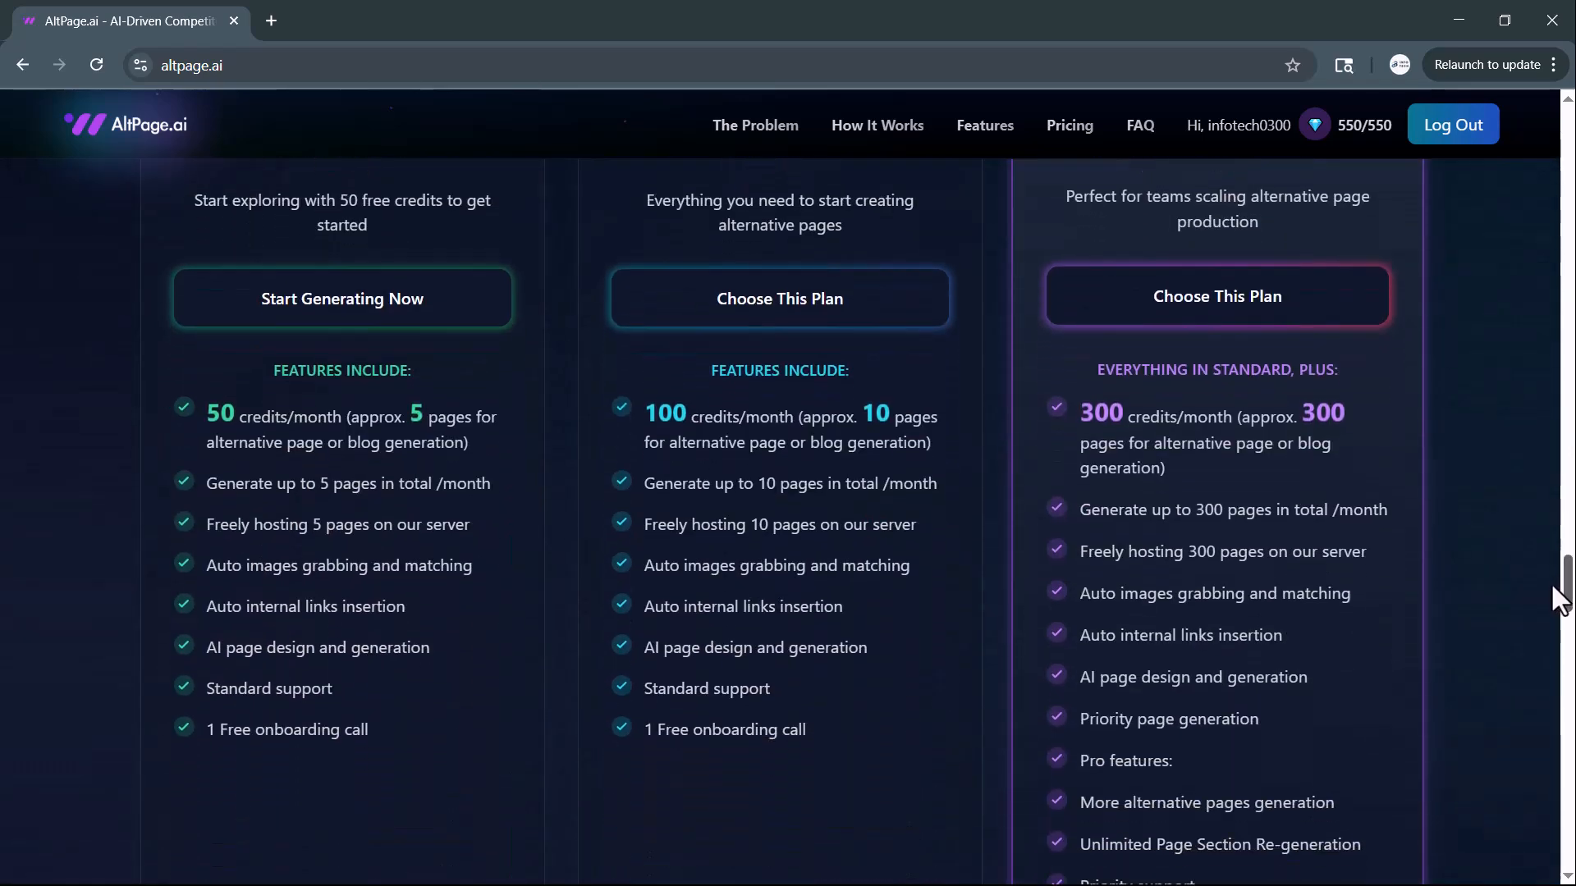
pyautogui.scroll(3)
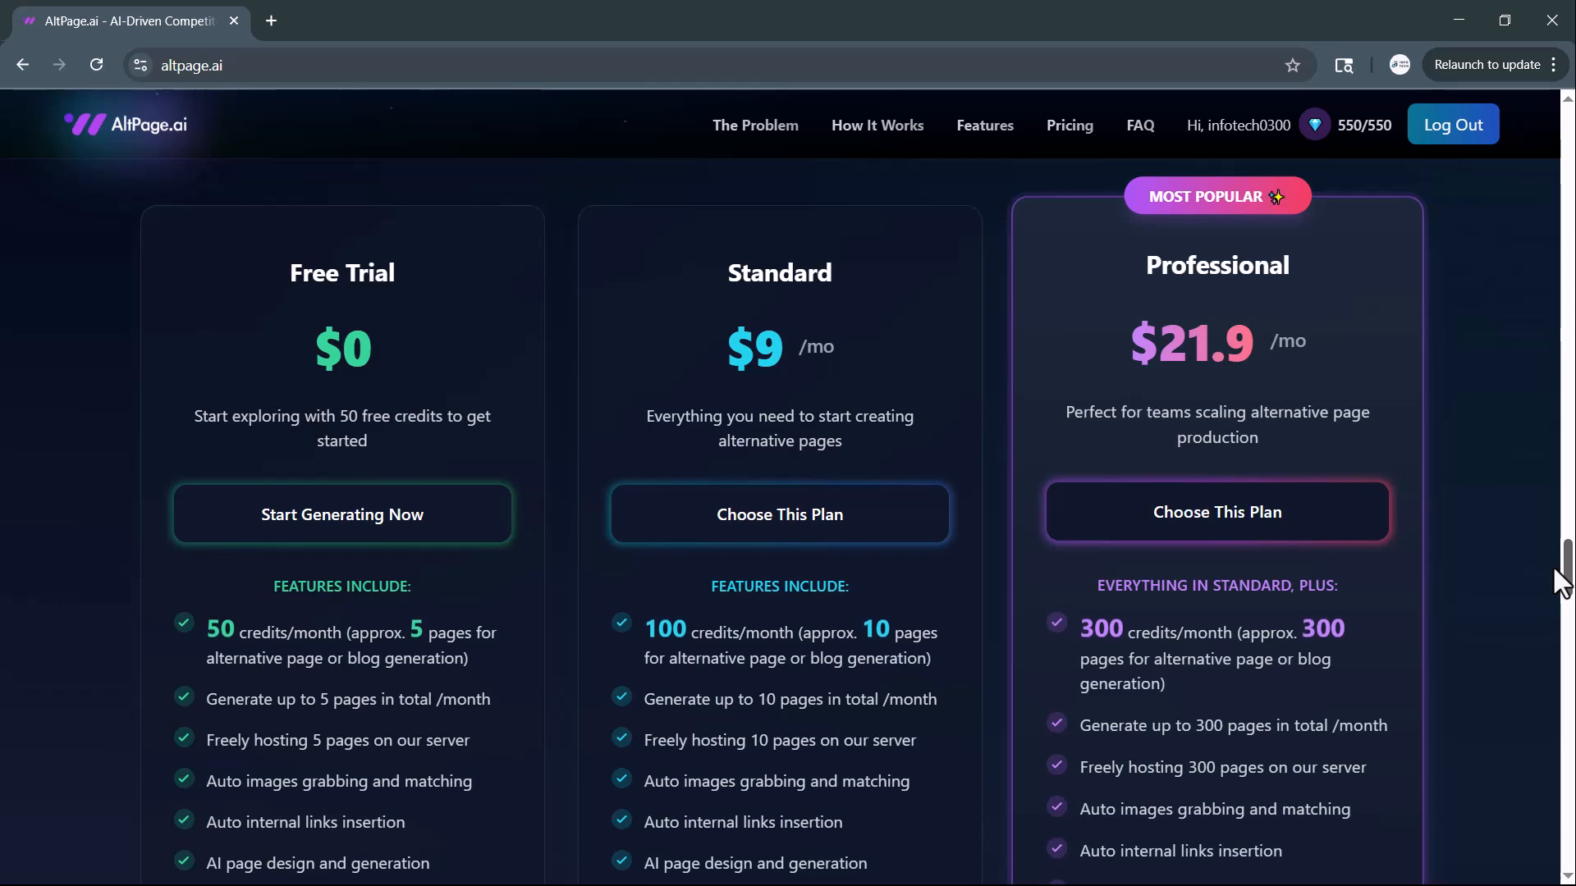
pyautogui.scroll(-3)
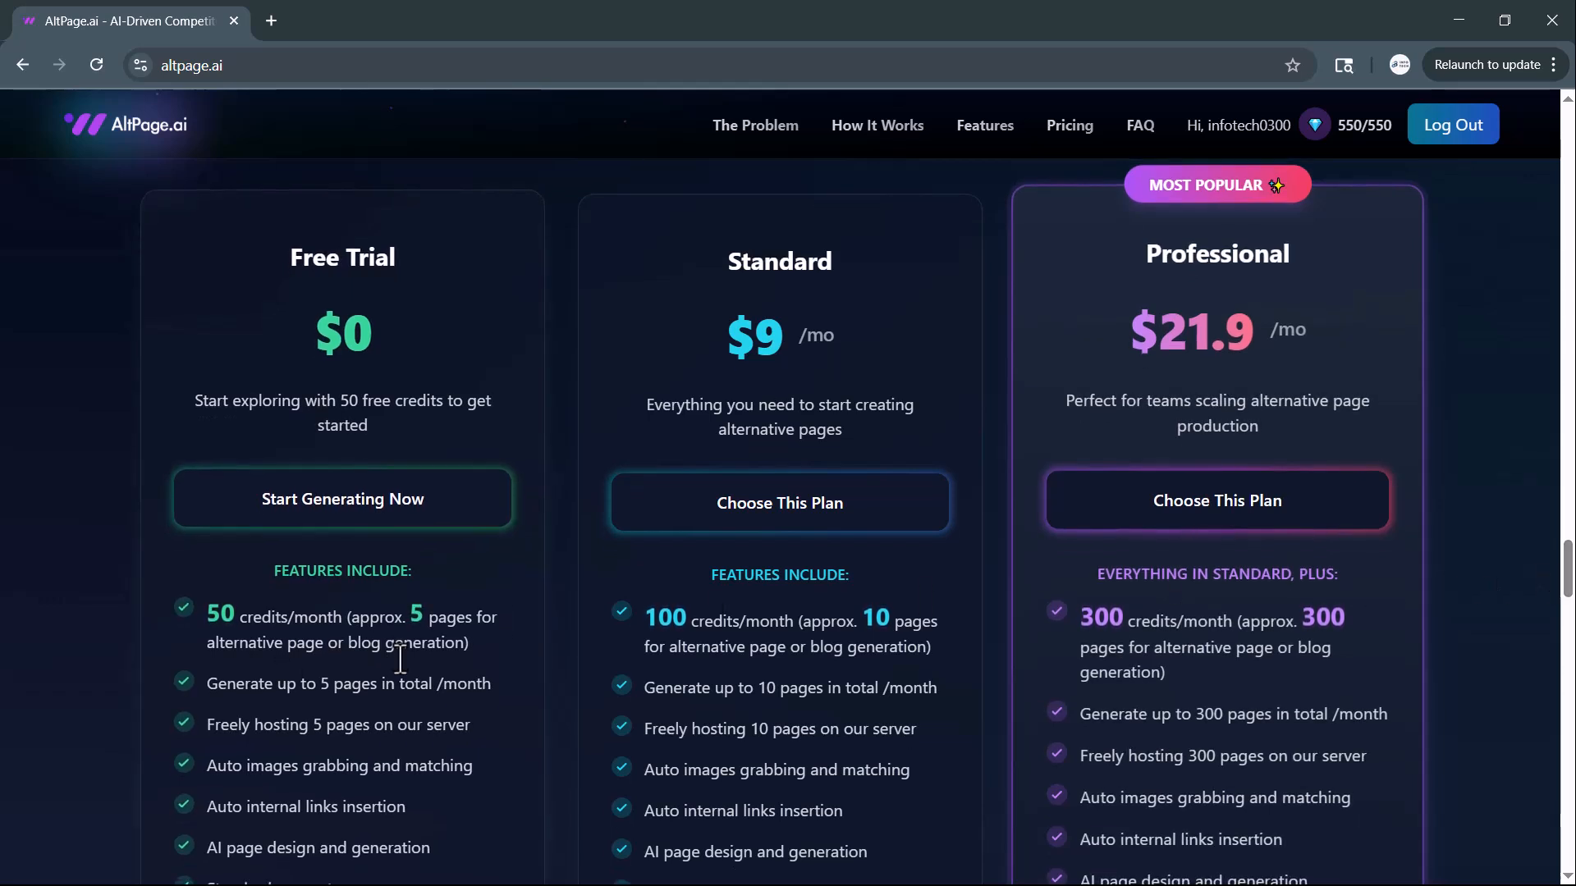
pyautogui.scroll(-3)
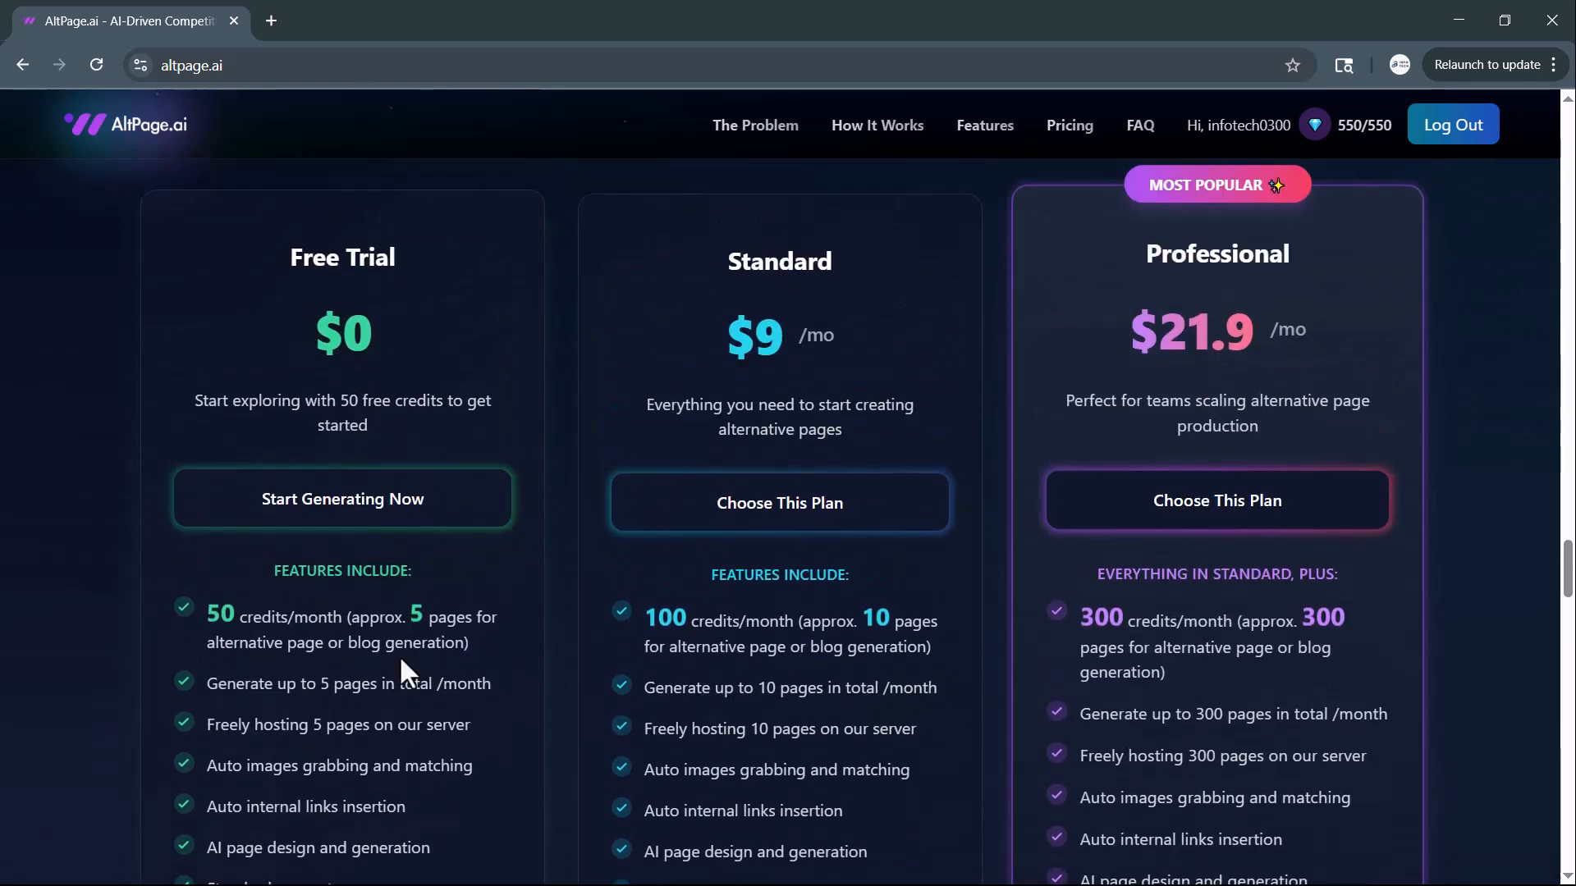
pyautogui.scroll(-3)
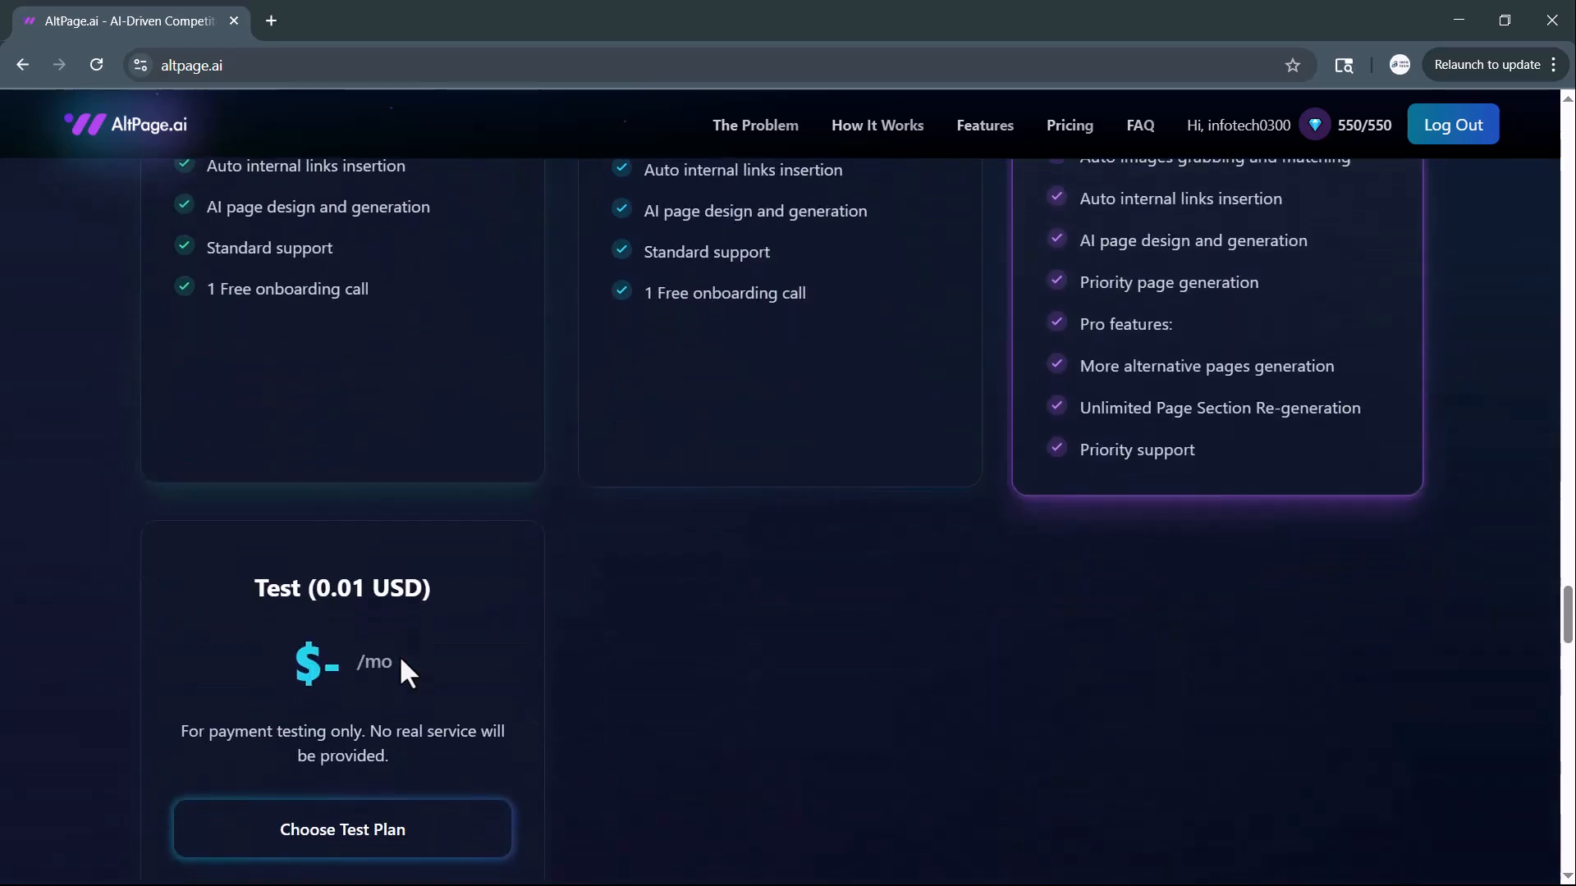
pyautogui.scroll(-3)
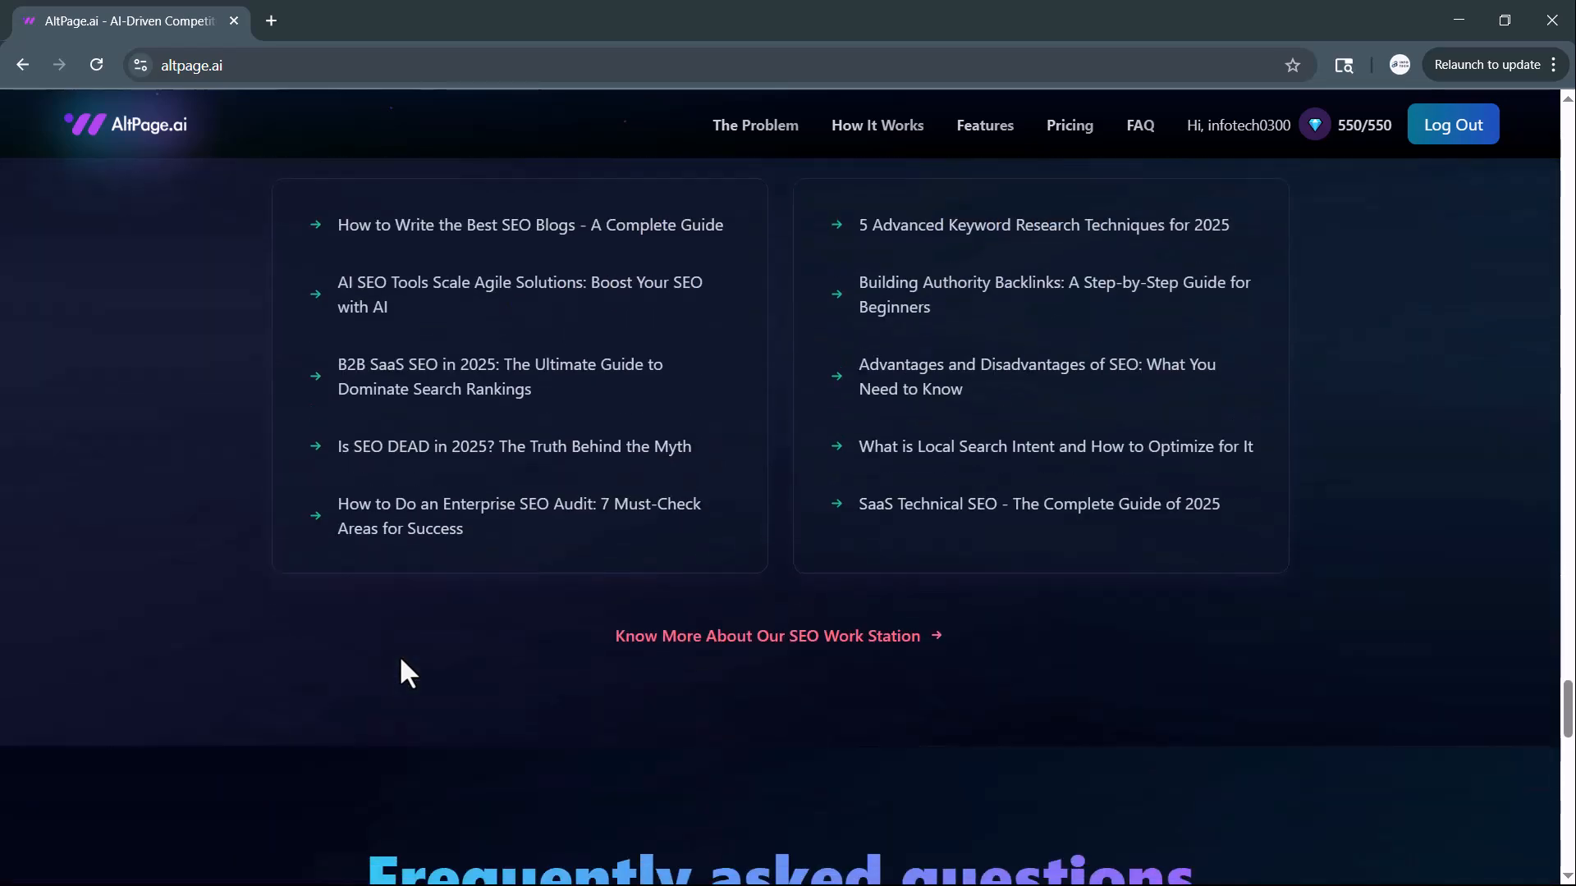